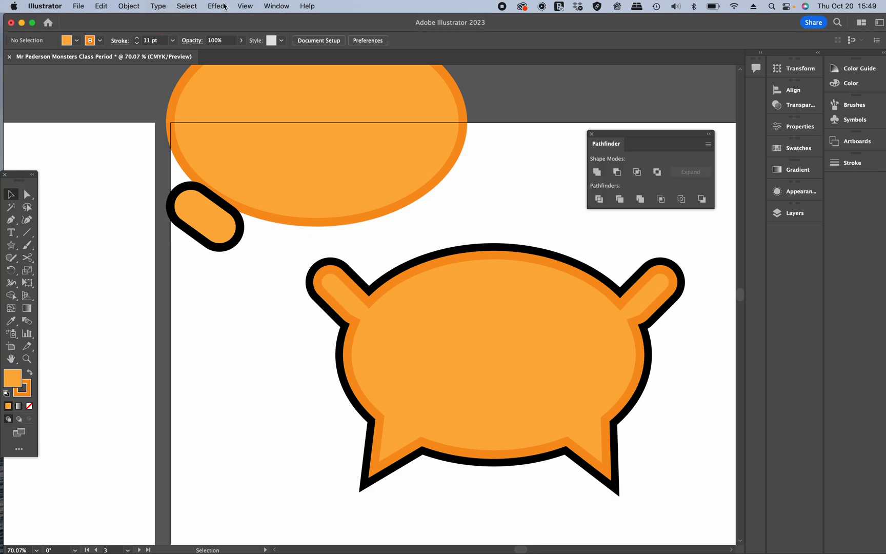
# Fit every artboard of the monsters file in the window.
pyautogui.click(244, 7)
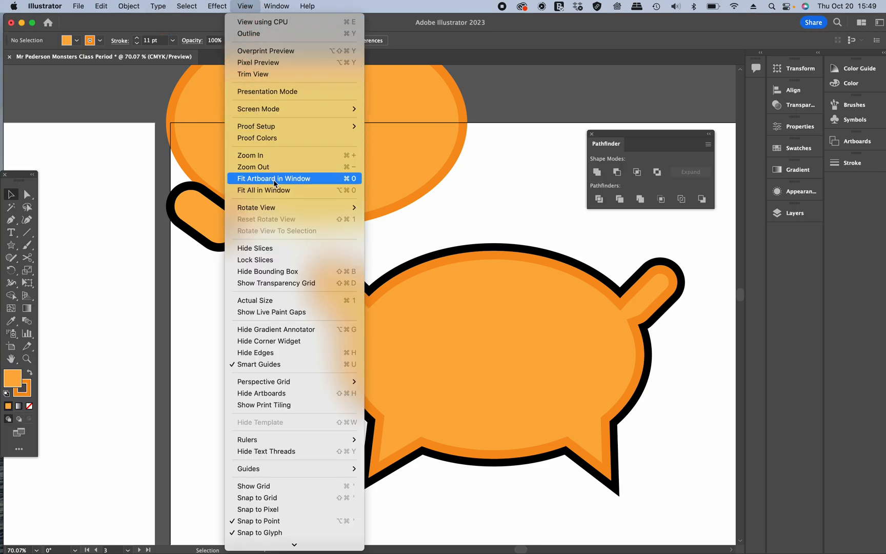
pyautogui.click(274, 179)
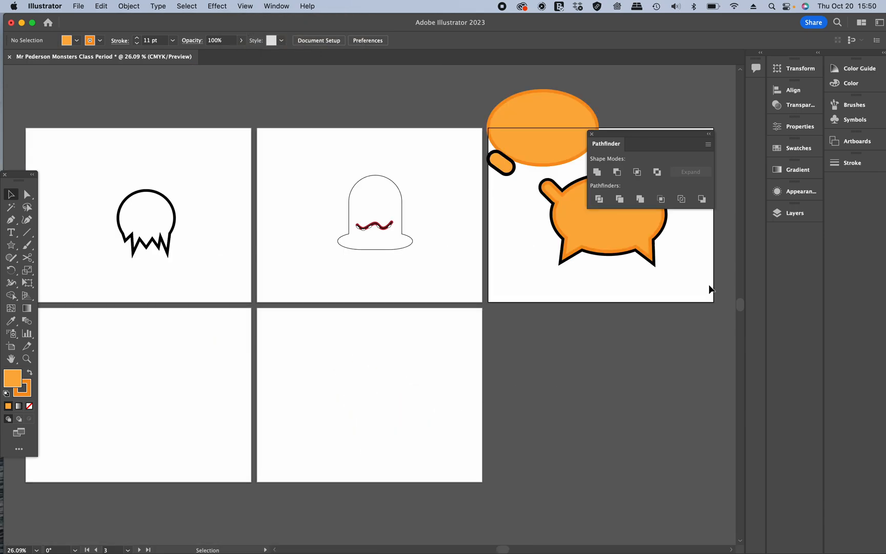
pyautogui.moveTo(141, 222)
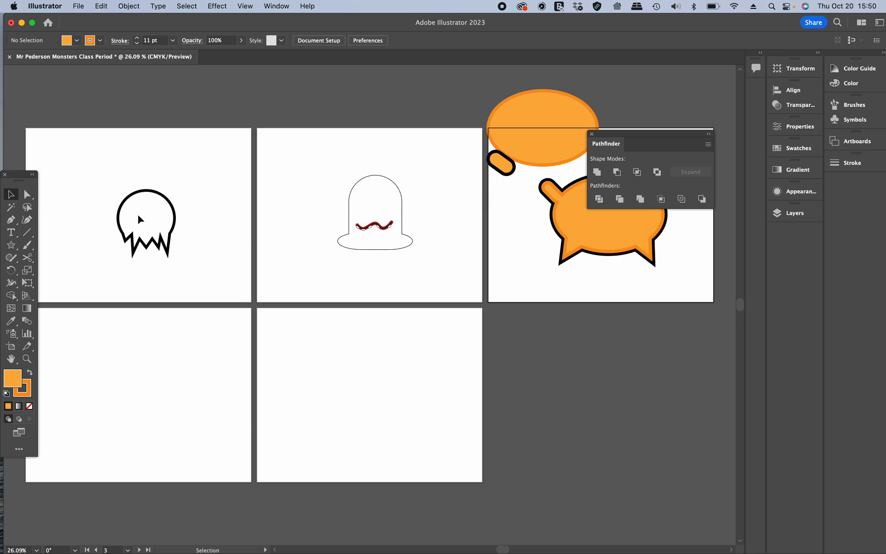
pyautogui.moveTo(394, 233)
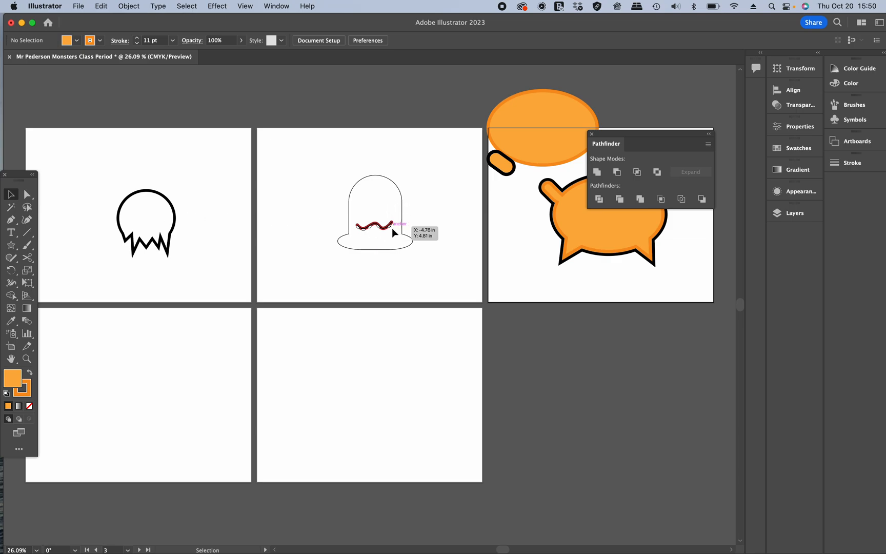
pyautogui.moveTo(425, 231)
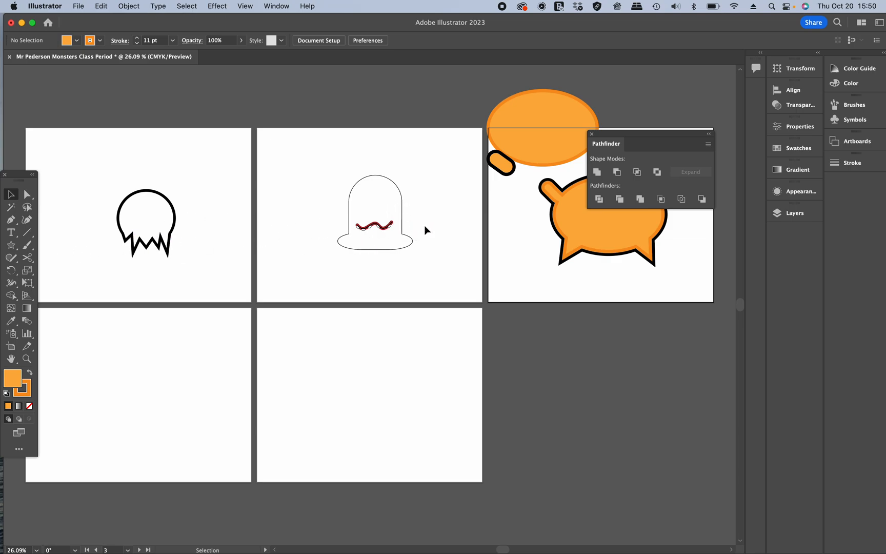
pyautogui.moveTo(516, 257)
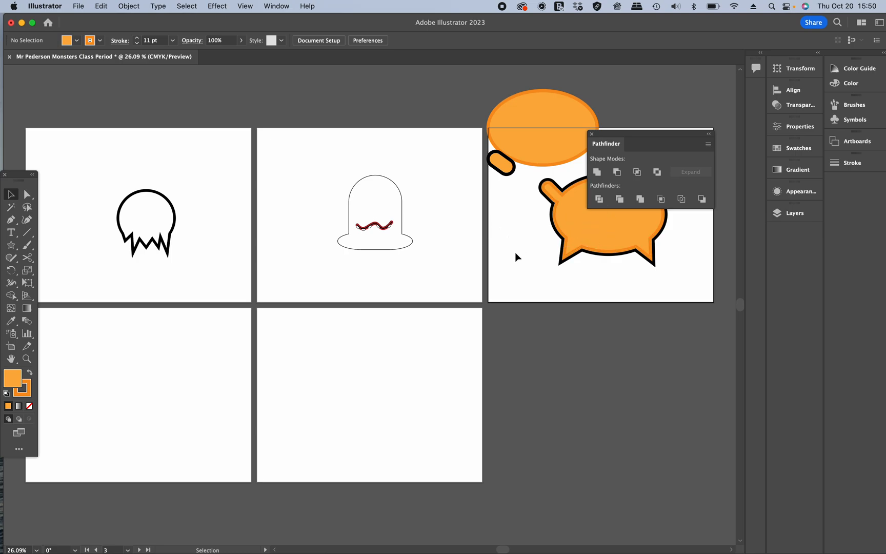
pyautogui.moveTo(129, 355)
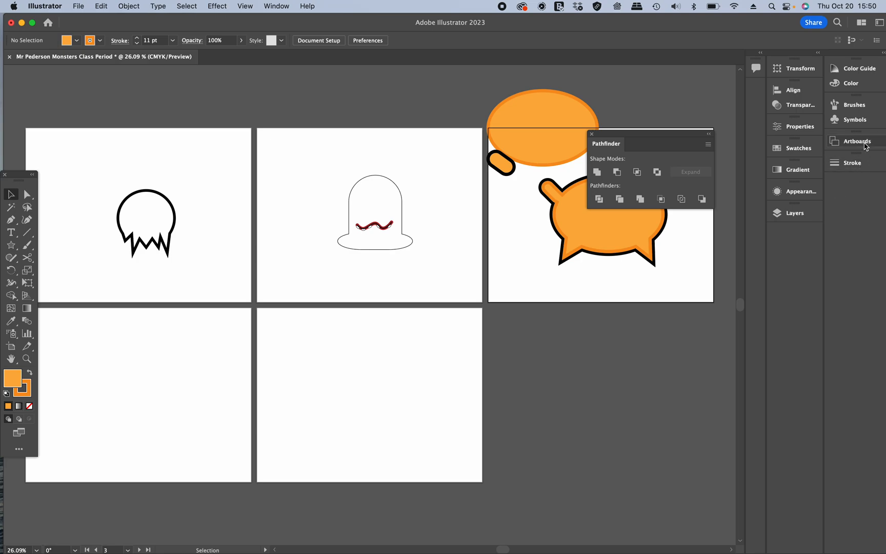
# From the Artboards panel, fit the empty Green Octo artboard in the window.
pyautogui.click(856, 140)
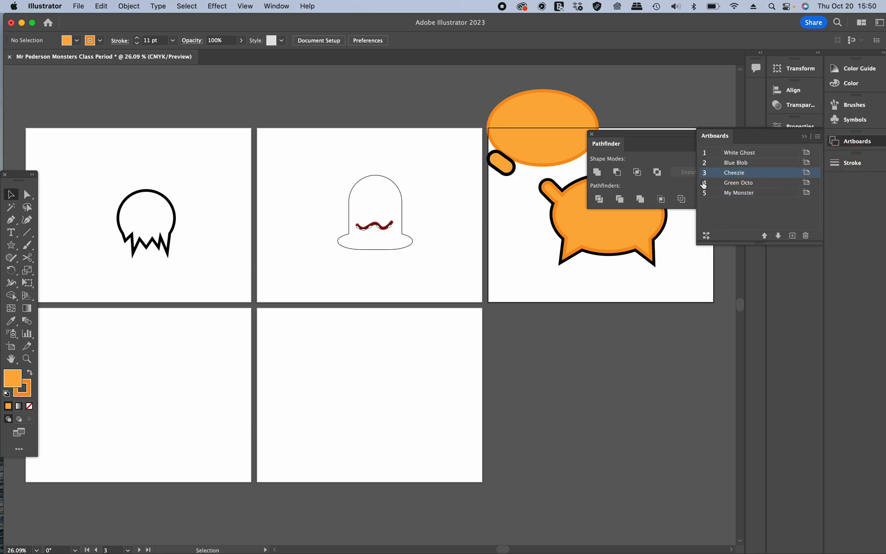
pyautogui.click(738, 182)
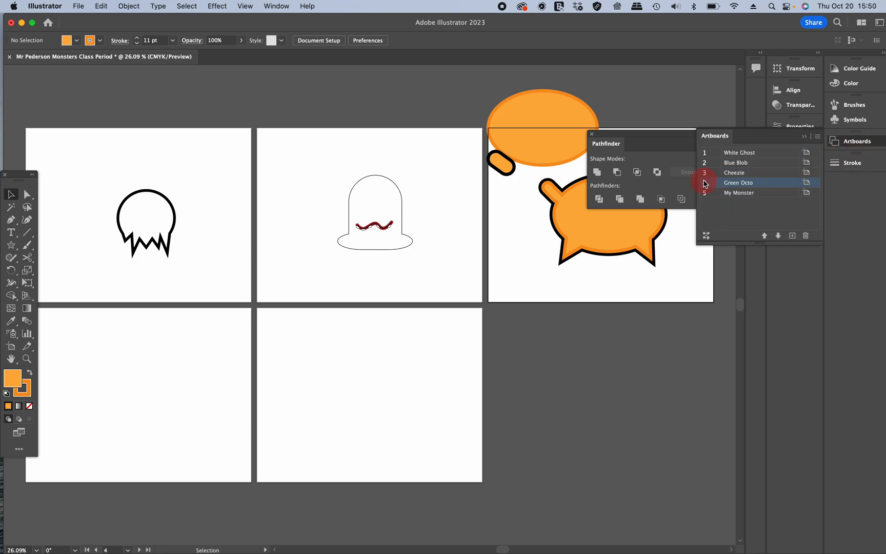
pyautogui.doubleClick(738, 181)
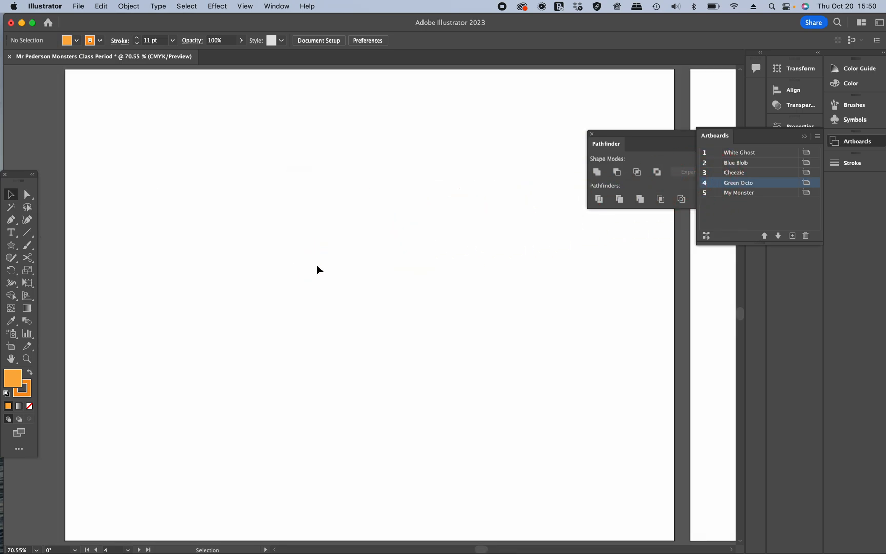
pyautogui.moveTo(644, 248)
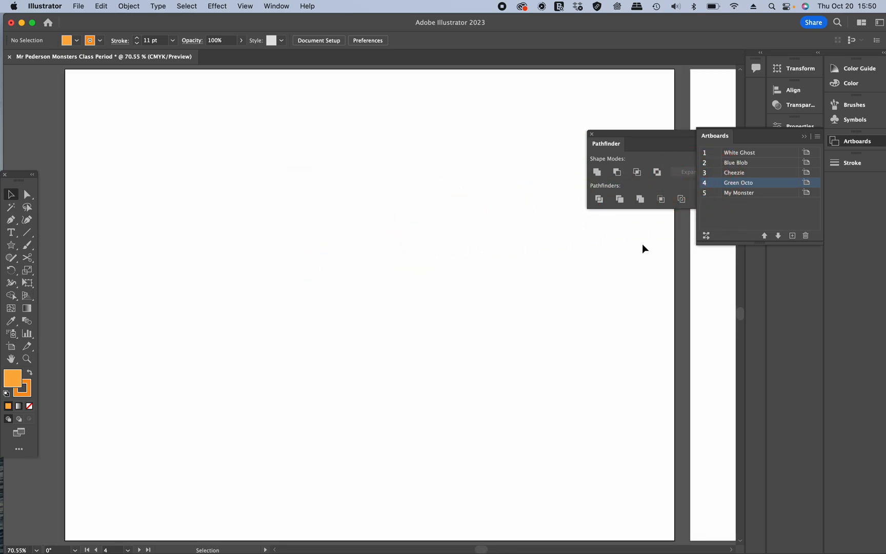
pyautogui.moveTo(795, 122)
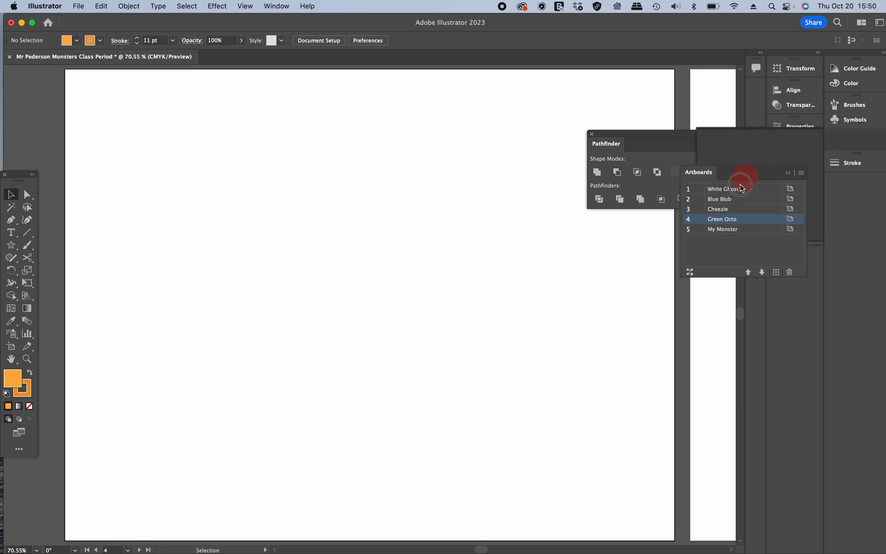
# Create a new top layer and rename it 'Green Octo'.
pyautogui.click(795, 213)
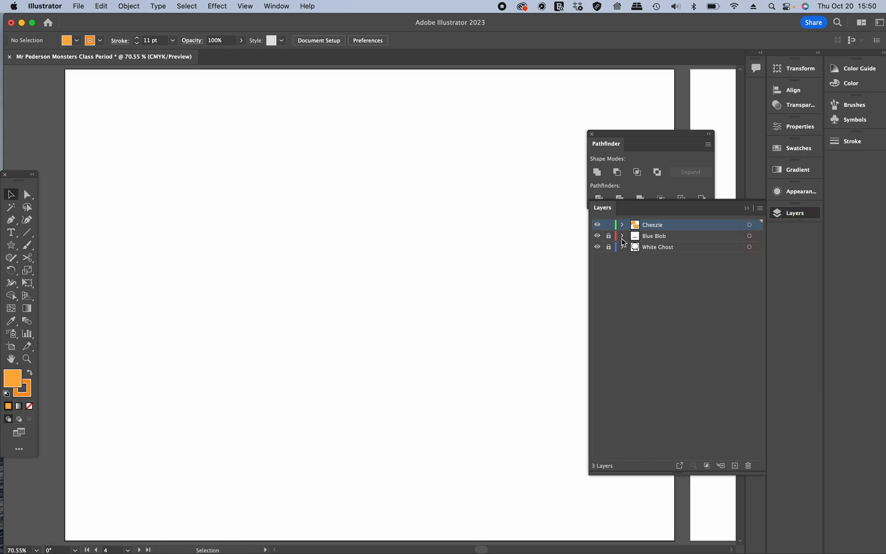
pyautogui.click(608, 225)
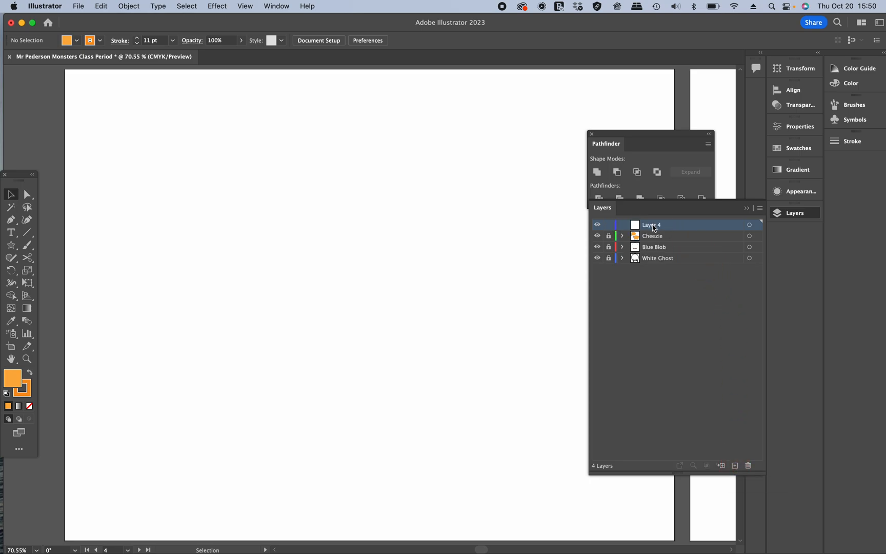
pyautogui.doubleClick(651, 224)
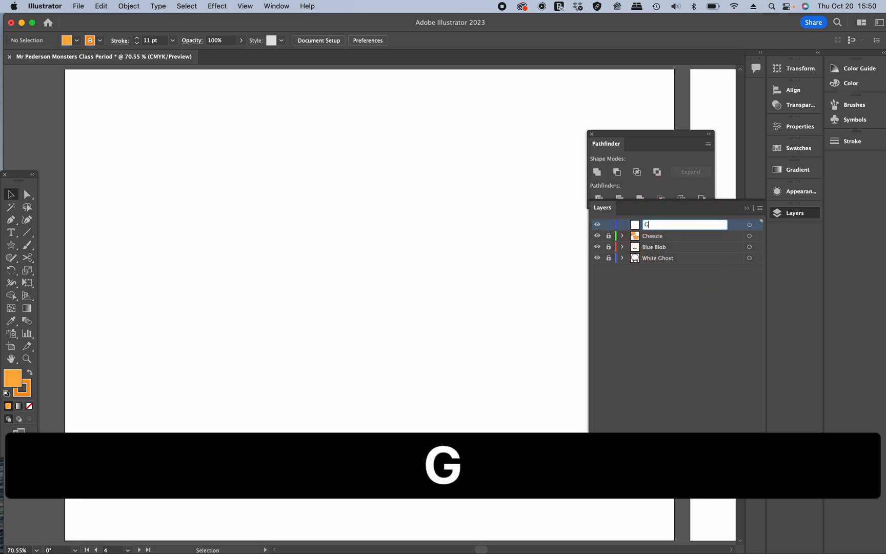
pyautogui.write('Green P')
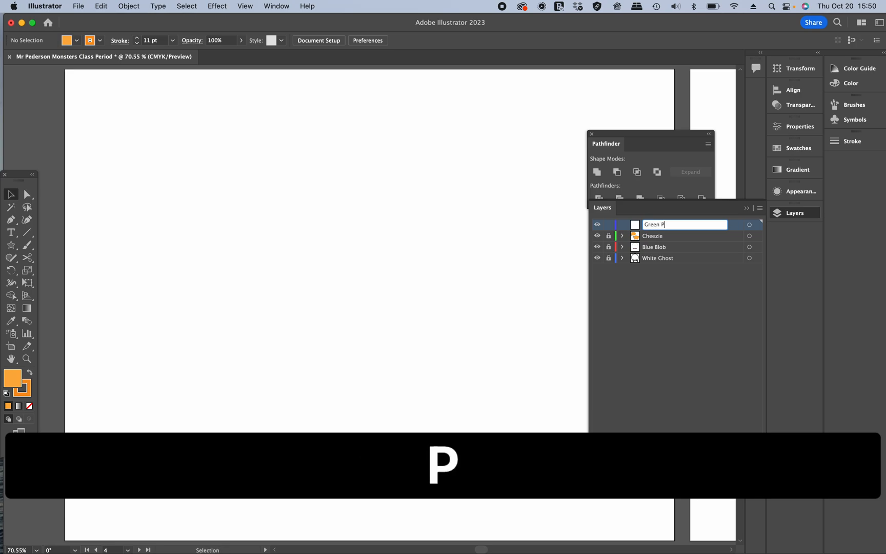
pyautogui.write('Octo')
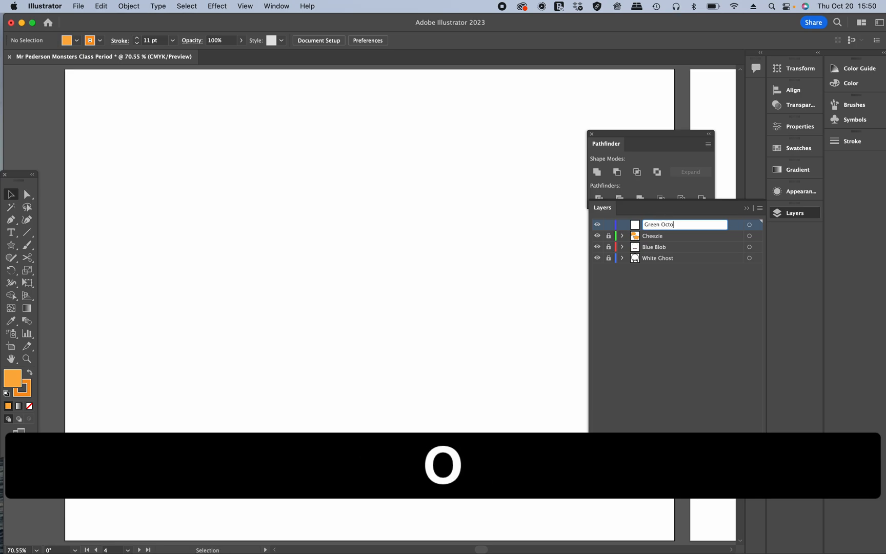
pyautogui.press('Return')
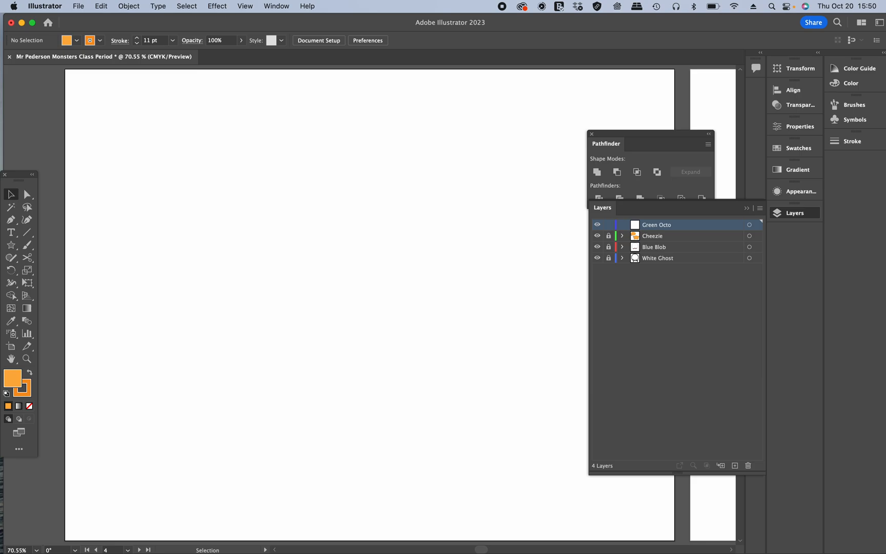
pyautogui.moveTo(741, 284)
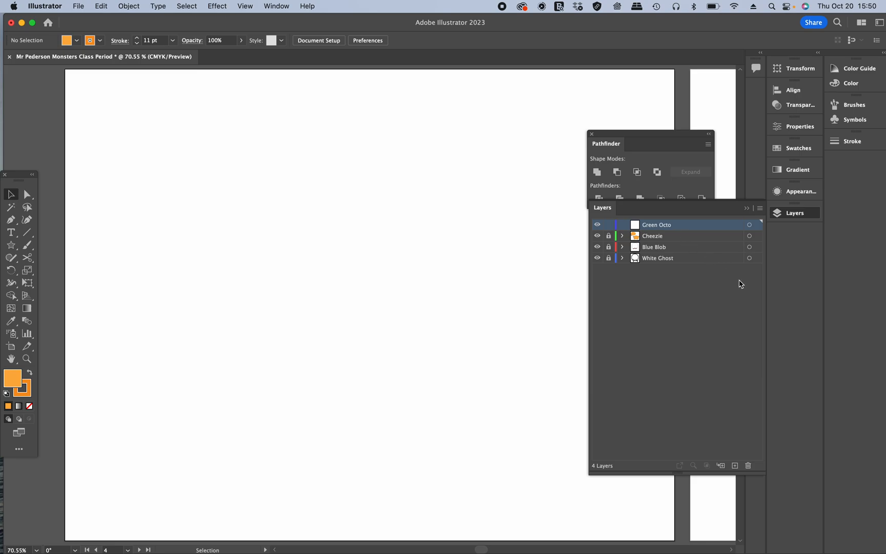
pyautogui.moveTo(504, 263)
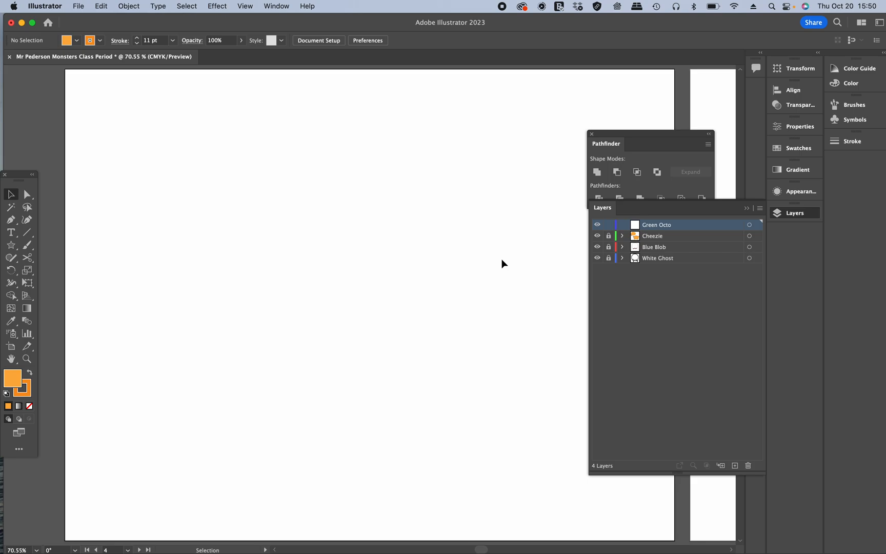
pyautogui.moveTo(427, 281)
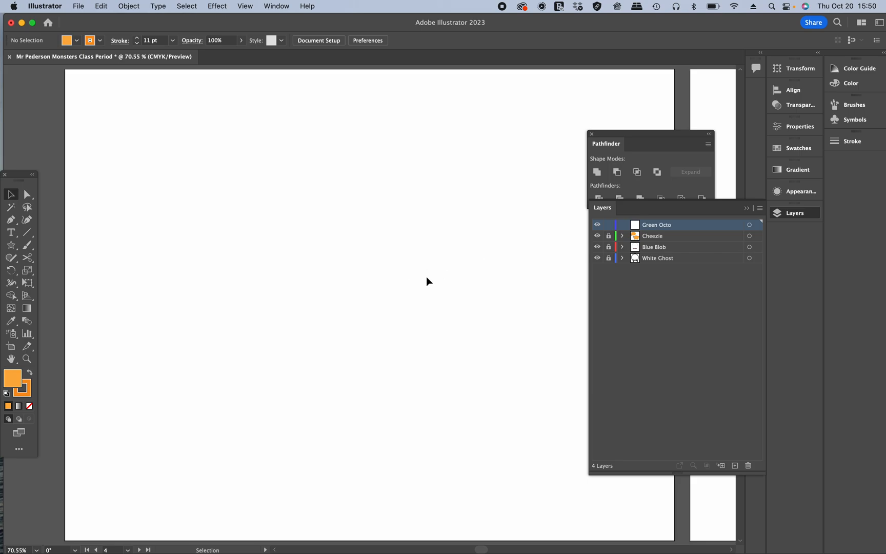
pyautogui.moveTo(342, 288)
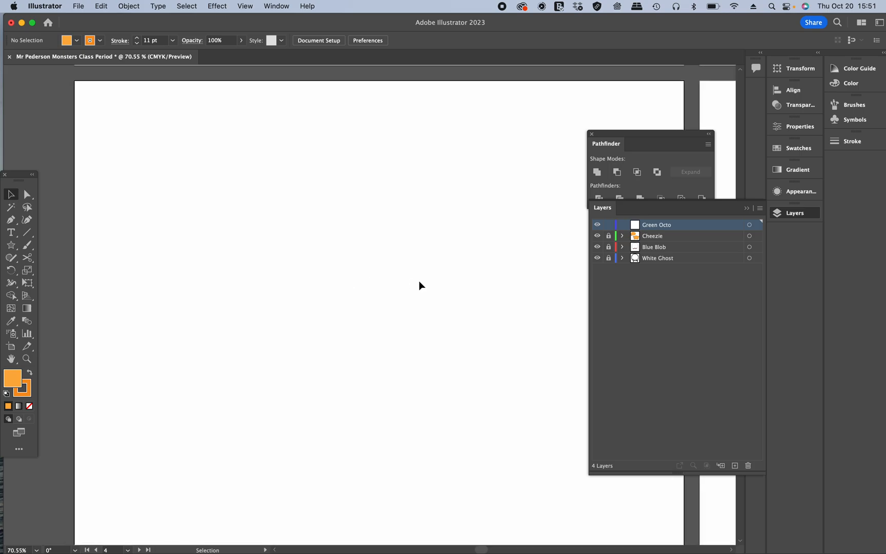
pyautogui.moveTo(364, 316)
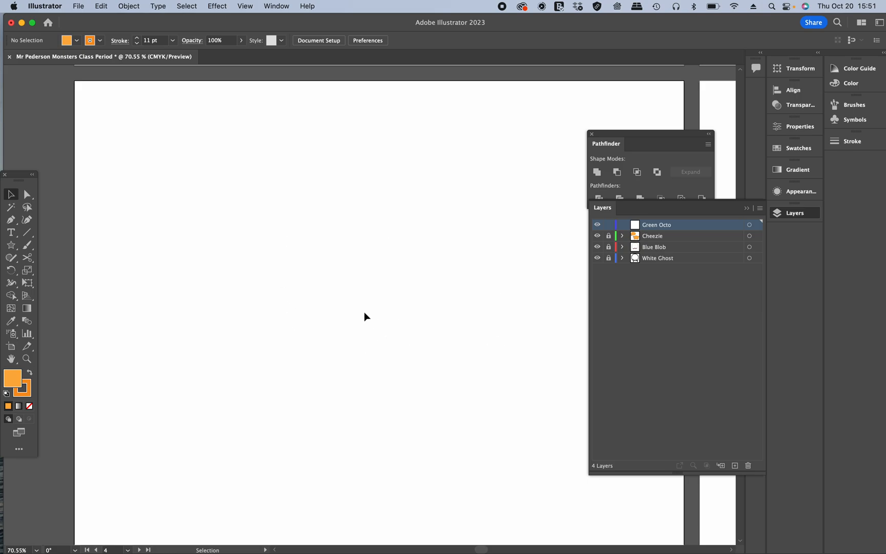
pyautogui.moveTo(166, 63)
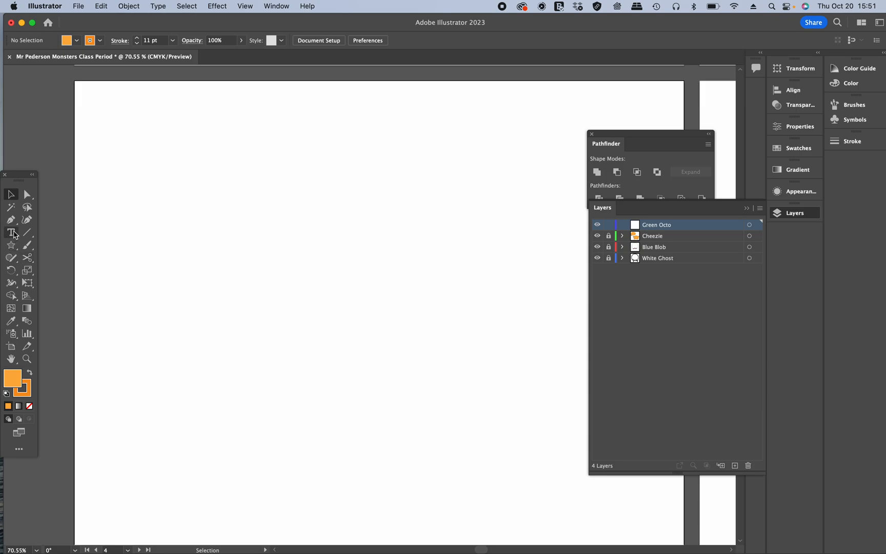
# Draw a tall rounded rectangle with a black outline and deep green fill.
pyautogui.click(10, 245)
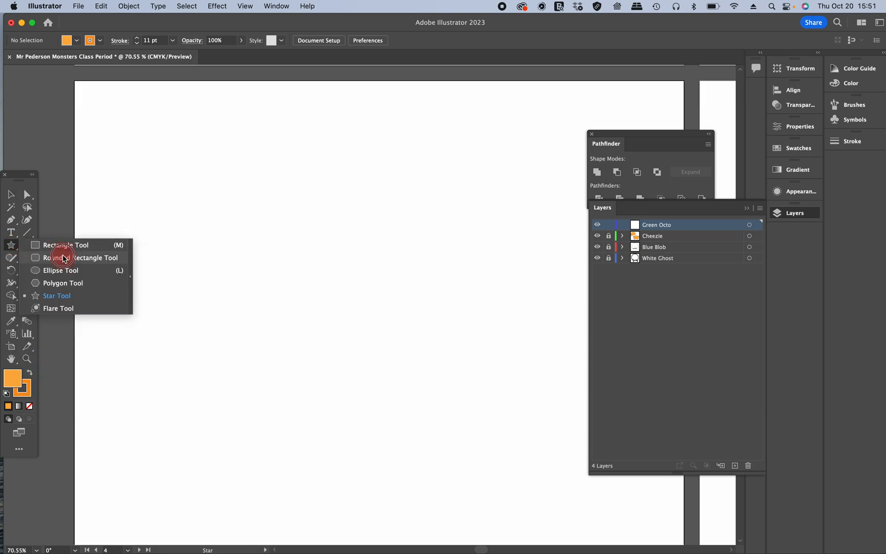
pyautogui.click(81, 257)
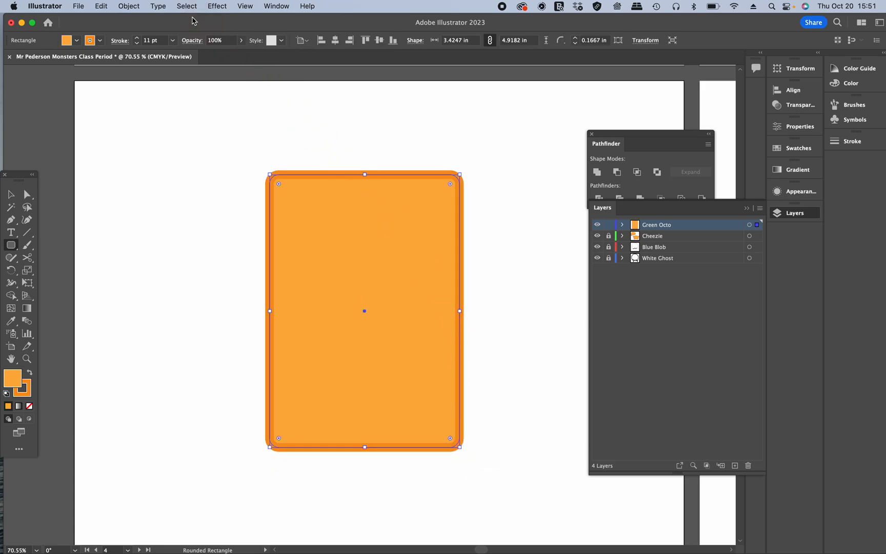
pyautogui.moveTo(113, 24)
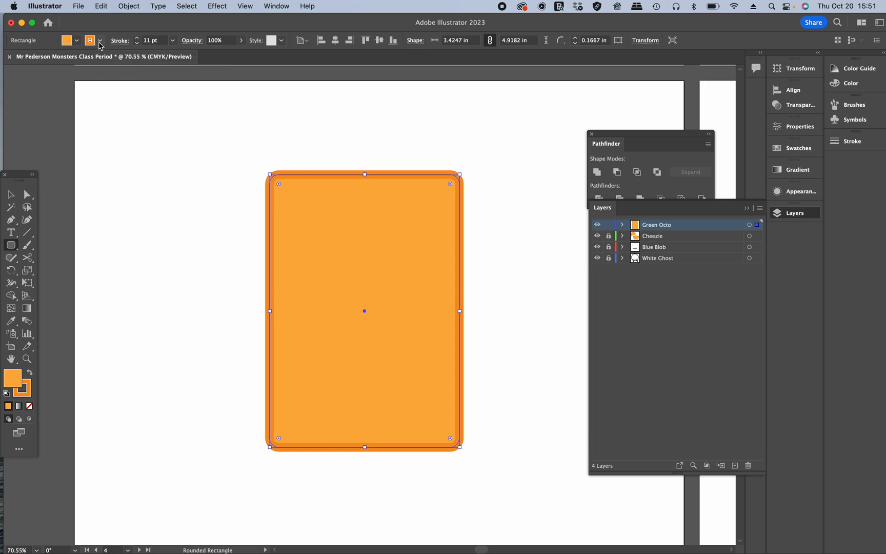
pyautogui.click(99, 40)
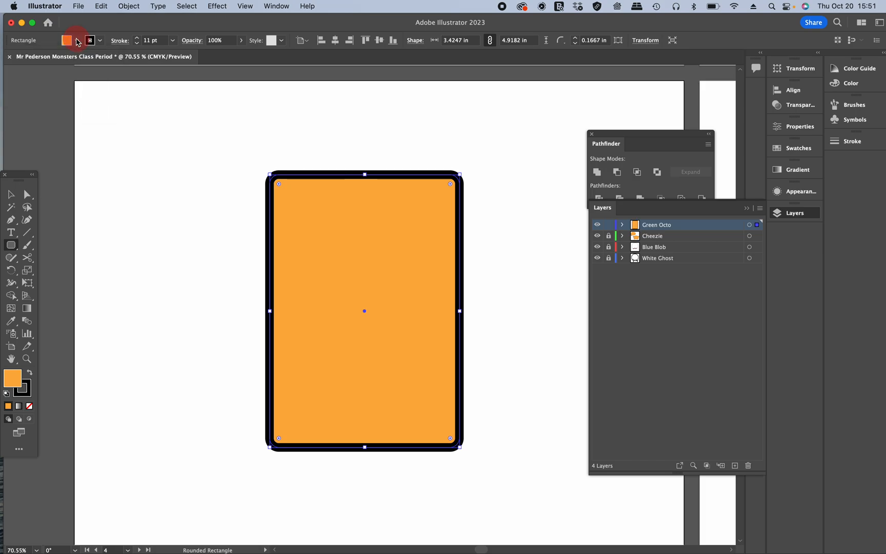
pyautogui.click(76, 40)
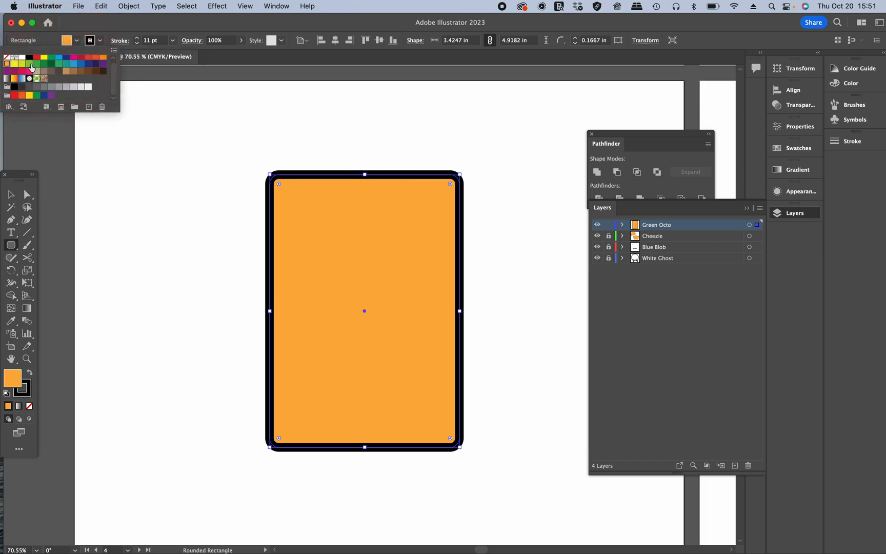
pyautogui.click(30, 70)
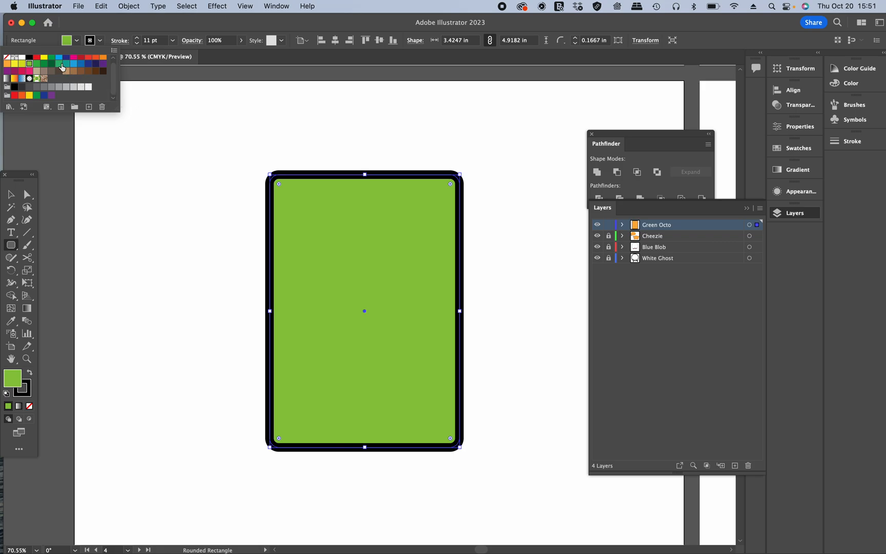
pyautogui.click(60, 65)
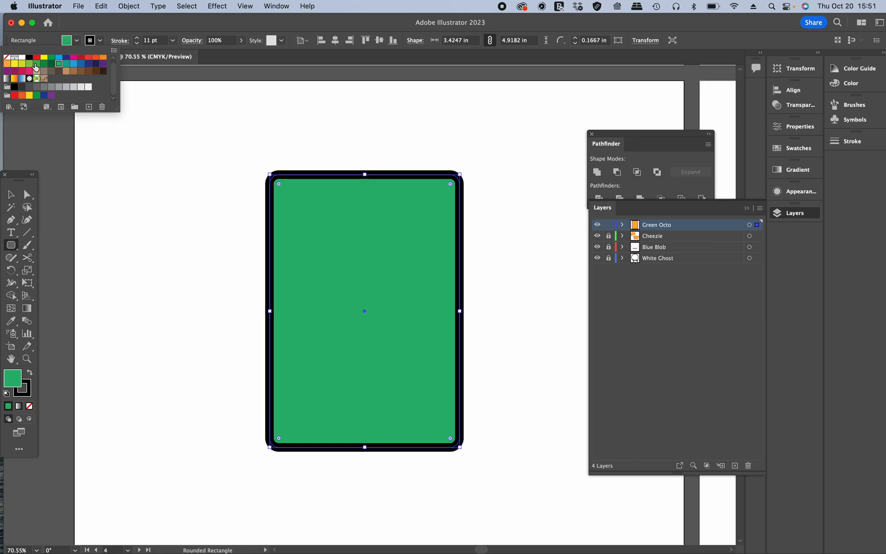
pyautogui.click(35, 70)
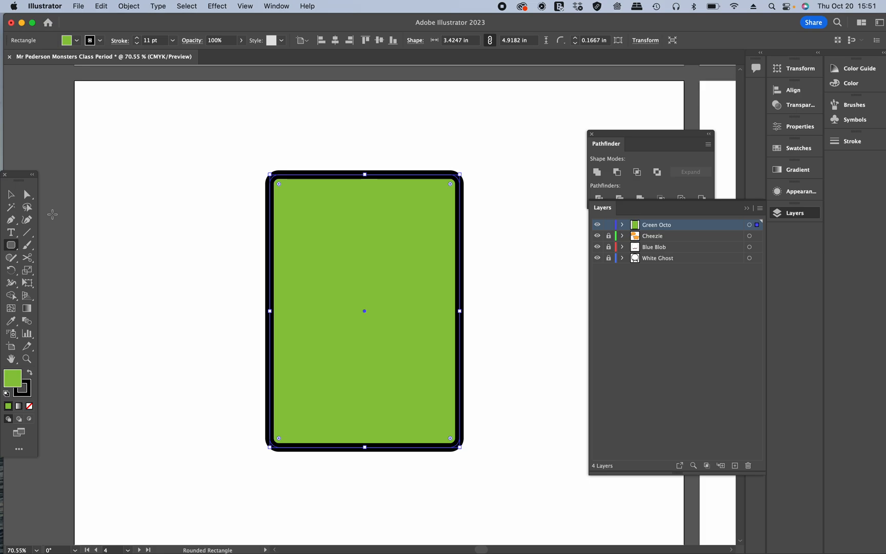
pyautogui.moveTo(11, 193)
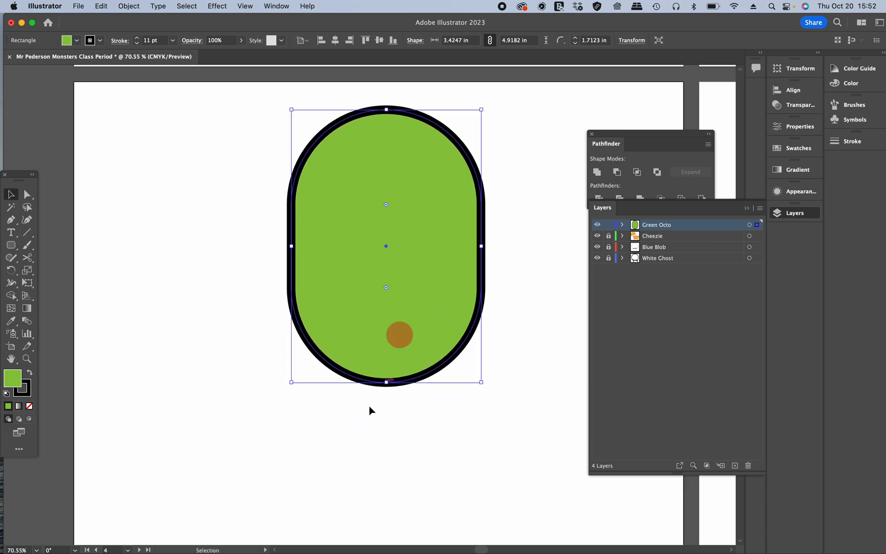
# Deselect to view the fully rounded green pill body.
pyautogui.click(125, 350)
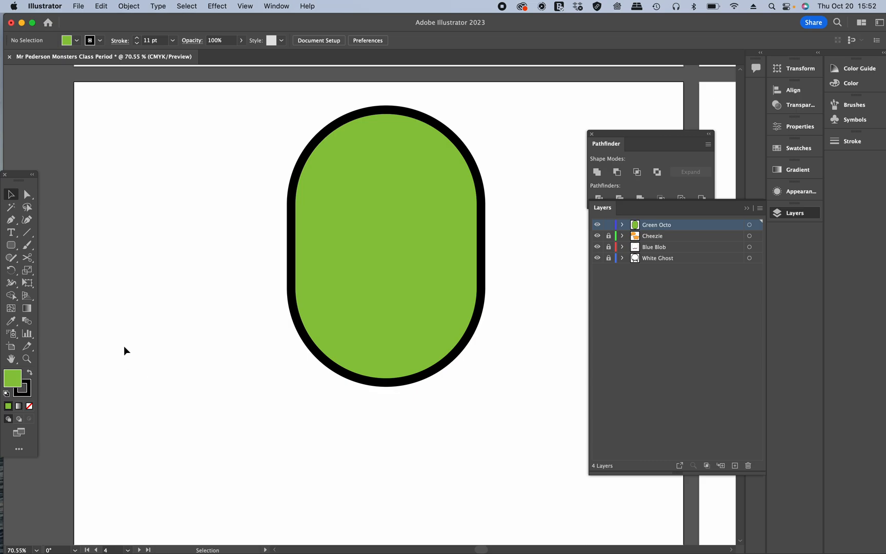
pyautogui.moveTo(84, 361)
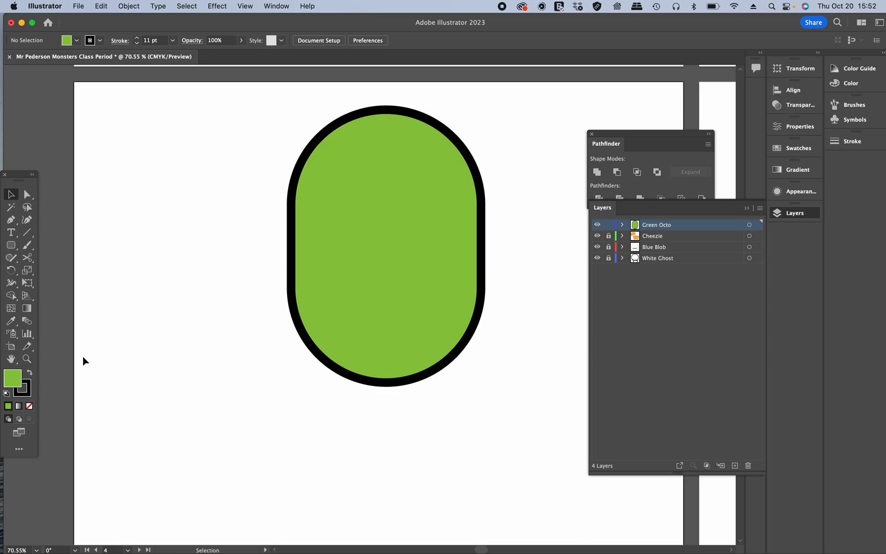
pyautogui.moveTo(90, 293)
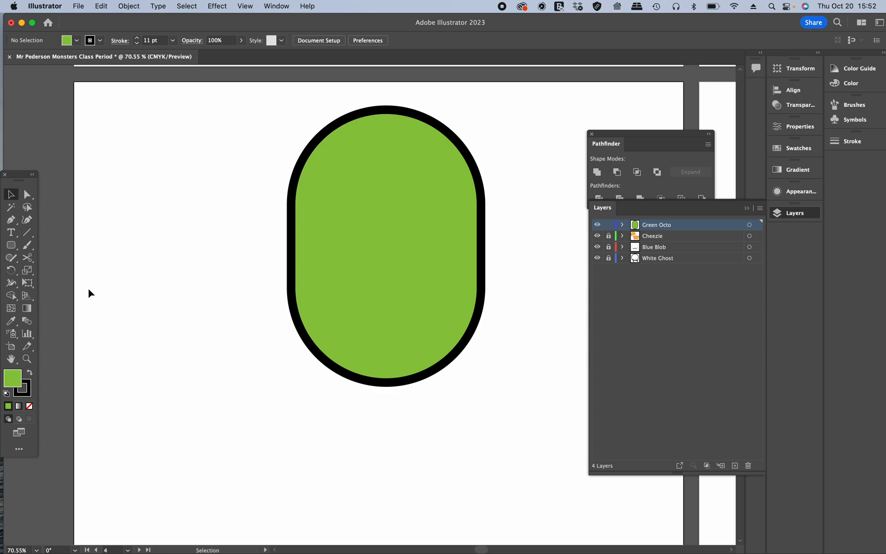
pyautogui.moveTo(19, 244)
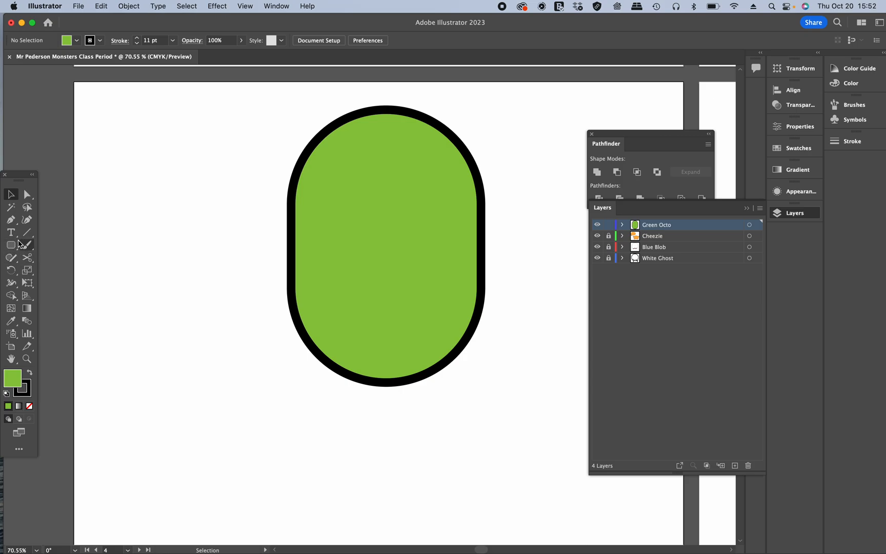
pyautogui.moveTo(10, 245)
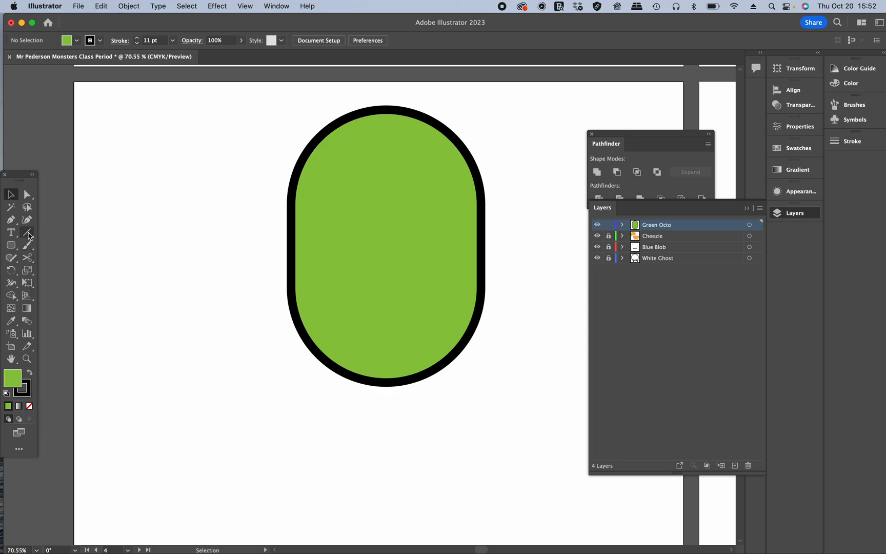
# Draw a wavy tentacle path beneath the body with the Pen tool.
pyautogui.click(26, 231)
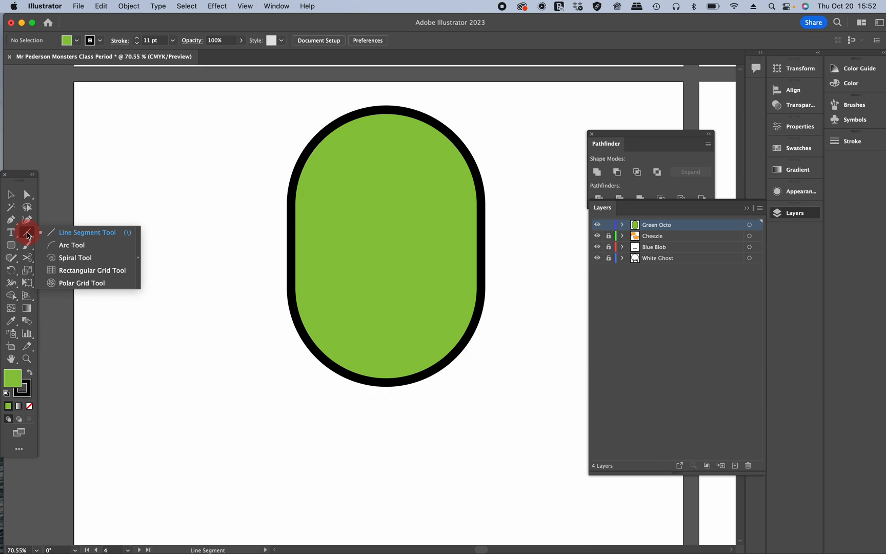
pyautogui.moveTo(18, 220)
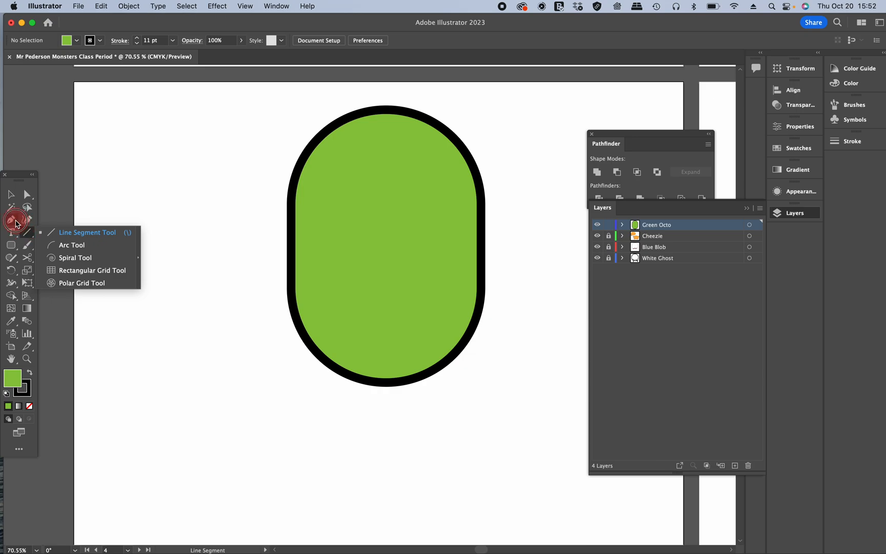
pyautogui.click(11, 219)
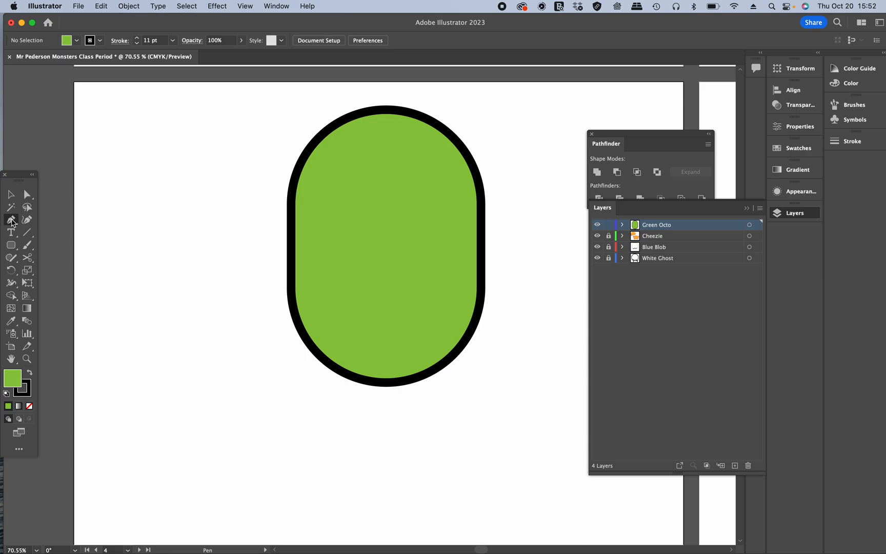
pyautogui.moveTo(228, 428)
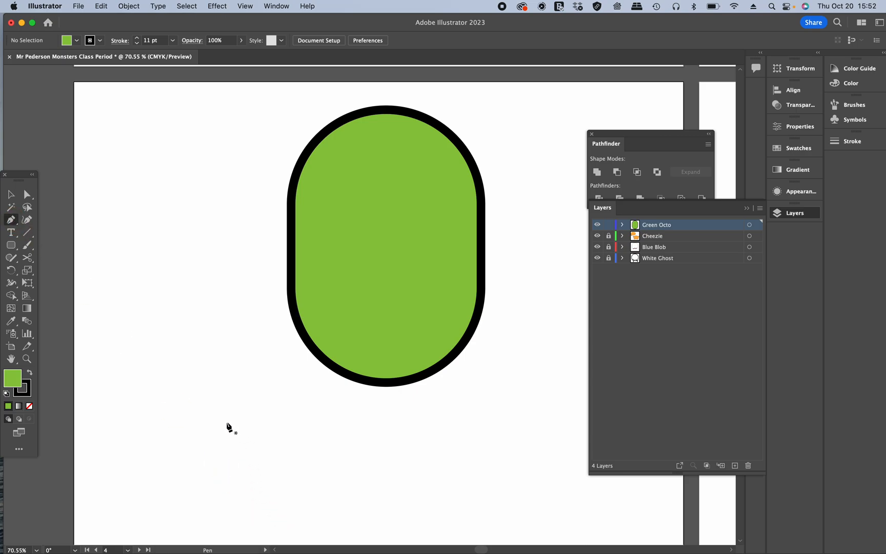
pyautogui.moveTo(195, 433)
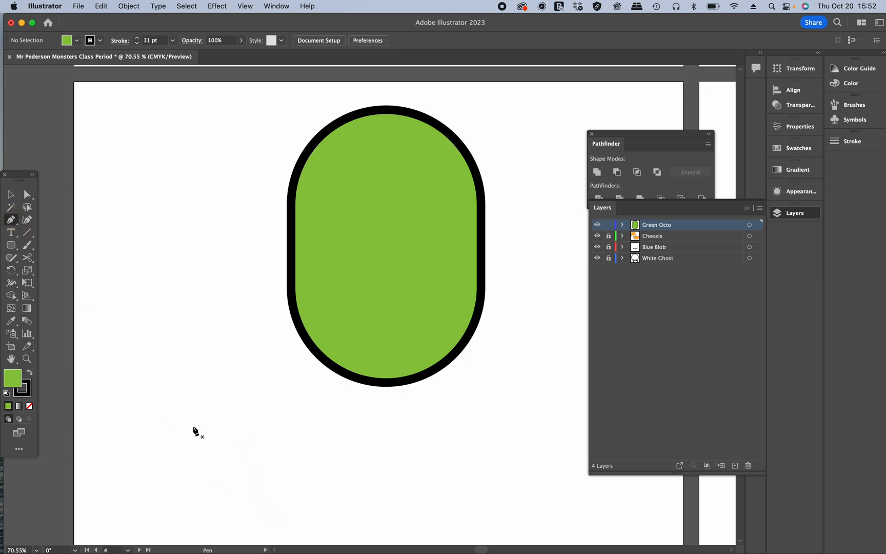
pyautogui.moveTo(204, 354)
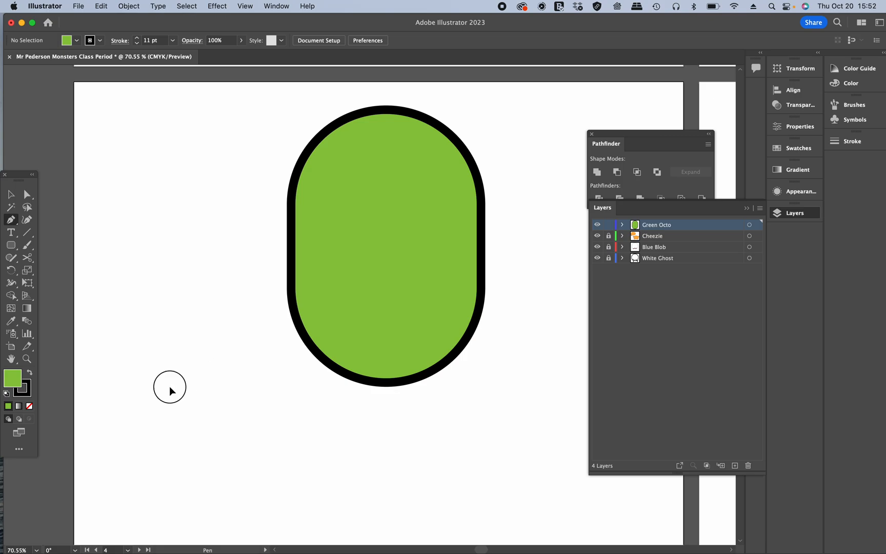
pyautogui.click(169, 386)
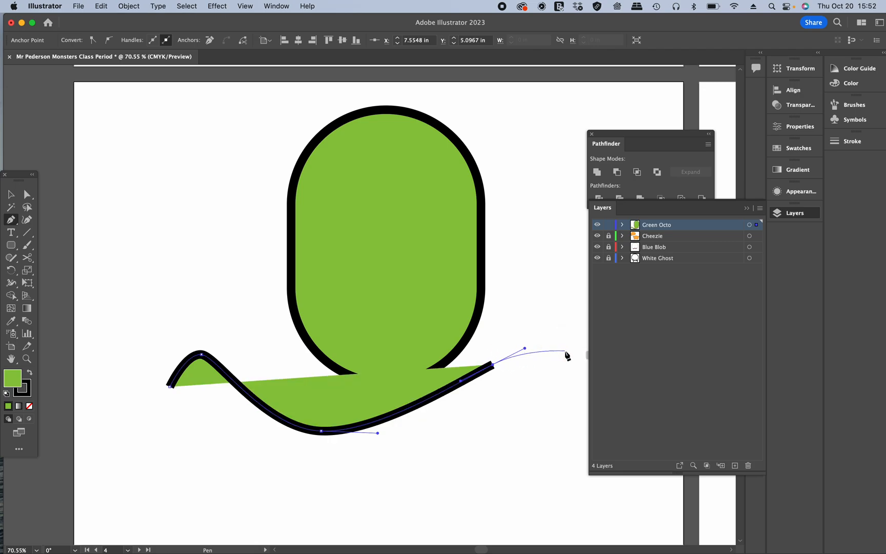
pyautogui.click(583, 366)
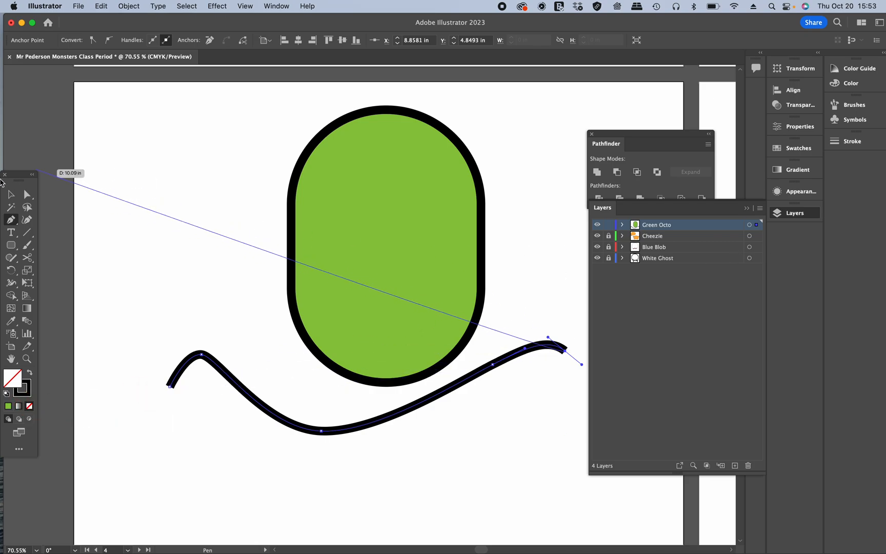
pyautogui.click(10, 194)
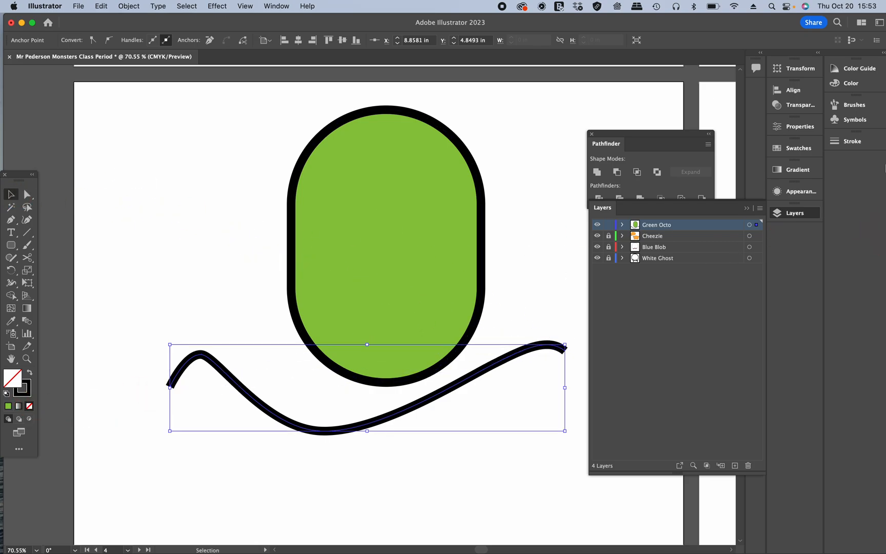
# Raise the tentacle's stroke weight to 35 pt with no fill.
pyautogui.click(852, 140)
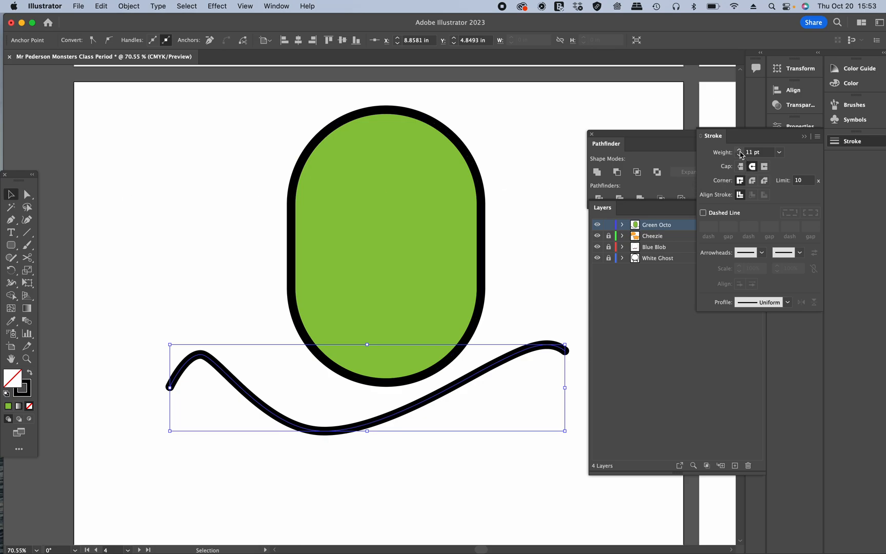
pyautogui.click(741, 149)
pyautogui.write('35')
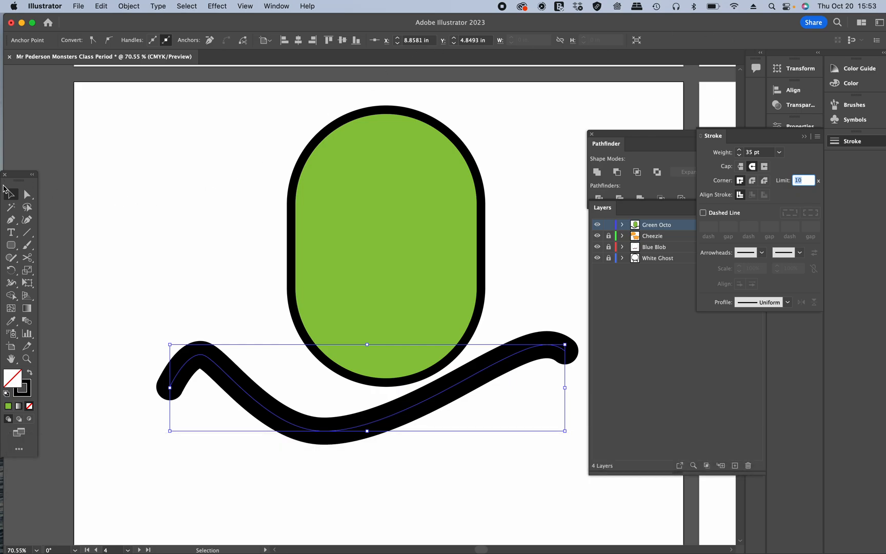
pyautogui.click(213, 290)
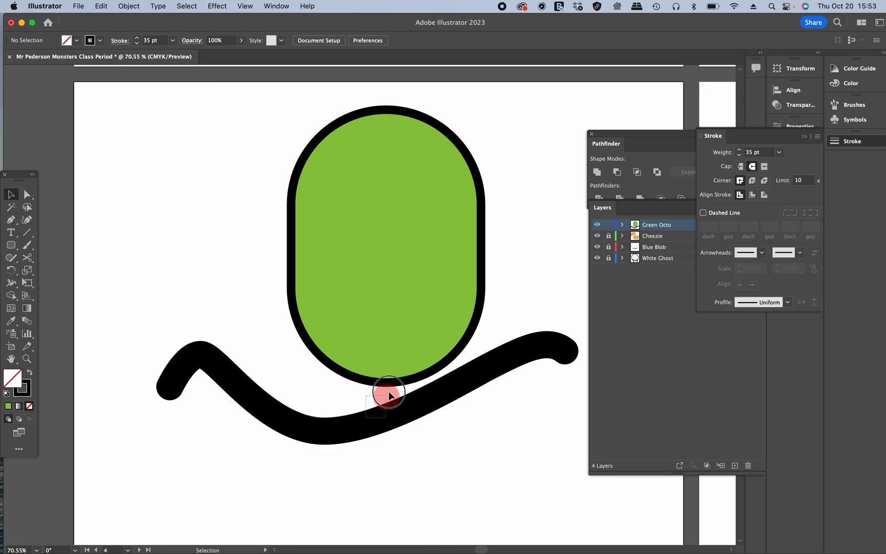
# Drag the tentacle up over the body's bottom and close the floating panels.
pyautogui.click(390, 396)
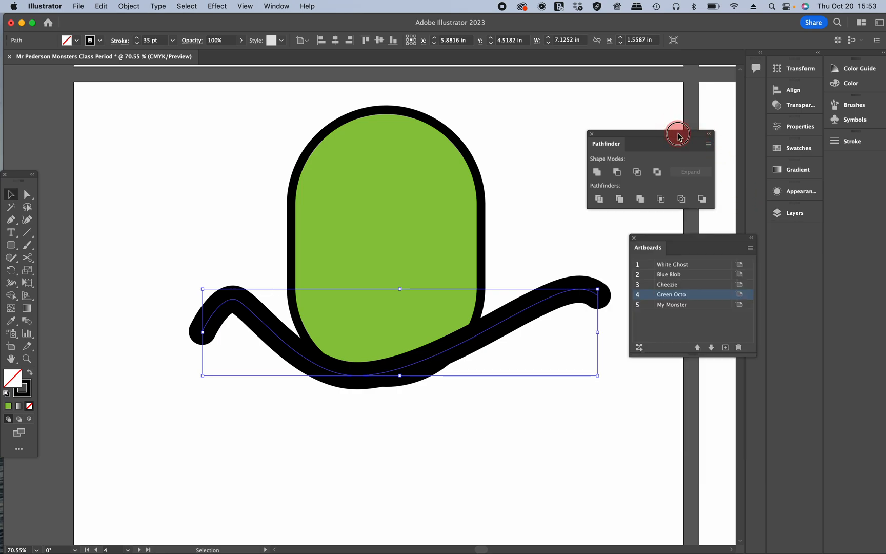
pyautogui.click(591, 134)
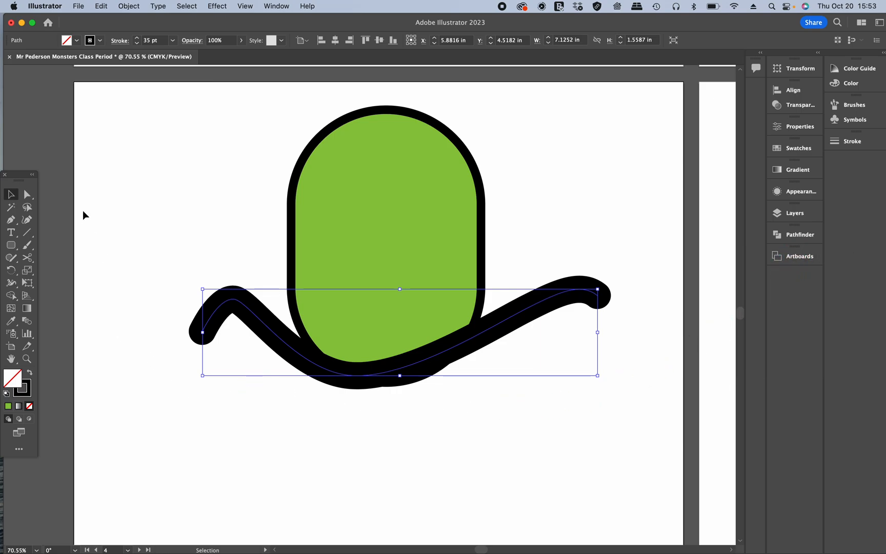
pyautogui.click(83, 214)
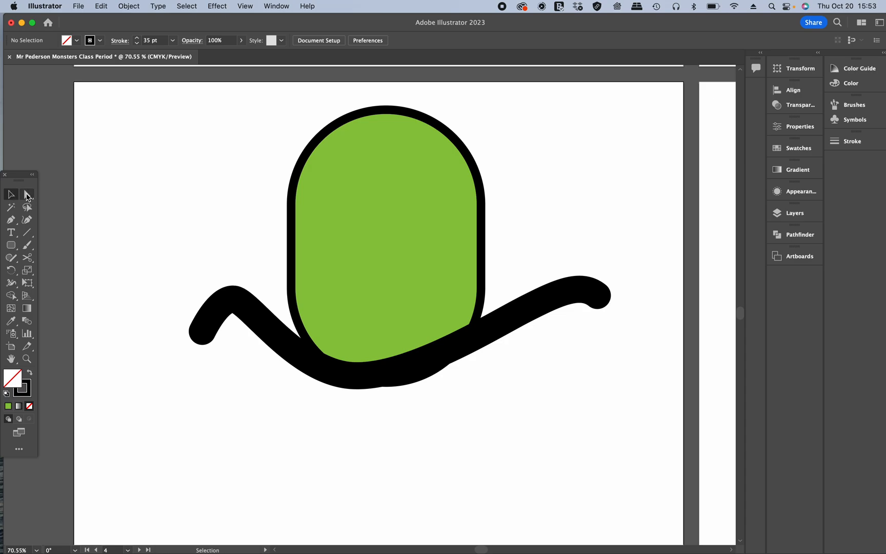
# Reshape the tentacle's anchor points so both ends curl, then select the whole path.
pyautogui.click(27, 195)
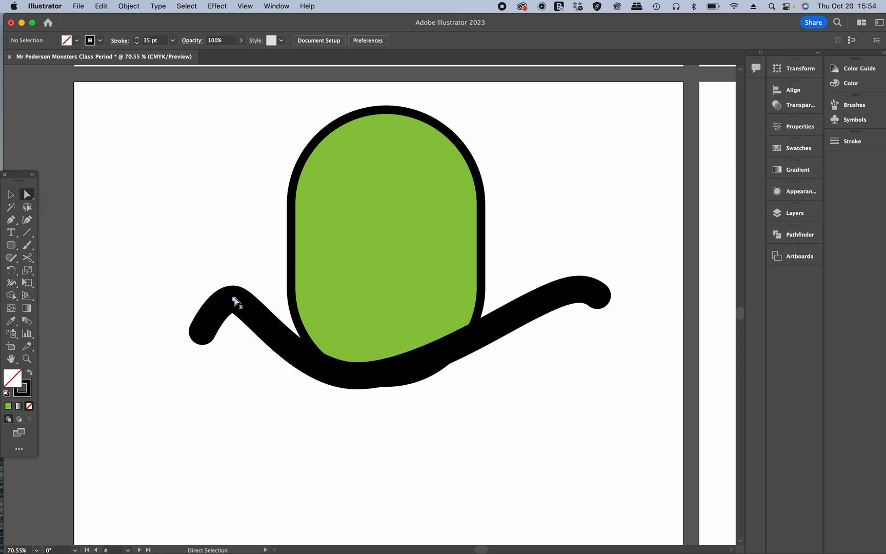
pyautogui.click(234, 299)
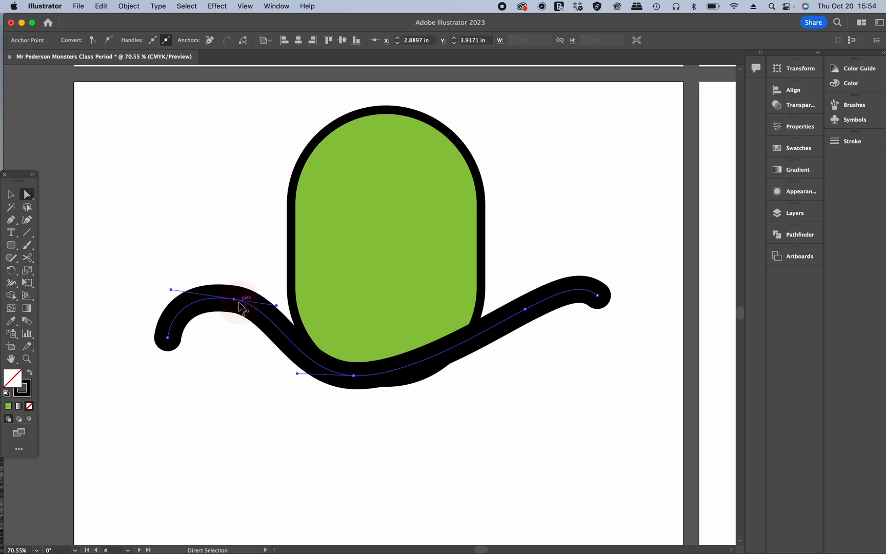
pyautogui.moveTo(602, 333)
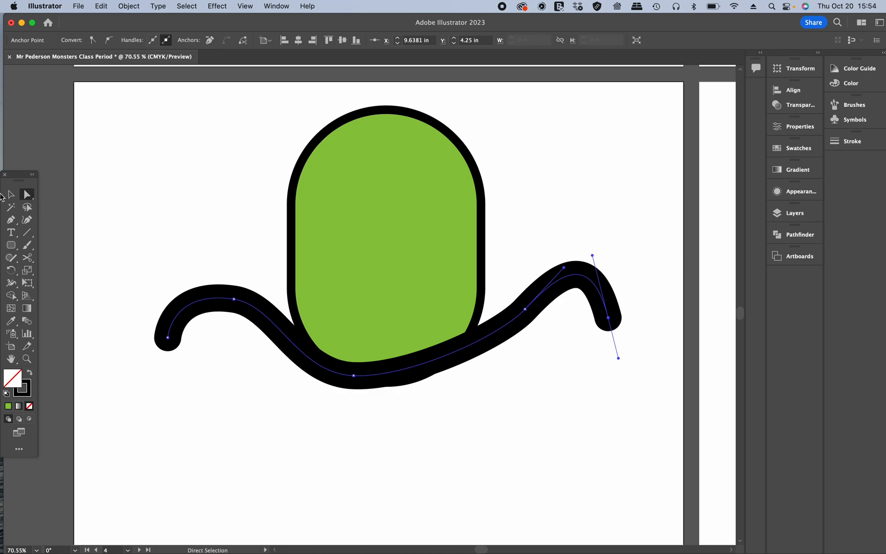
pyautogui.click(27, 194)
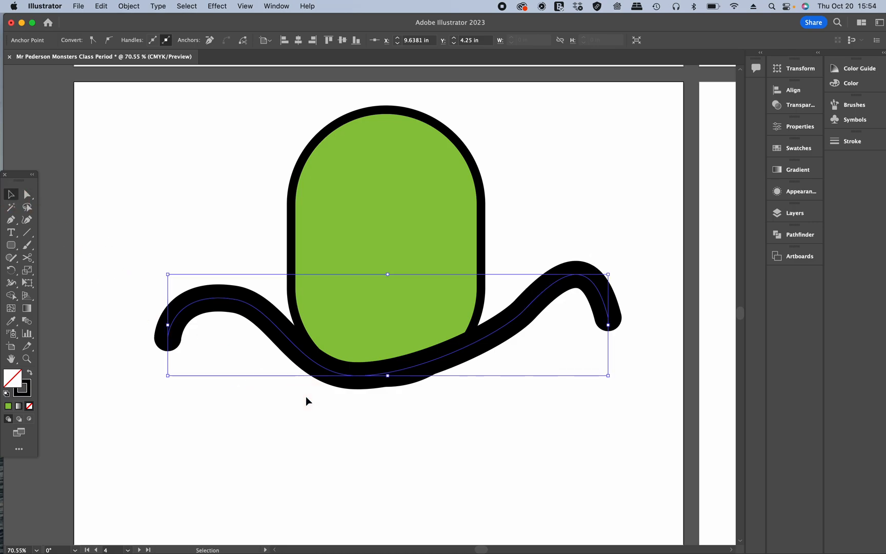
pyautogui.moveTo(314, 419)
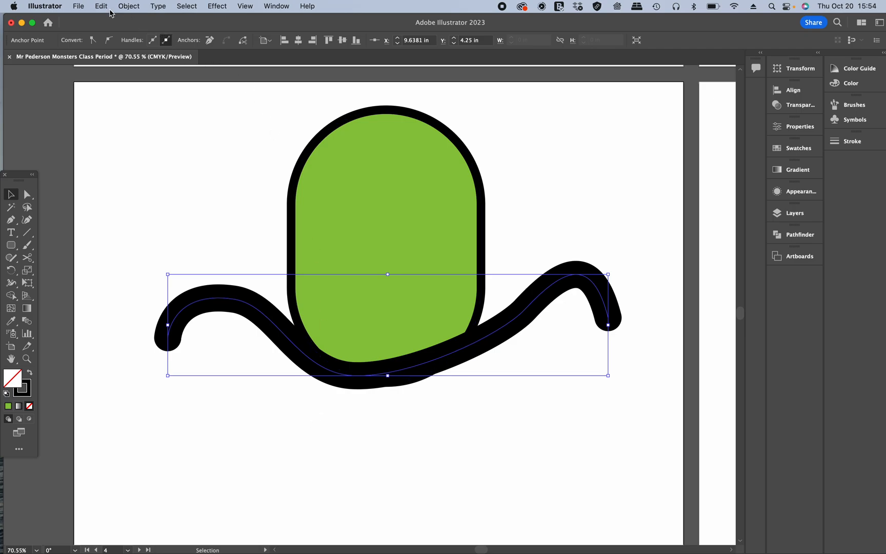
pyautogui.moveTo(207, 297)
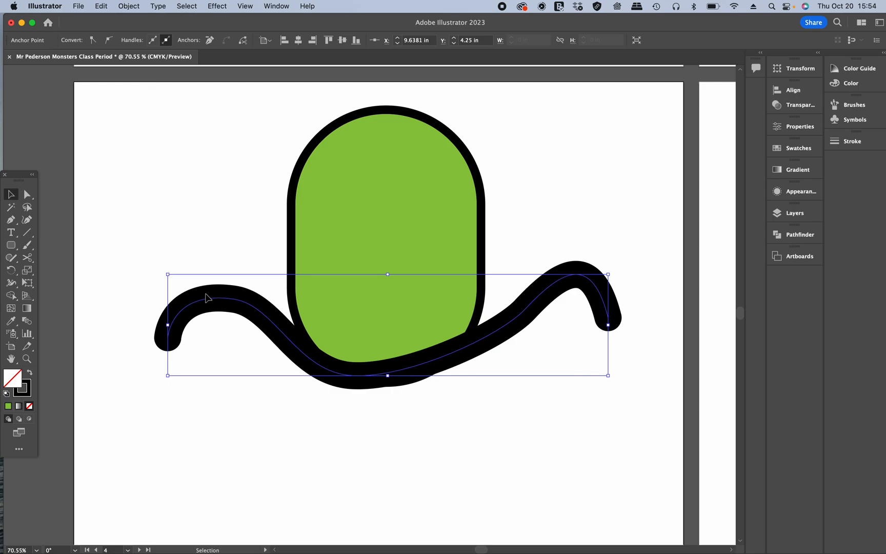
pyautogui.moveTo(155, 57)
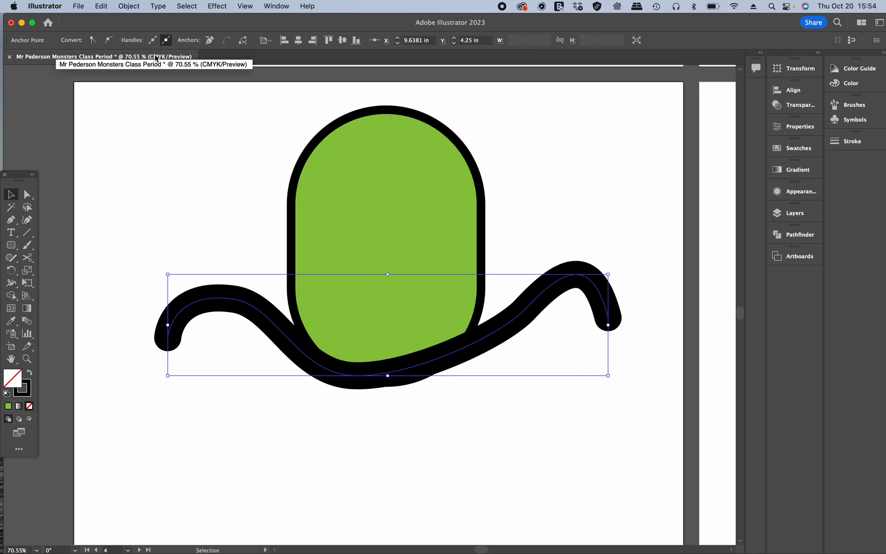
pyautogui.moveTo(88, 23)
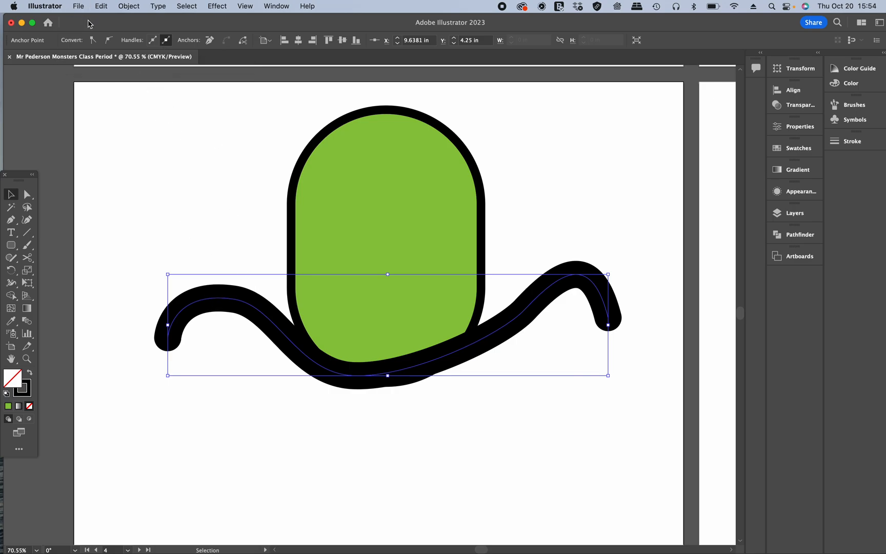
# Expand the tentacle's thick stroke into a filled outline shape via Object > Expand.
pyautogui.click(128, 7)
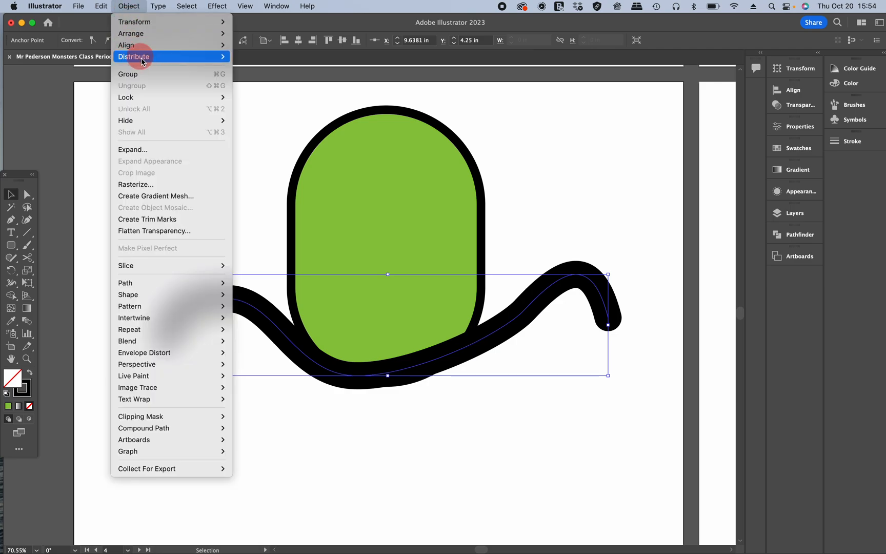
pyautogui.moveTo(161, 149)
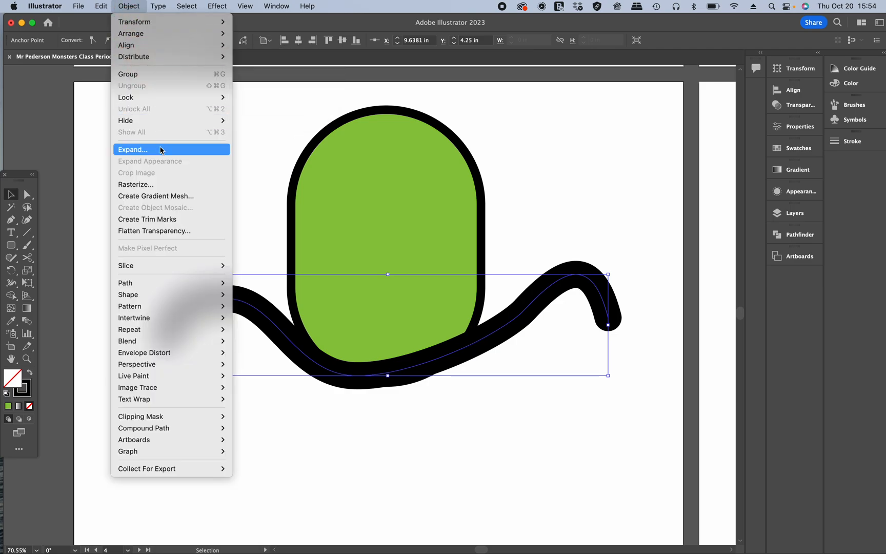
pyautogui.click(132, 149)
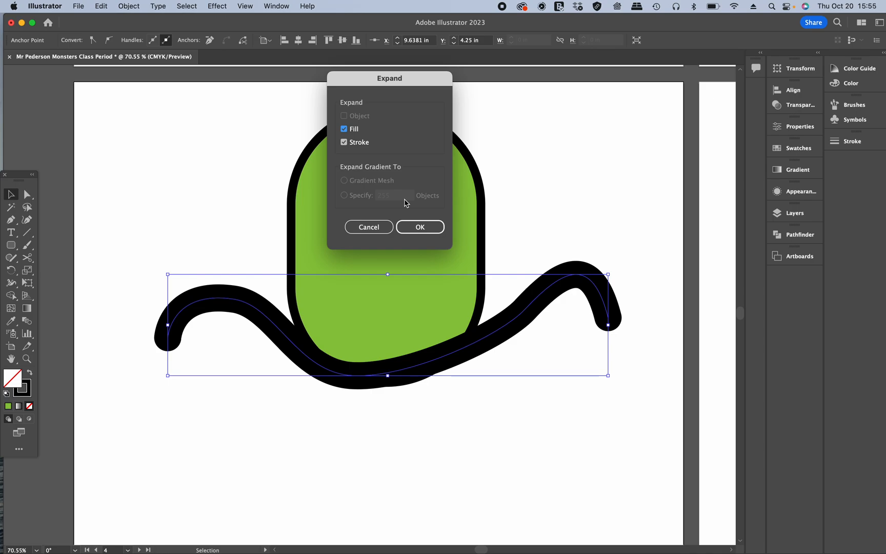
pyautogui.moveTo(413, 239)
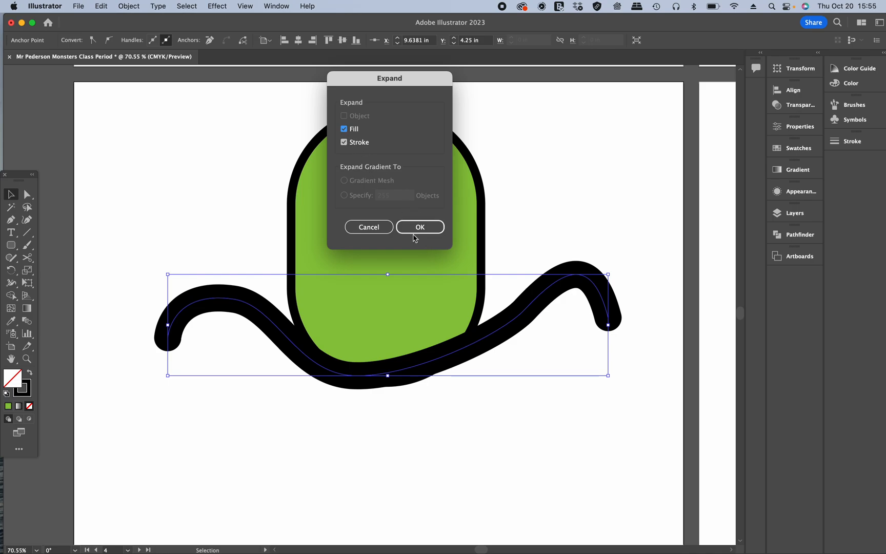
pyautogui.click(419, 227)
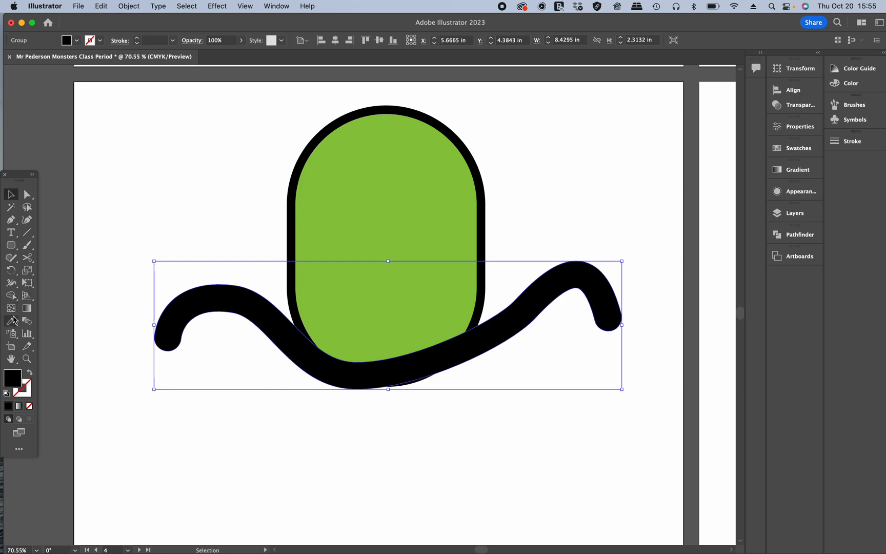
pyautogui.moveTo(10, 321)
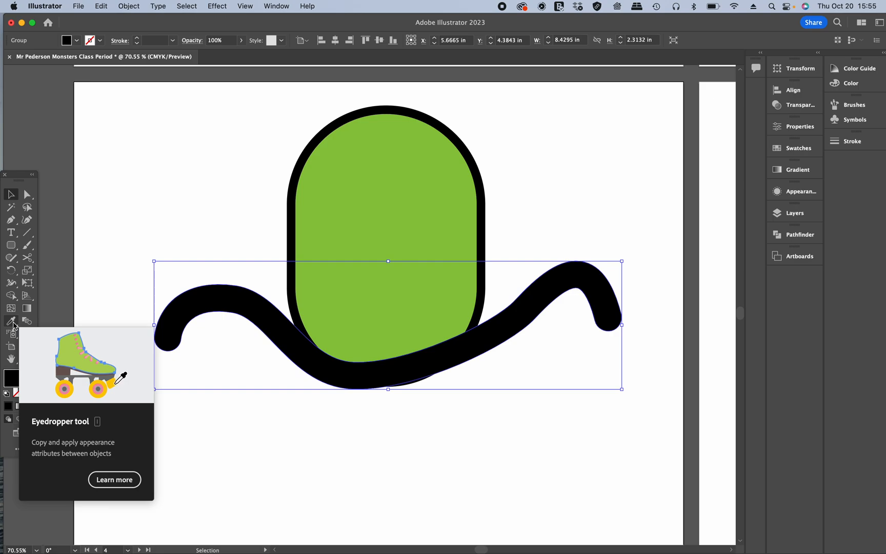
# Eyedrop the body's green fill and outline onto the tentacle and select both shapes.
pyautogui.click(11, 322)
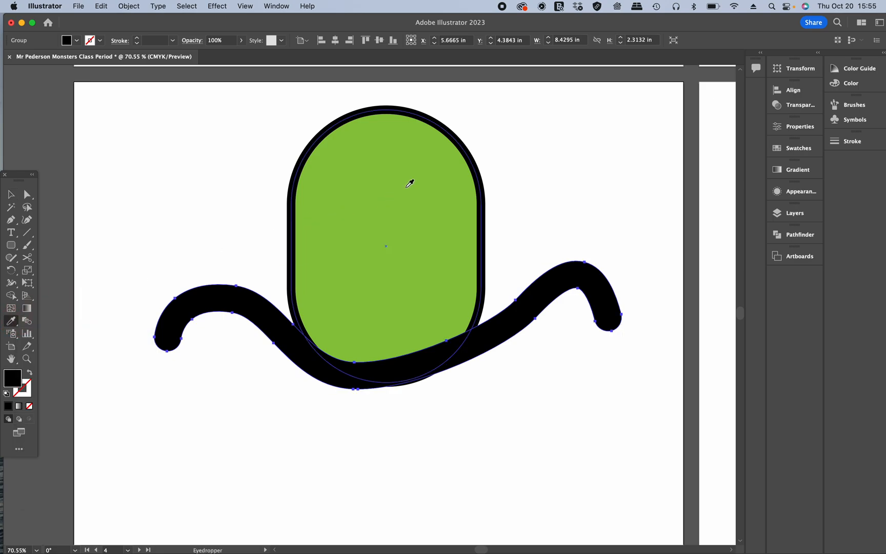
pyautogui.click(409, 183)
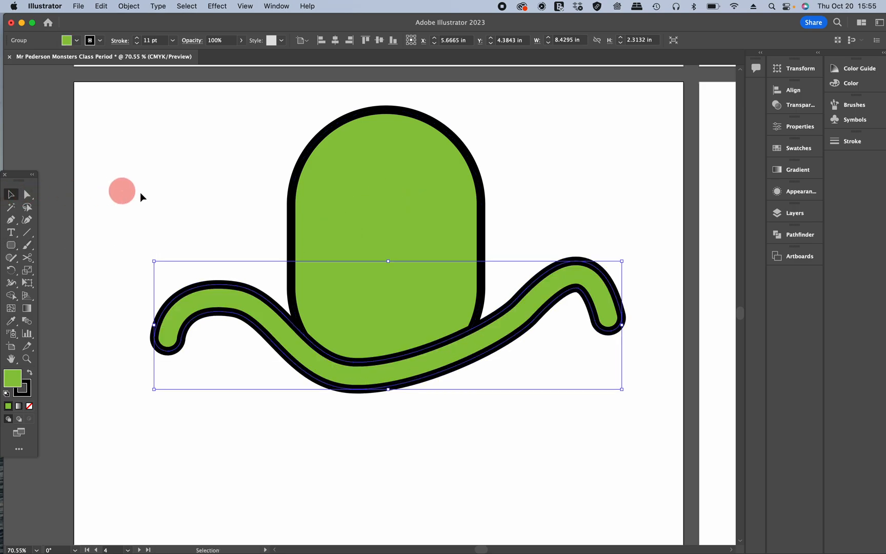
pyautogui.click(184, 220)
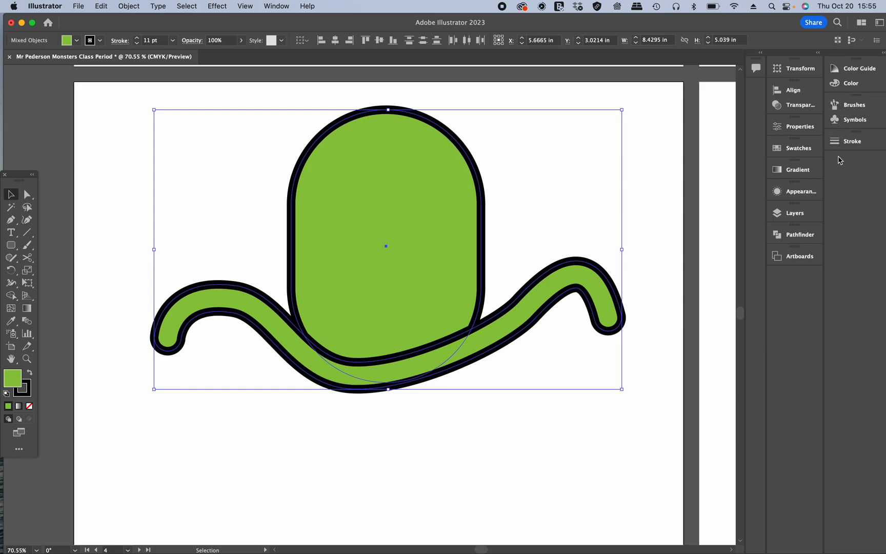
# Unite the tentacles and body into one shape with Pathfinder, then ready the Pen tool.
pyautogui.click(799, 235)
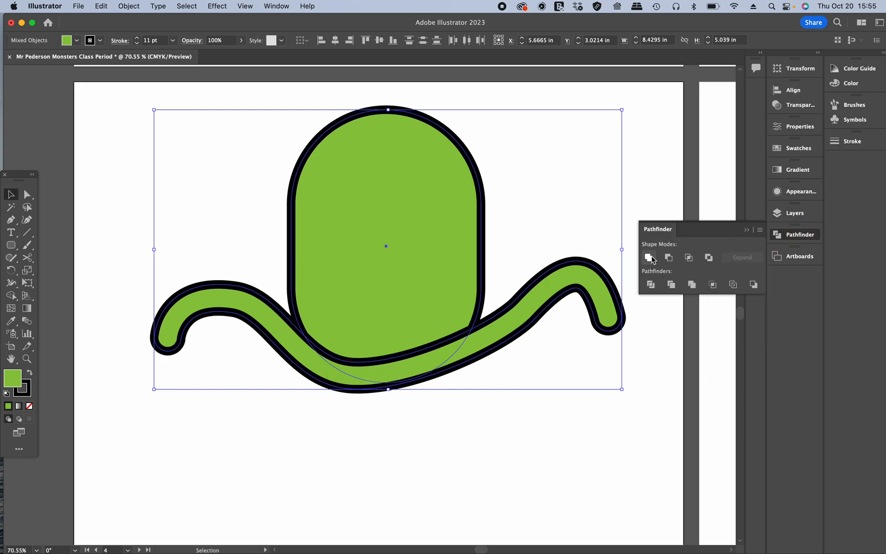
pyautogui.click(650, 258)
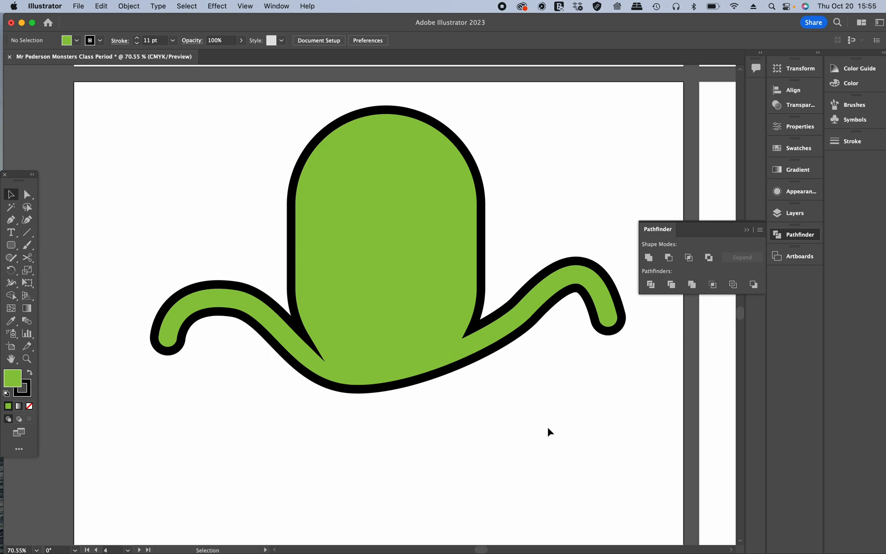
pyautogui.moveTo(30, 278)
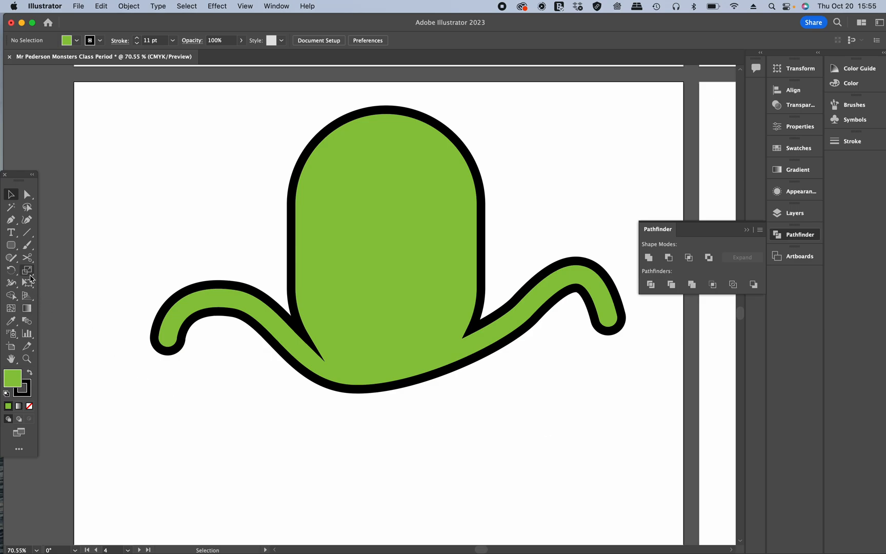
pyautogui.click(10, 219)
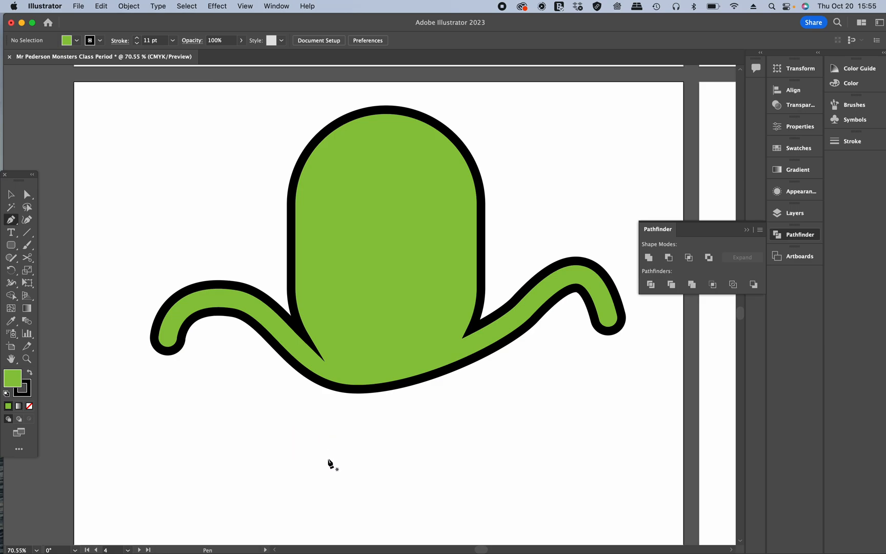
# Draw an arched tentacle curve below the body with two anchor points and return to selecting.
pyautogui.click(278, 392)
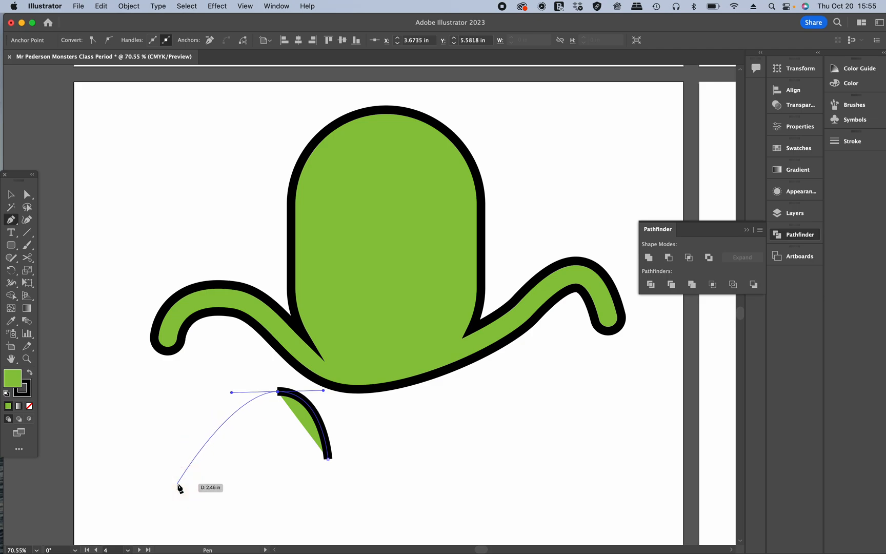
pyautogui.click(178, 484)
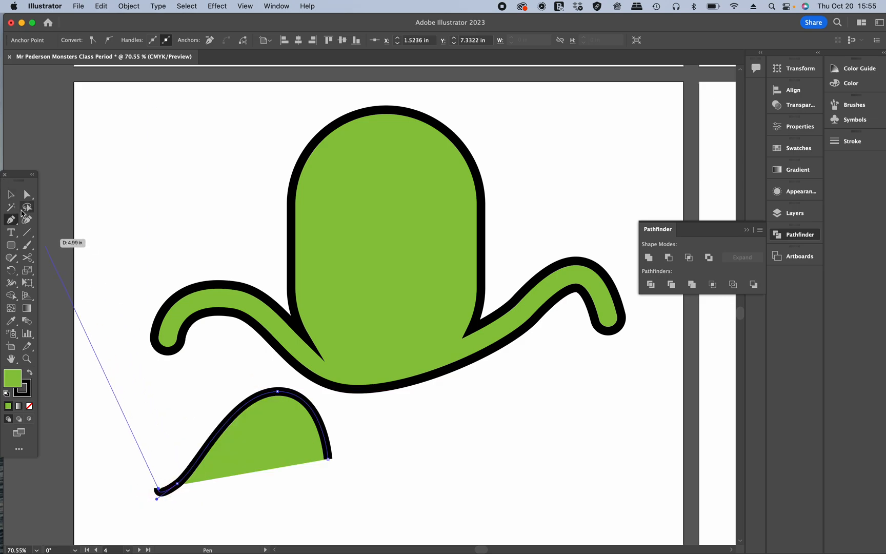
pyautogui.click(11, 193)
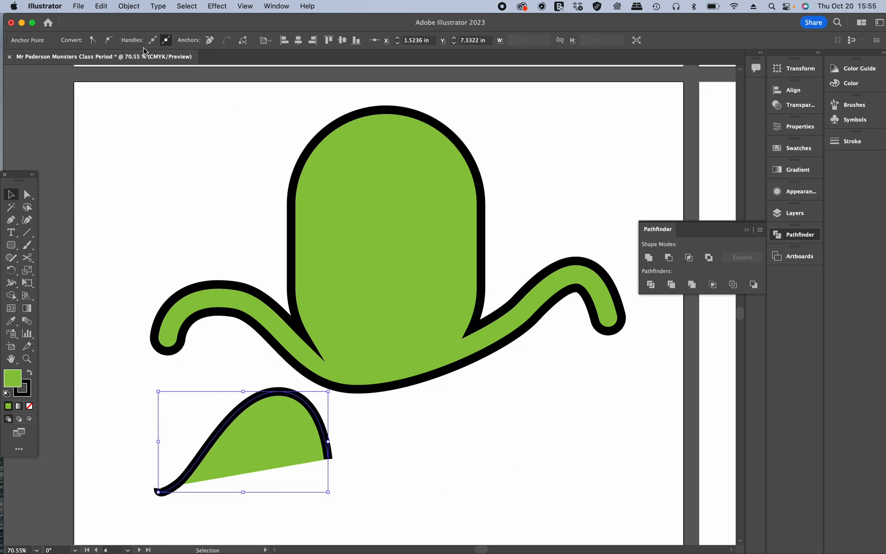
pyautogui.moveTo(71, 286)
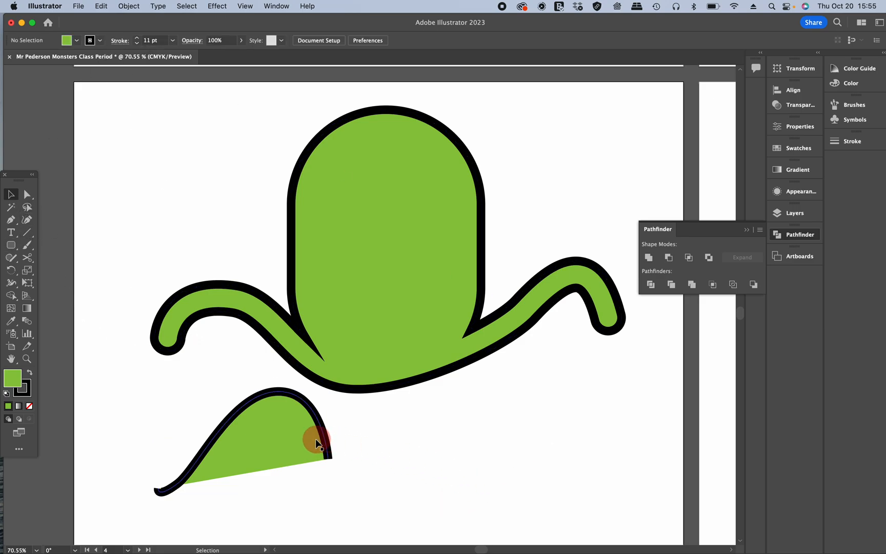
# Select the new curve and remove its fill.
pyautogui.click(313, 444)
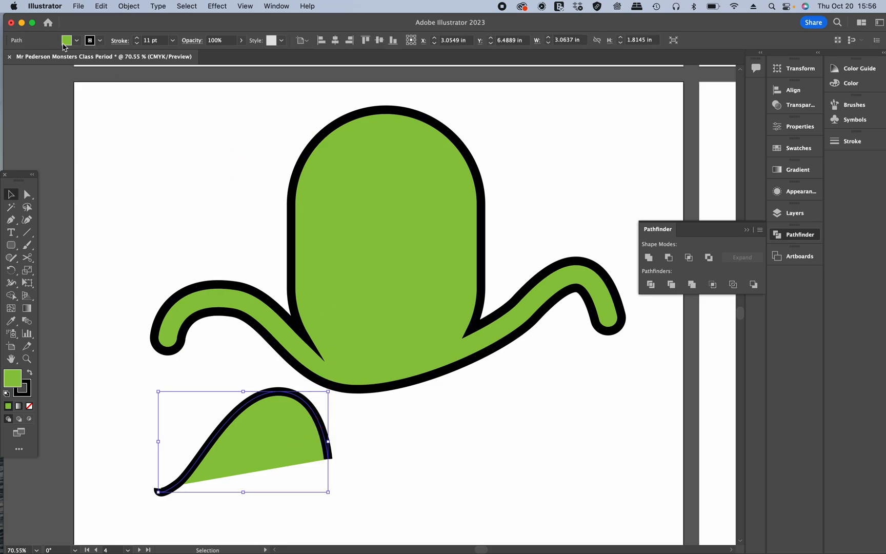
pyautogui.click(76, 40)
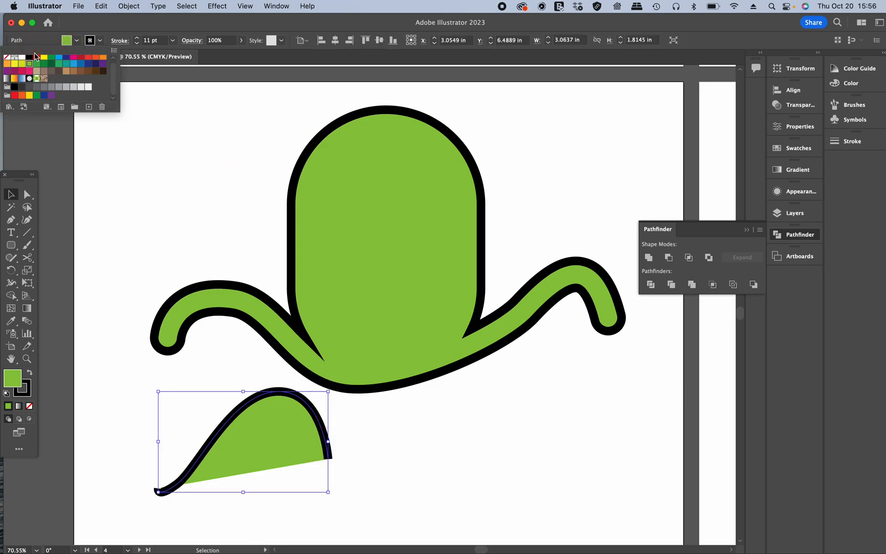
pyautogui.click(8, 56)
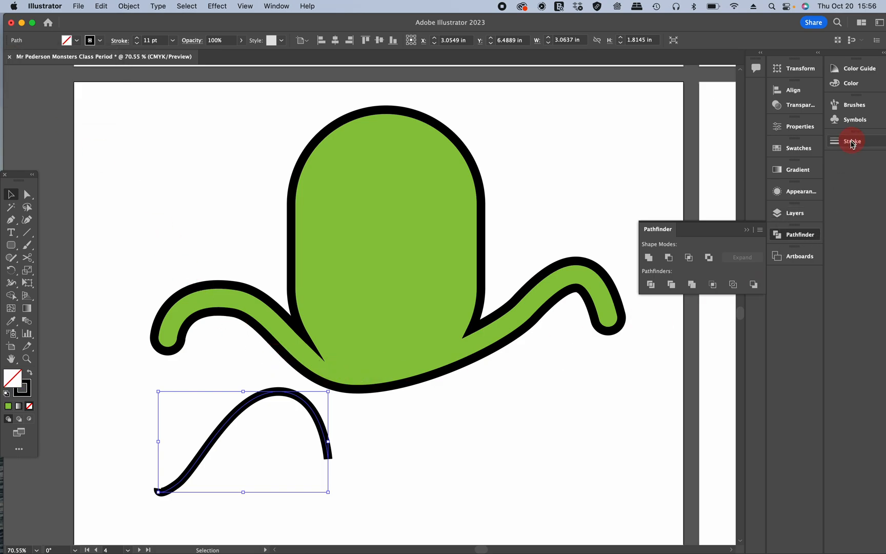
# Give the curve round caps, round joins and a 35 pt stroke weight.
pyautogui.click(852, 140)
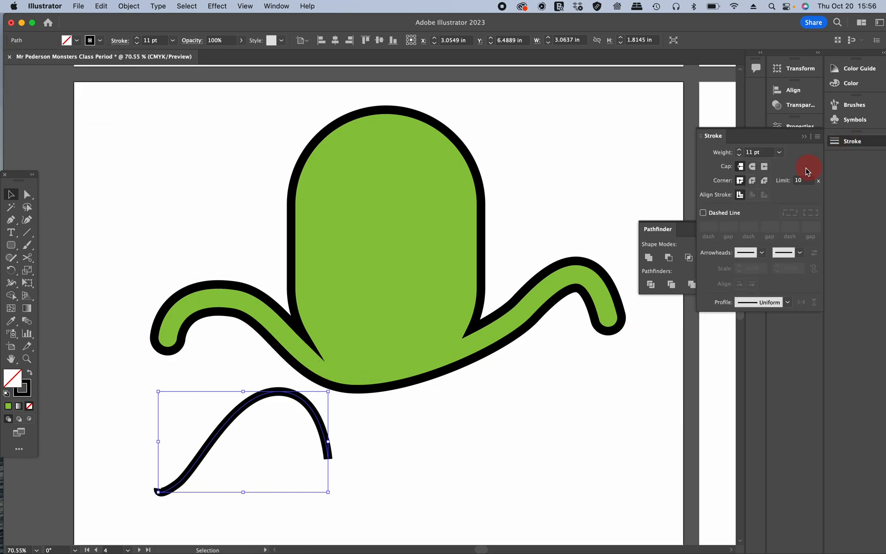
pyautogui.click(751, 165)
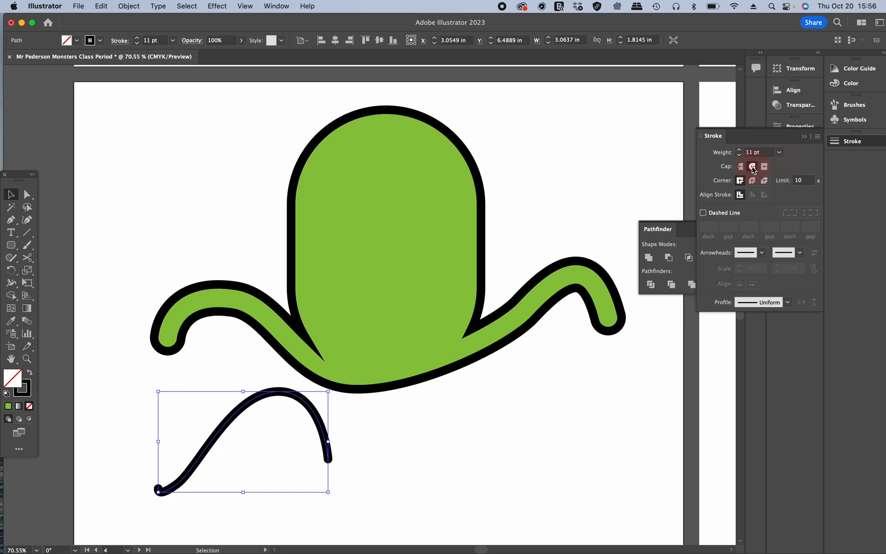
pyautogui.click(751, 165)
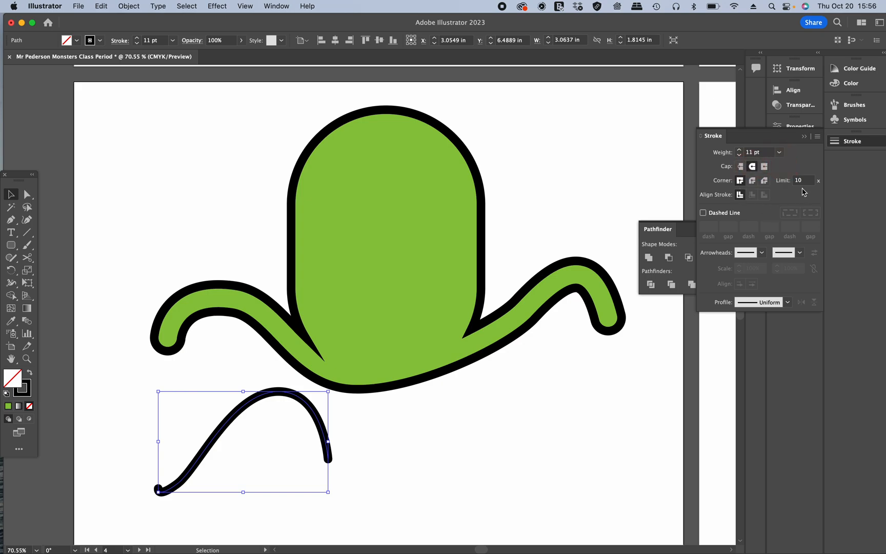
pyautogui.moveTo(621, 259)
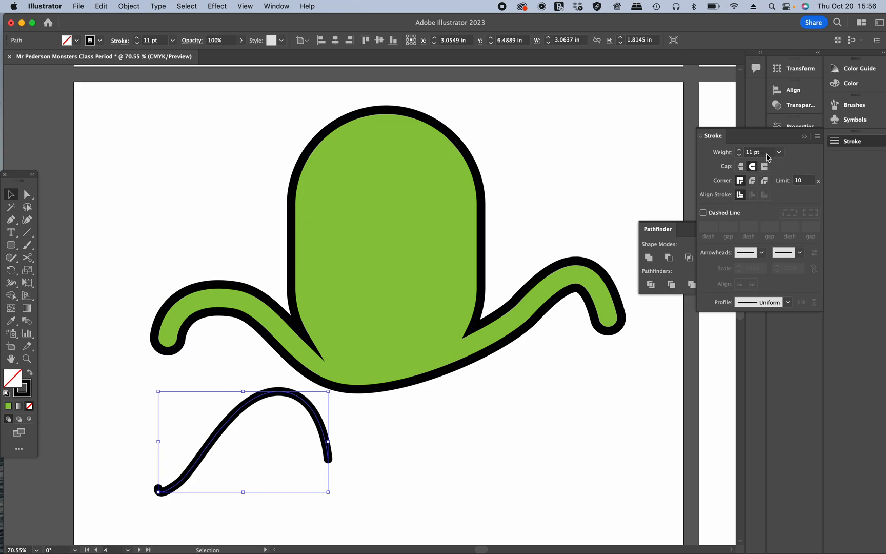
pyautogui.tripleClick(756, 152)
pyautogui.write('35')
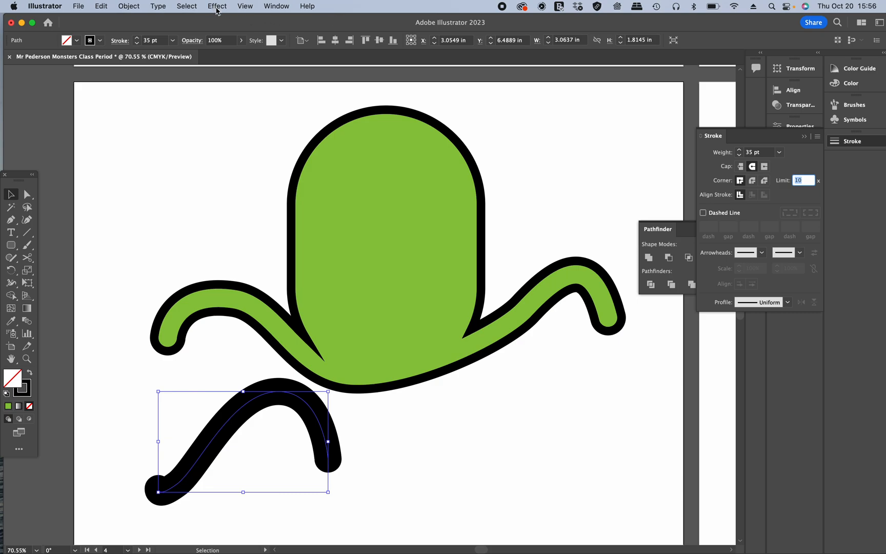
pyautogui.moveTo(128, 6)
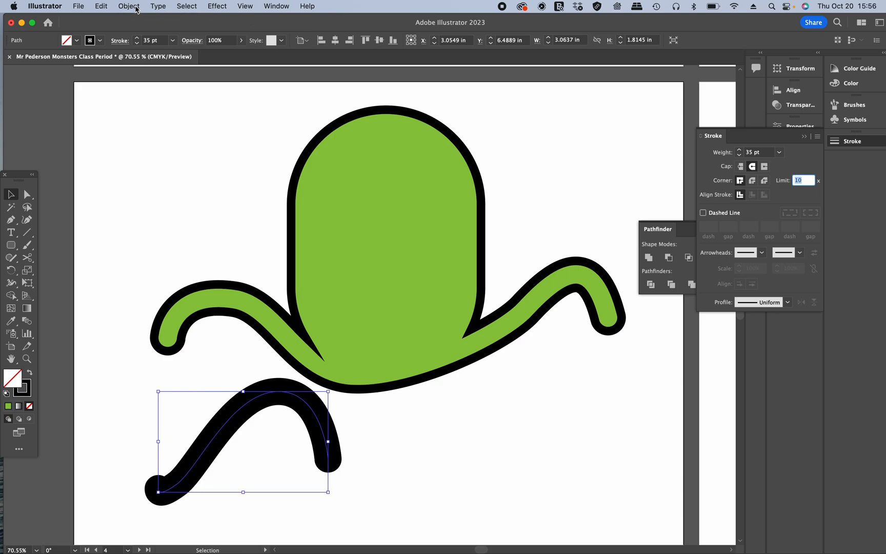
# Expand the thick curve into a shape and give it the body's green fill and black outline.
pyautogui.click(128, 6)
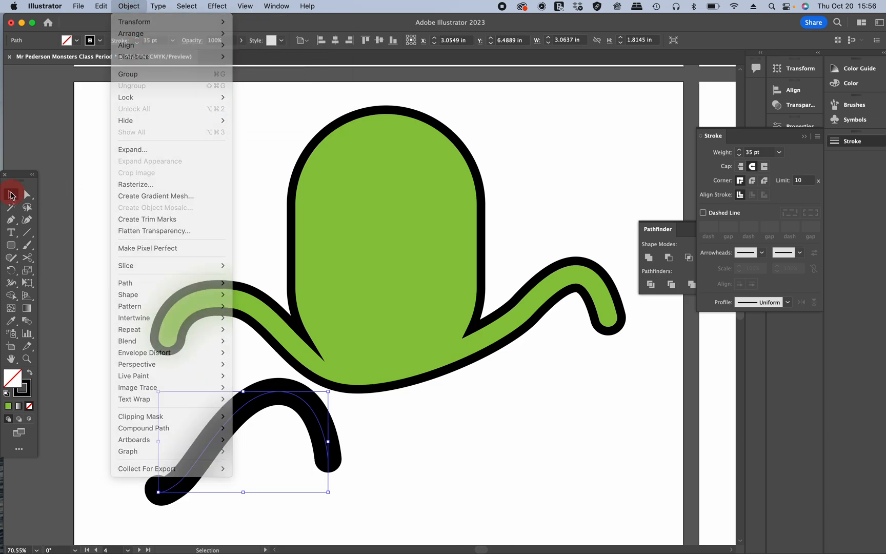
pyautogui.click(294, 389)
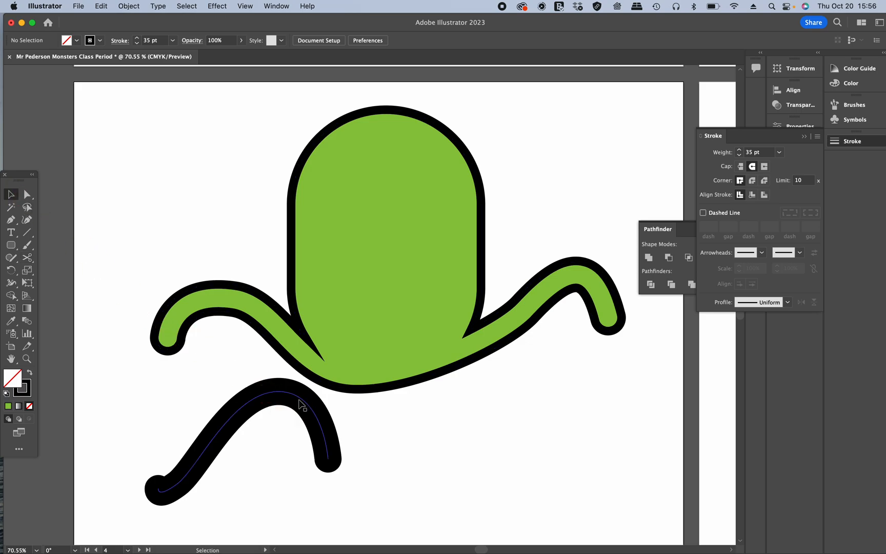
pyautogui.click(300, 404)
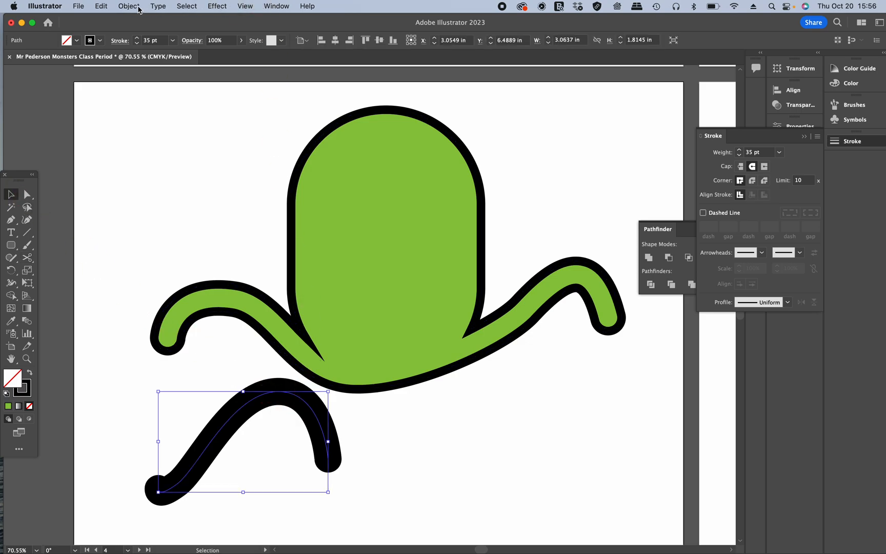
pyautogui.click(128, 6)
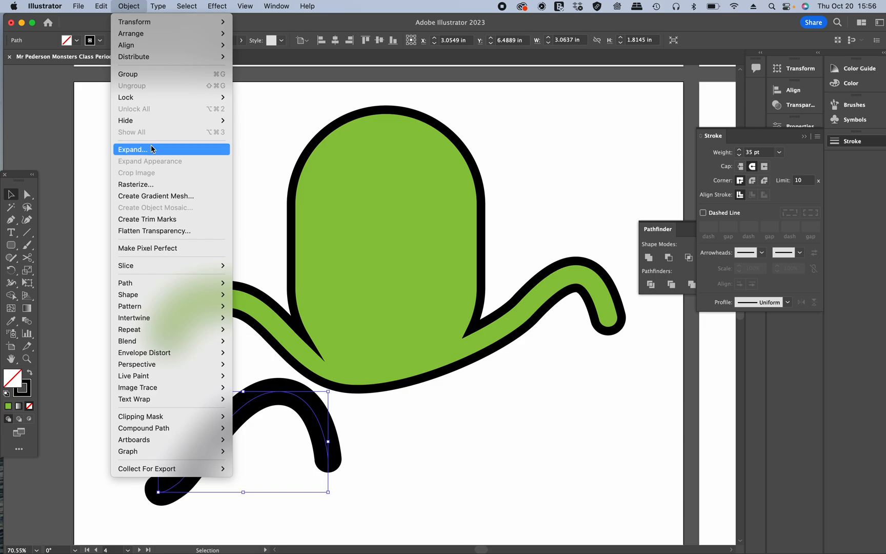
pyautogui.click(133, 149)
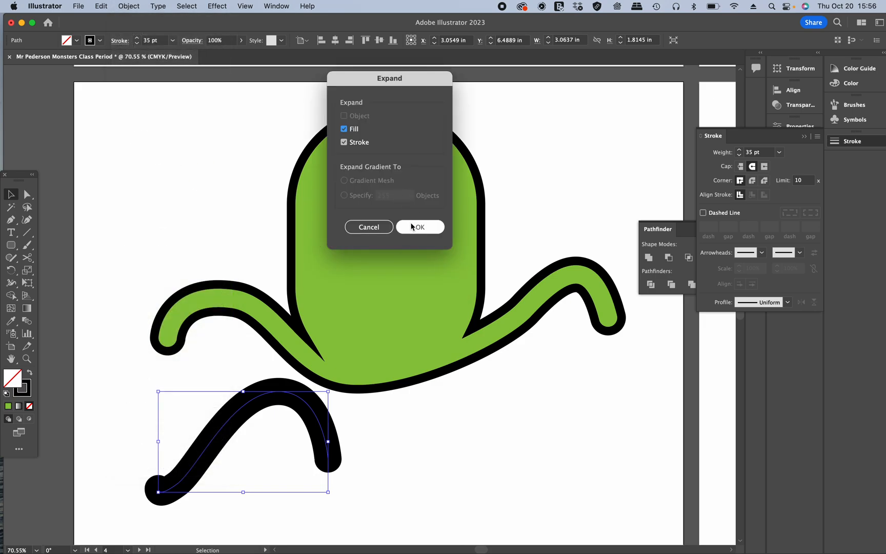
pyautogui.click(420, 227)
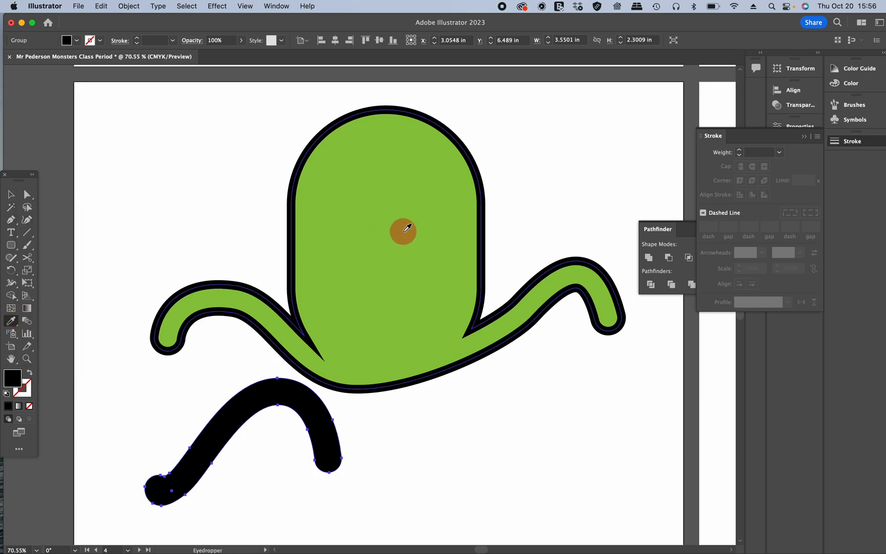
pyautogui.click(403, 230)
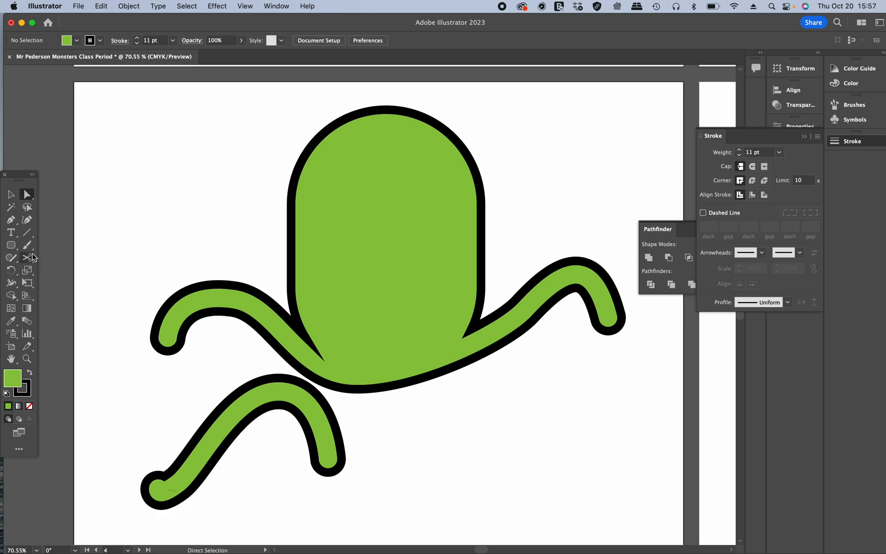
# Split the tentacle outline at its tip with the Scissors tool and attempt a cut near the body.
pyautogui.click(27, 257)
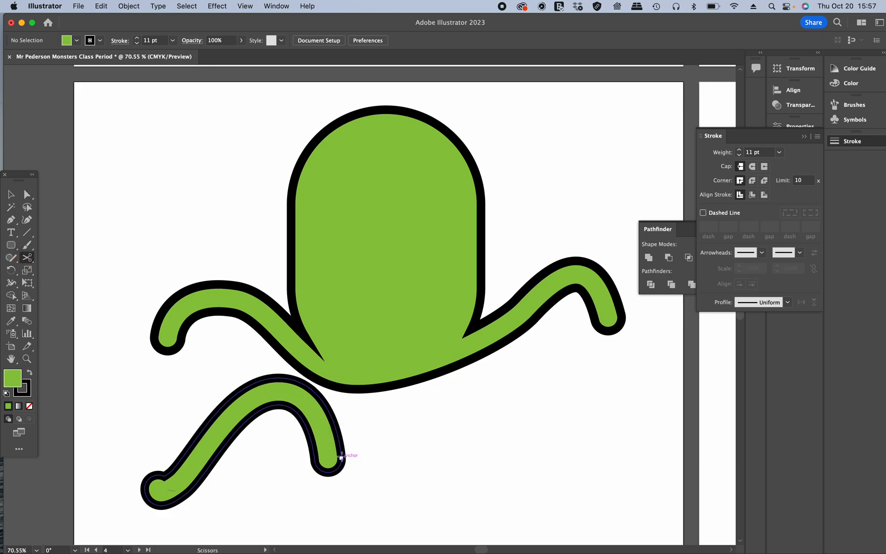
pyautogui.click(340, 456)
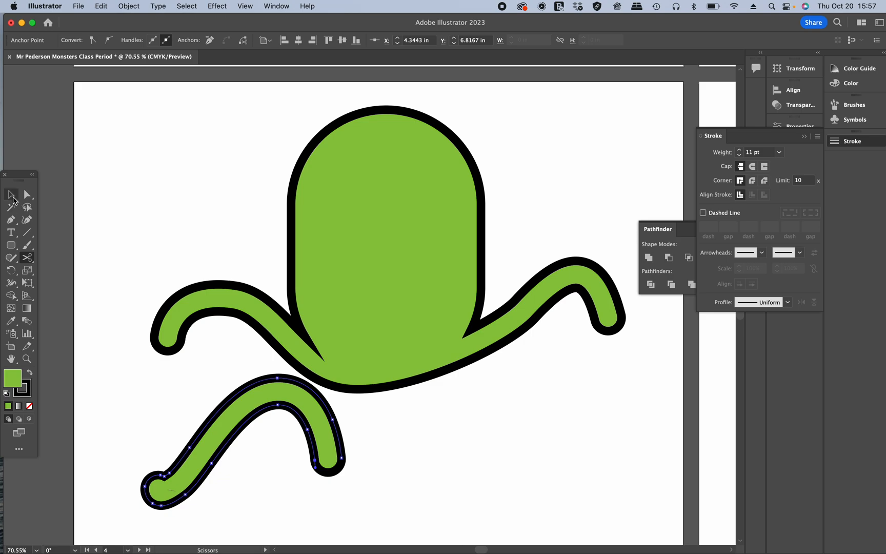
pyautogui.click(438, 474)
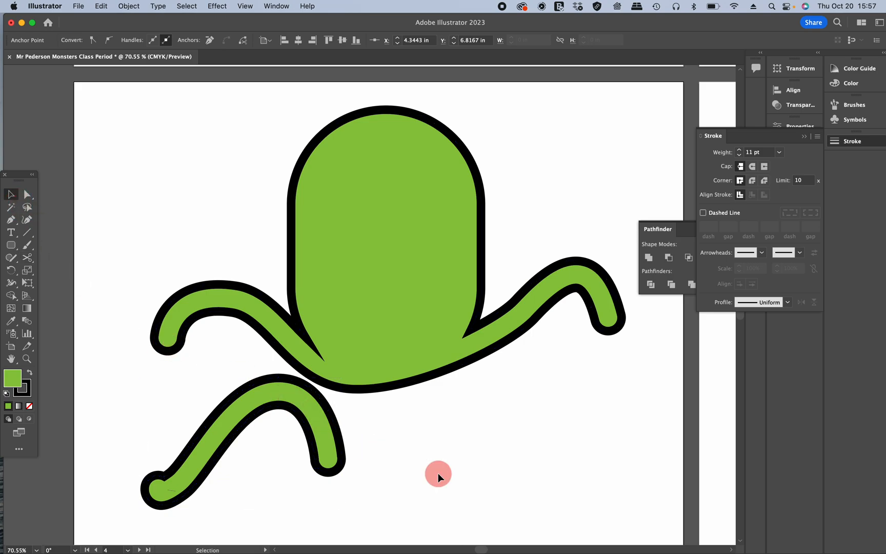
pyautogui.click(333, 467)
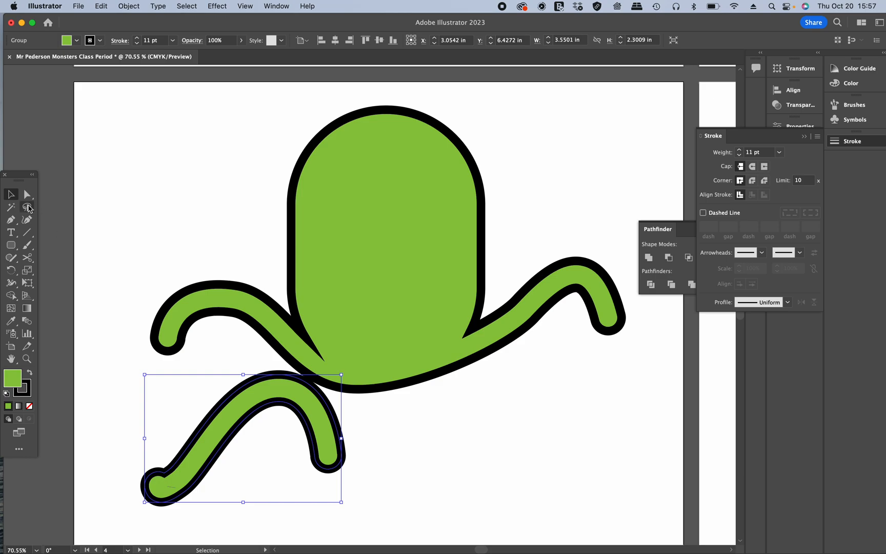
pyautogui.click(27, 258)
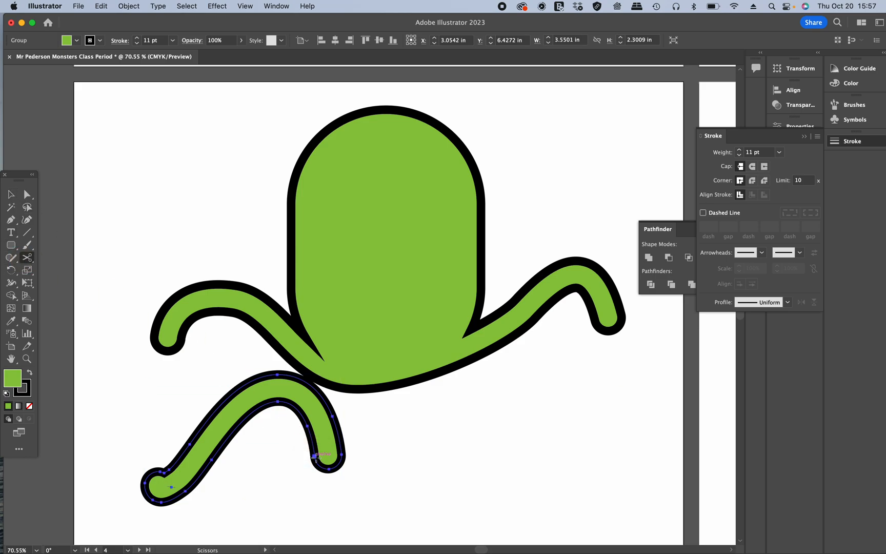
pyautogui.click(400, 422)
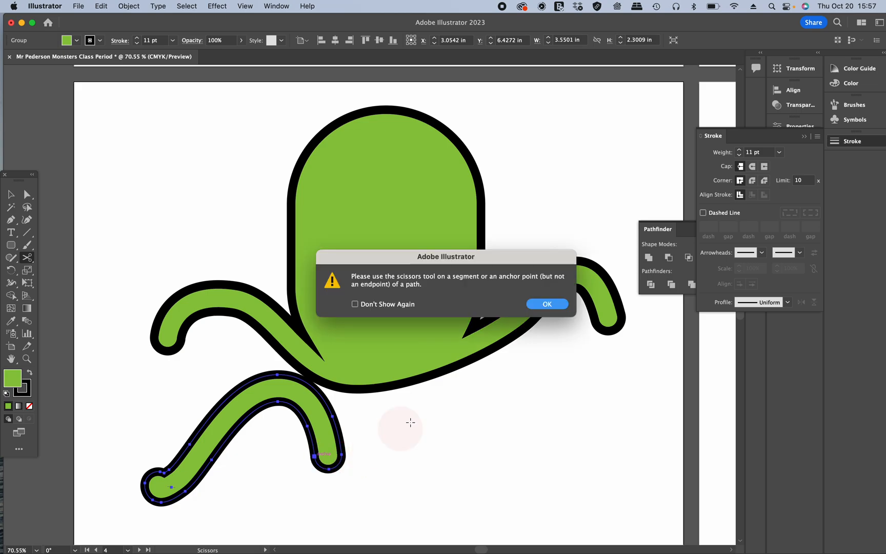
pyautogui.click(545, 303)
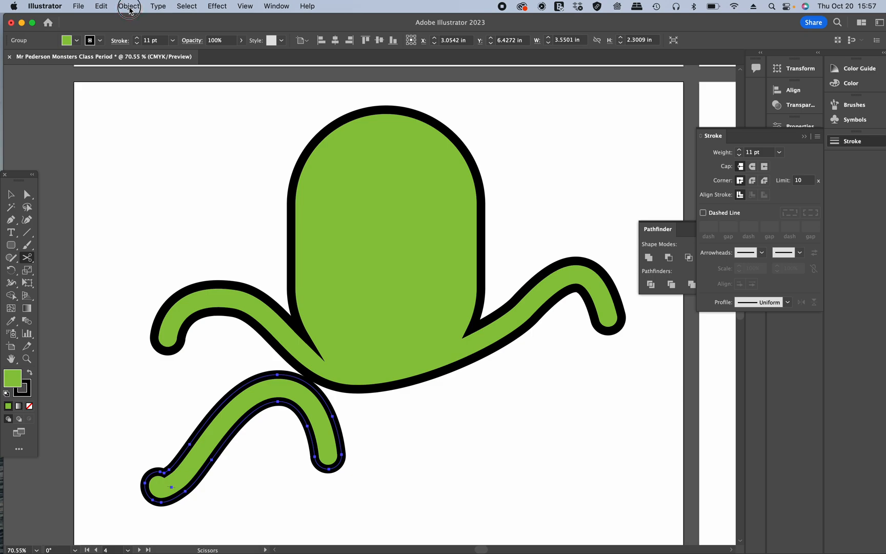
# Ungroup the tentacle, cut it through near the body and delete the small cut-off tip.
pyautogui.click(128, 6)
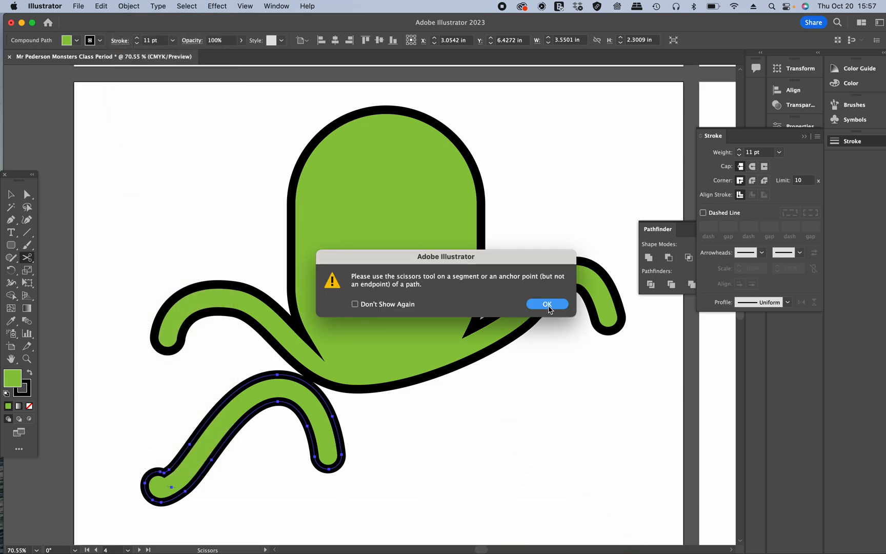
pyautogui.click(545, 304)
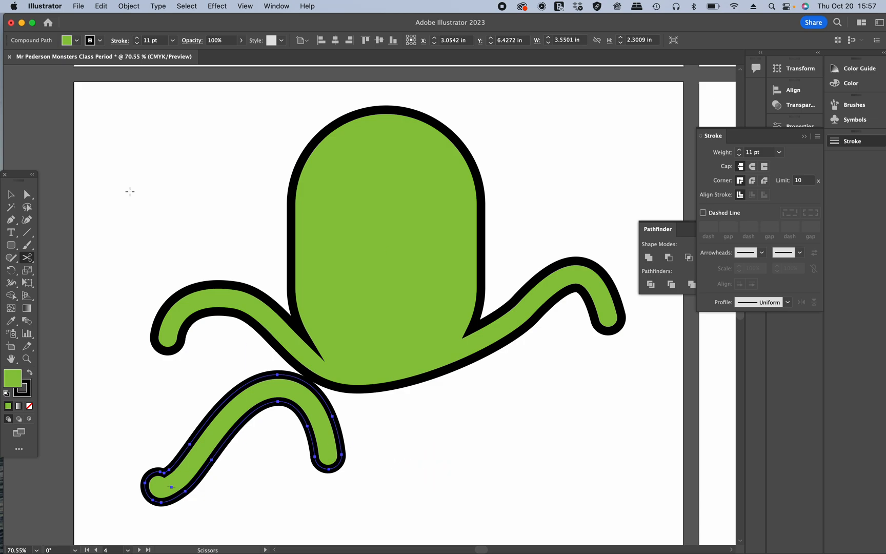
pyautogui.click(389, 502)
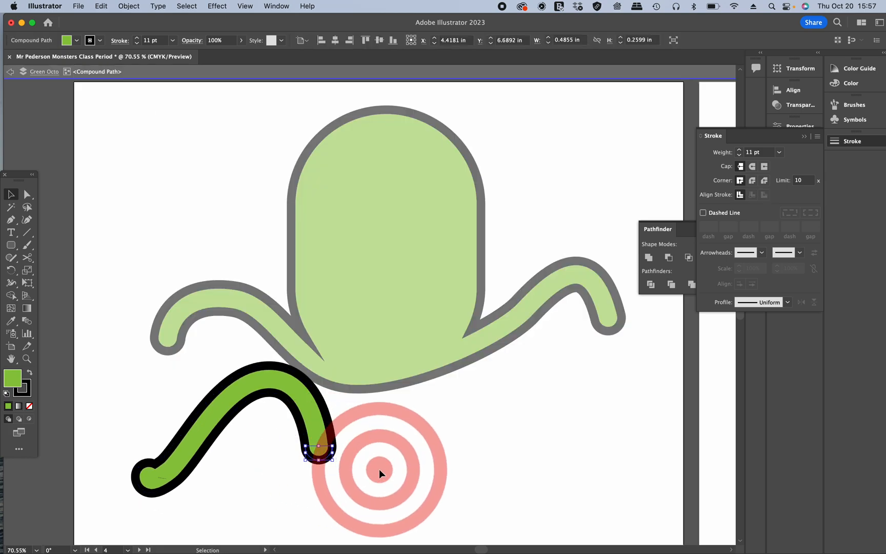
pyautogui.press('Delete')
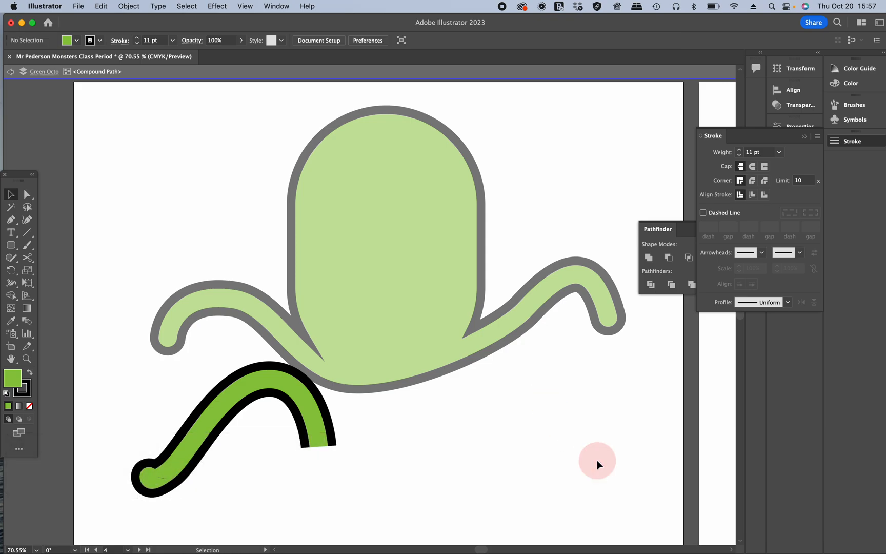
pyautogui.moveTo(411, 437)
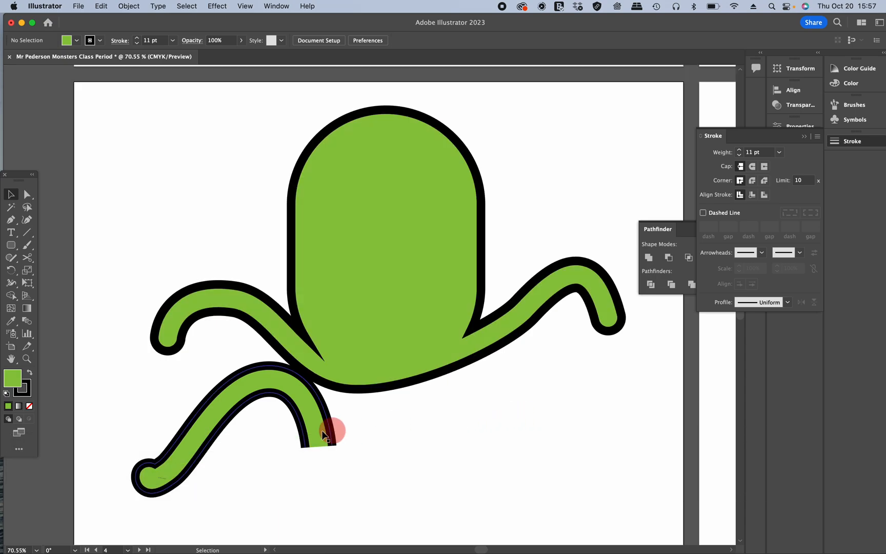
# Reflect the trimmed tentacle vertically to make a mirrored copy.
pyautogui.click(325, 435)
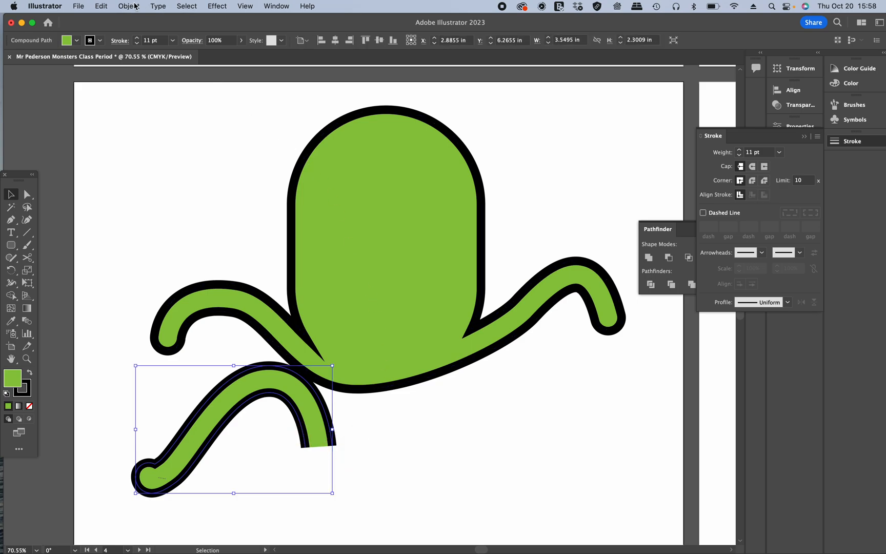
pyautogui.click(128, 6)
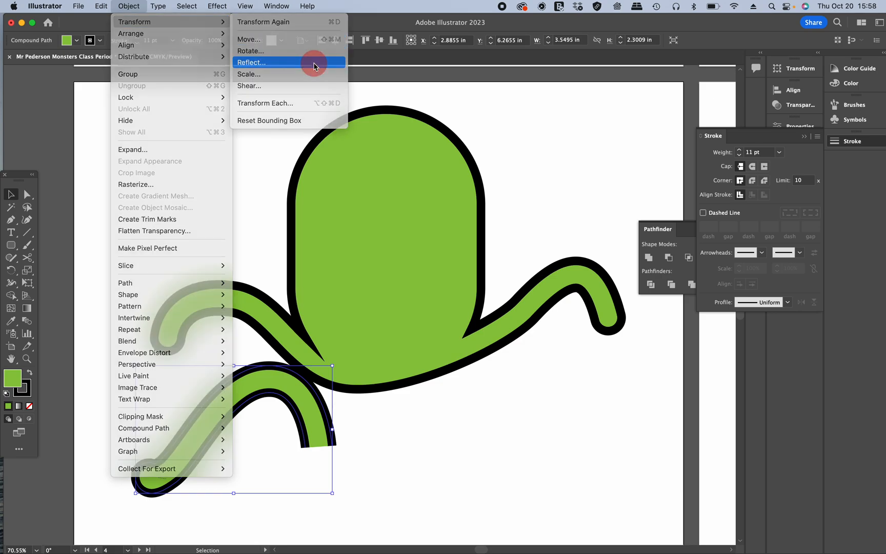
pyautogui.click(251, 62)
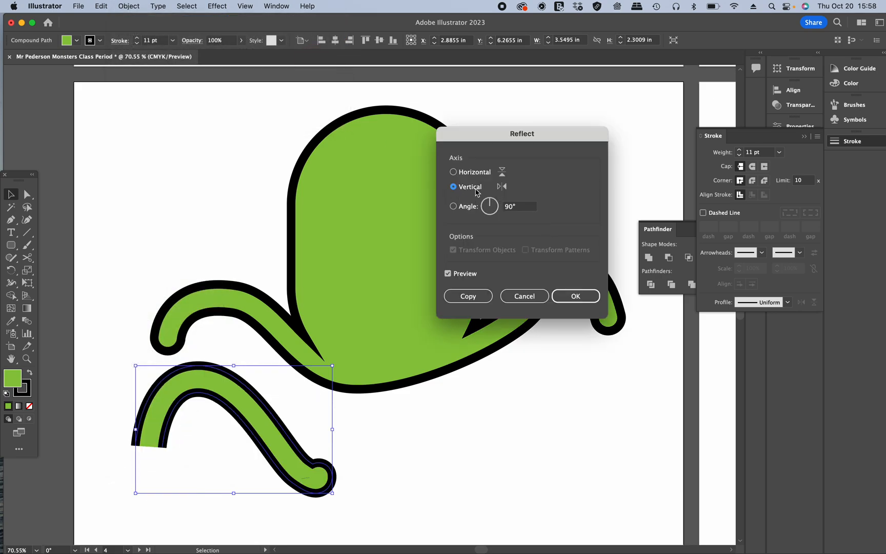
pyautogui.moveTo(473, 269)
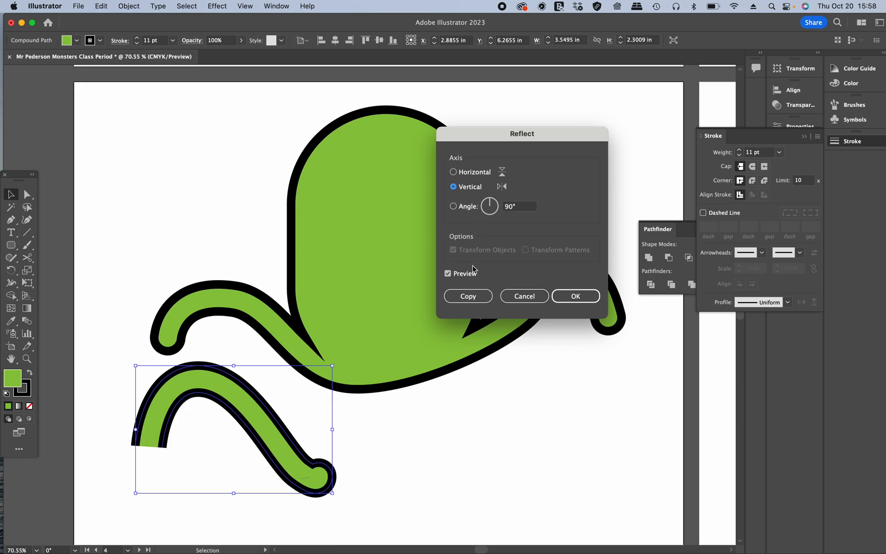
pyautogui.click(467, 296)
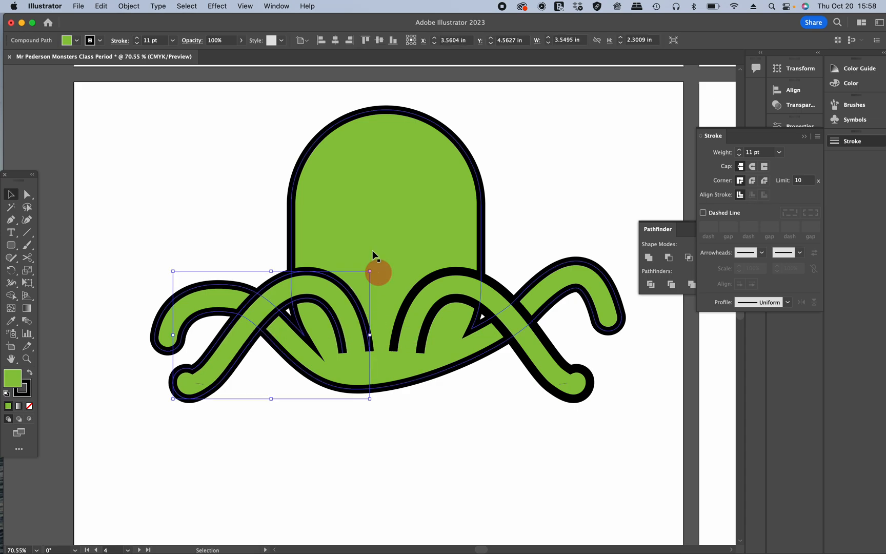
# Lower the stroke weight of both front tentacles so their outlines are thinner than the outer arms.
pyautogui.click(136, 43)
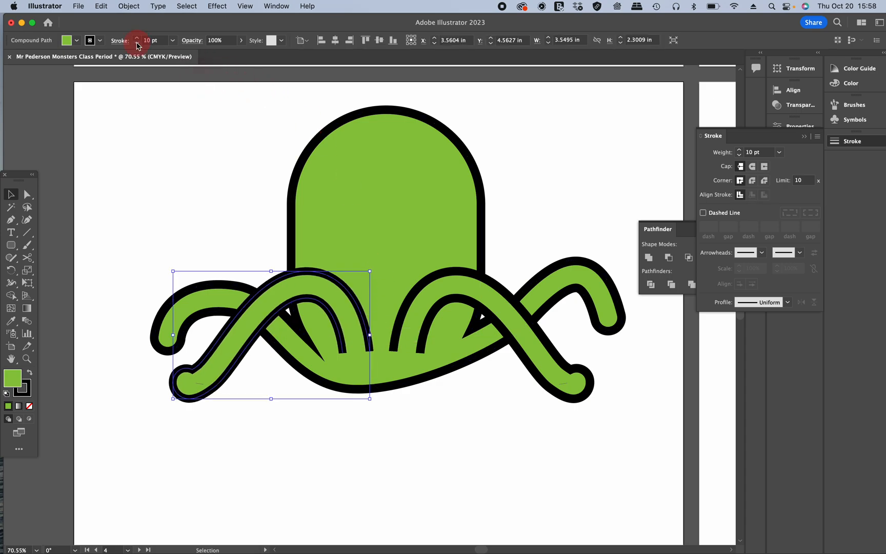
pyautogui.click(136, 42)
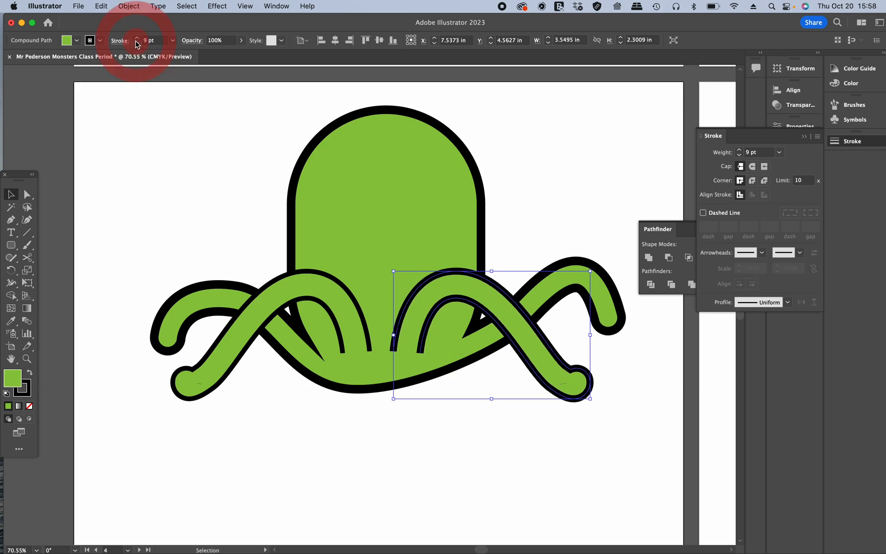
pyautogui.click(138, 43)
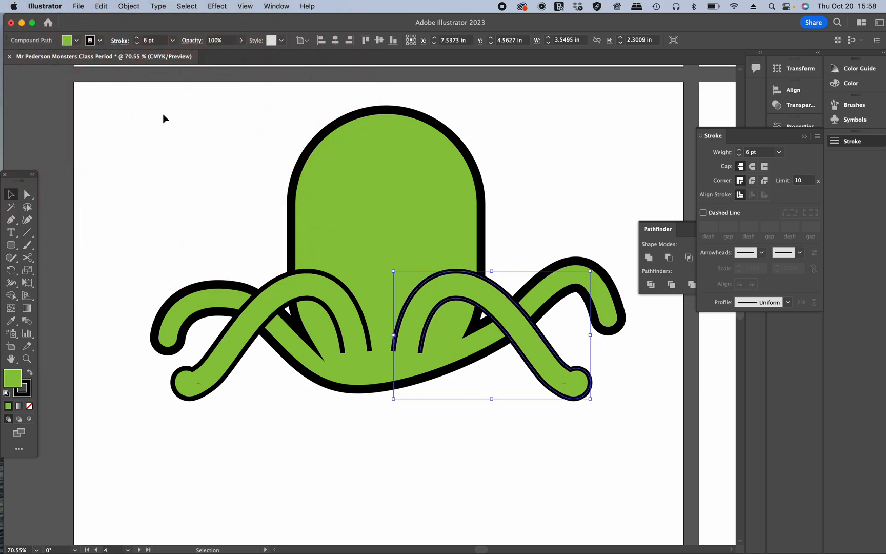
pyautogui.click(146, 178)
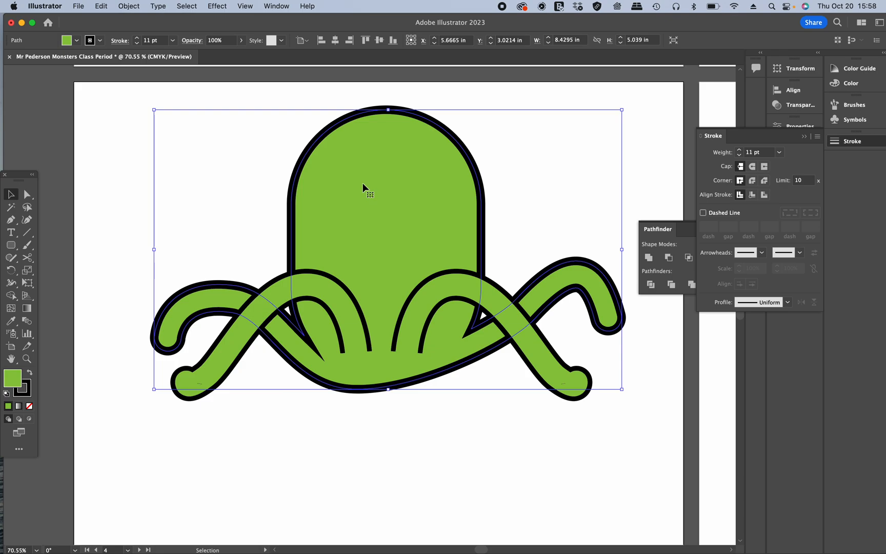
# Offset the body path inward, colour the inset outline green and thin it to about 8 pt.
pyautogui.click(128, 6)
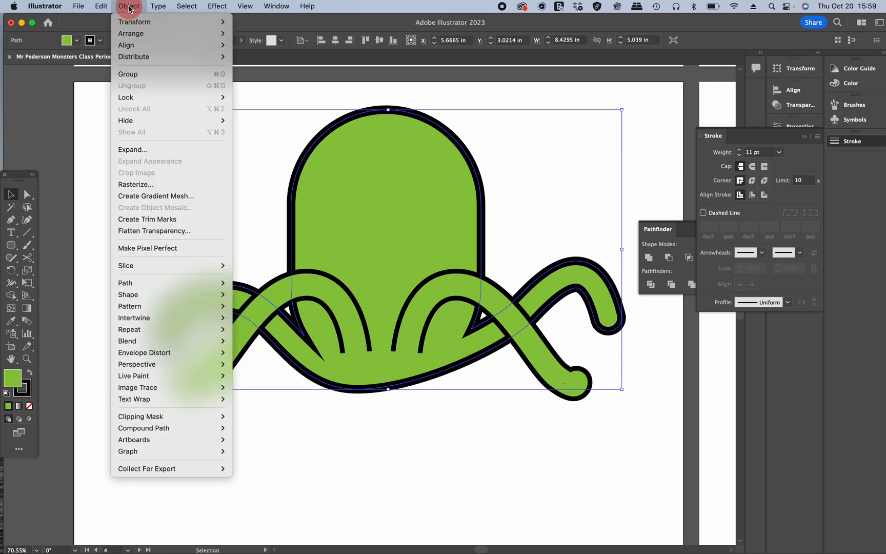
pyautogui.moveTo(150, 318)
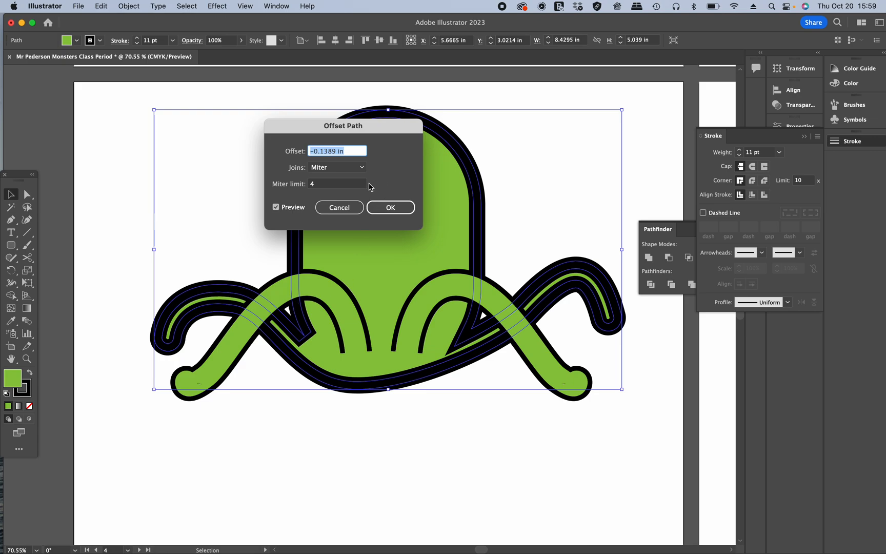
pyautogui.moveTo(389, 208)
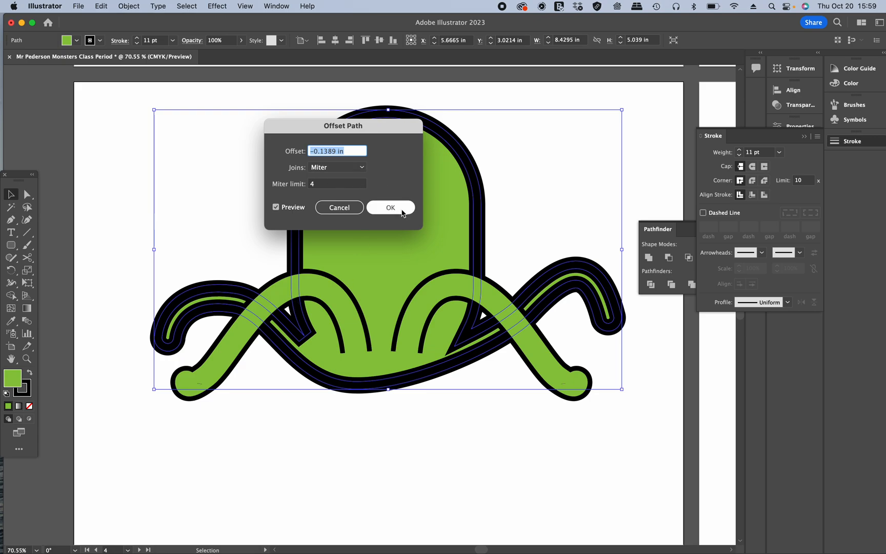
pyautogui.click(390, 207)
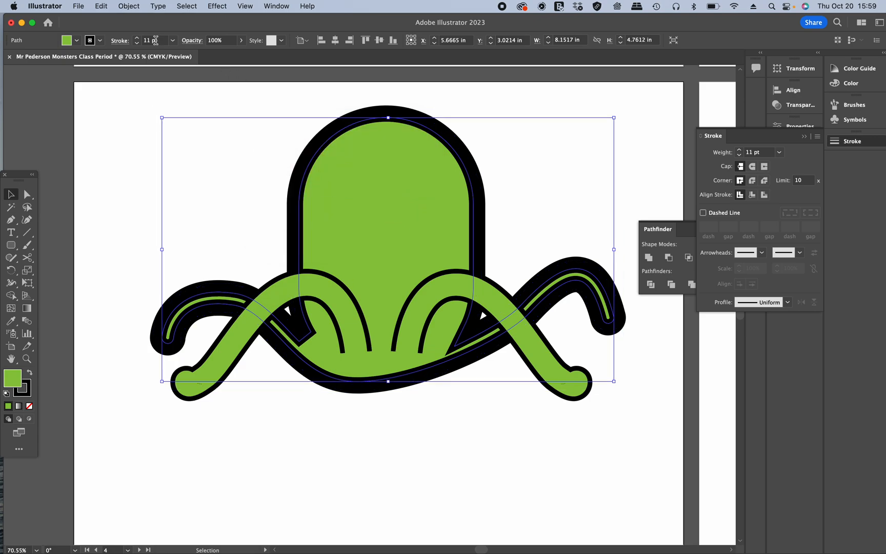
pyautogui.click(77, 40)
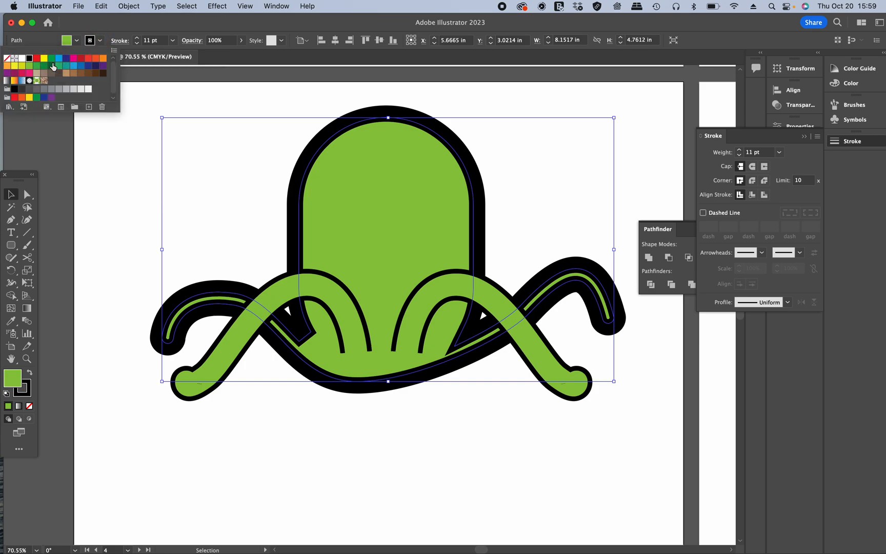
pyautogui.click(51, 66)
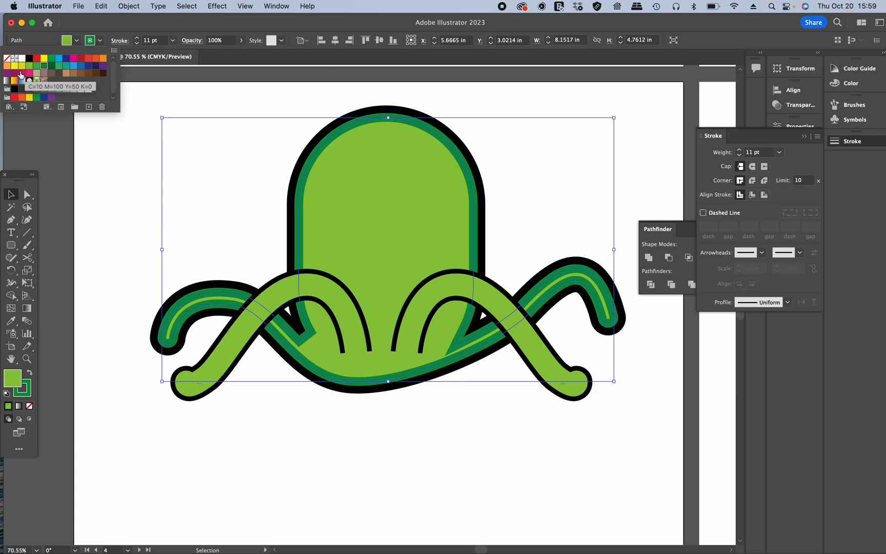
pyautogui.click(54, 66)
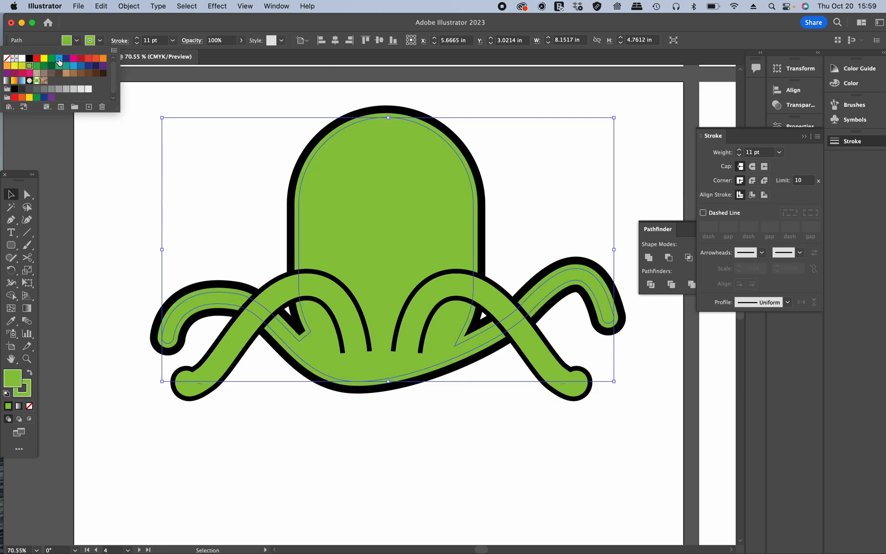
pyautogui.moveTo(36, 68)
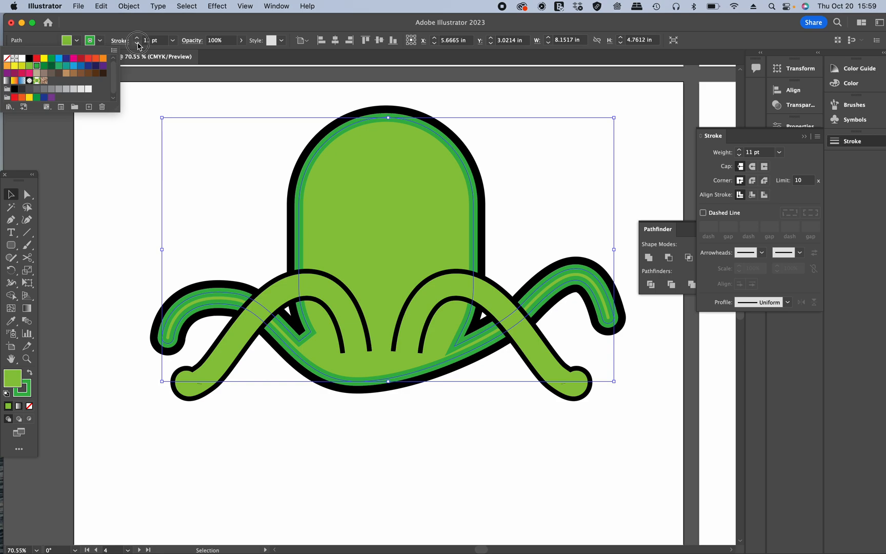
pyautogui.click(136, 43)
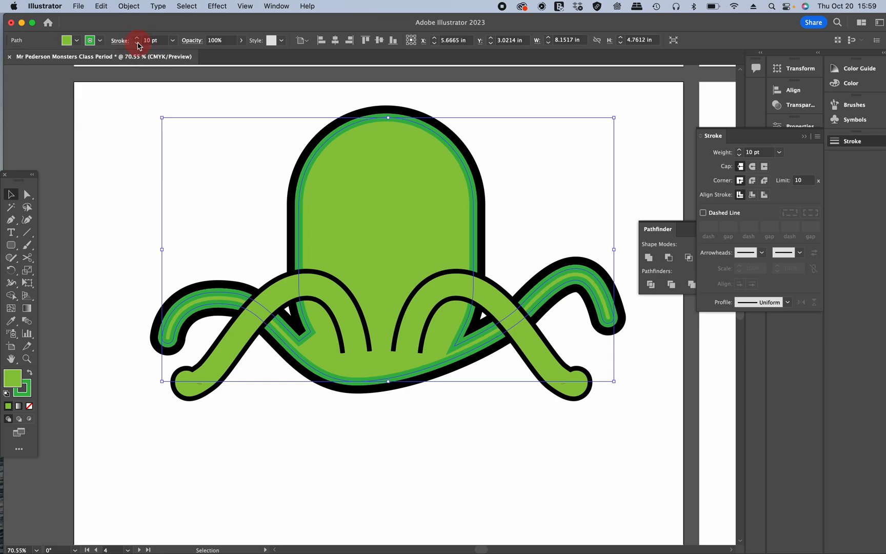
pyautogui.click(136, 37)
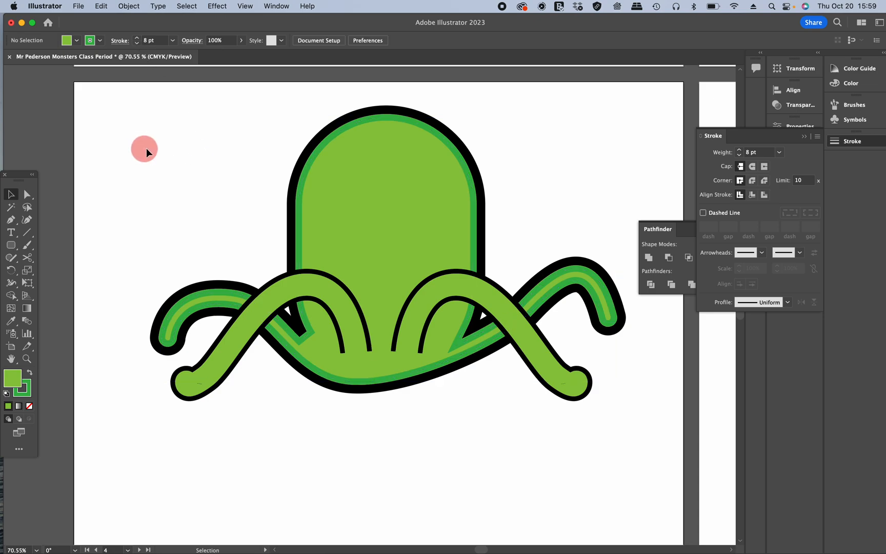
pyautogui.moveTo(252, 259)
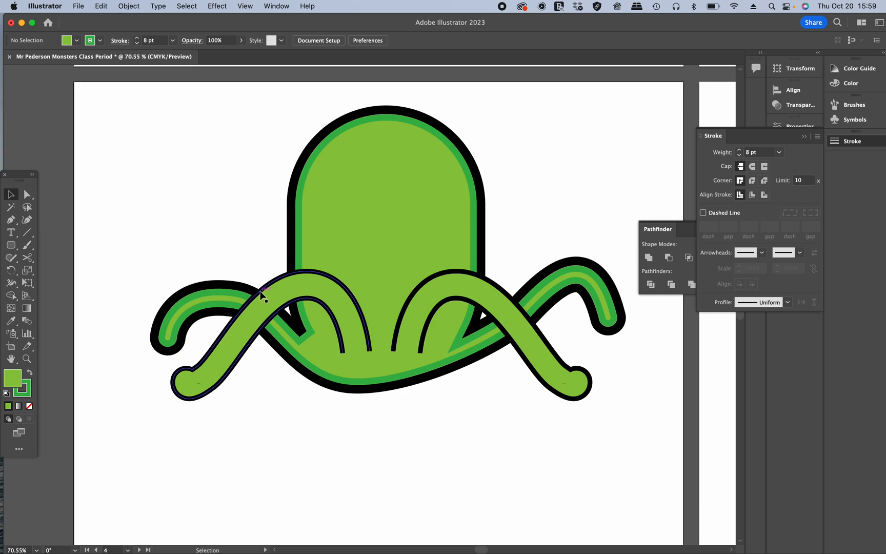
# Apply the same inward Offset Path to the left front tentacle and deselect.
pyautogui.click(259, 294)
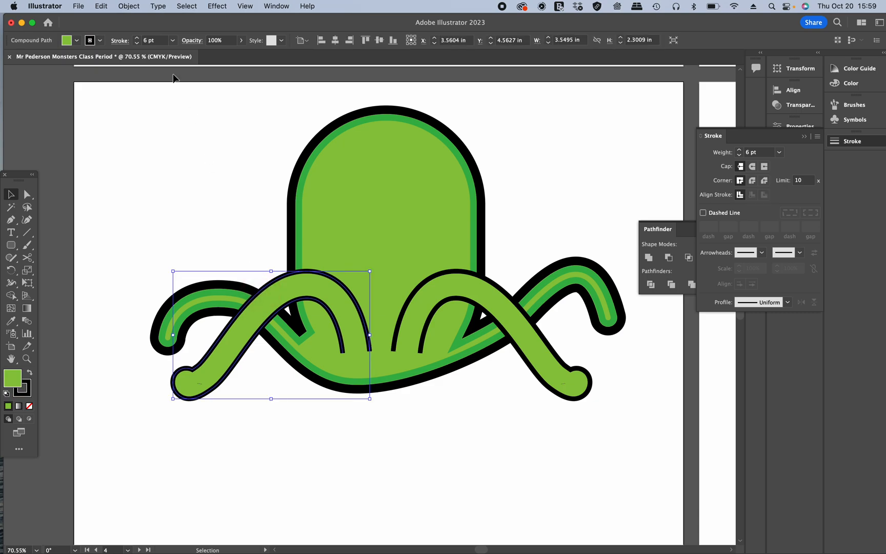
pyautogui.click(128, 6)
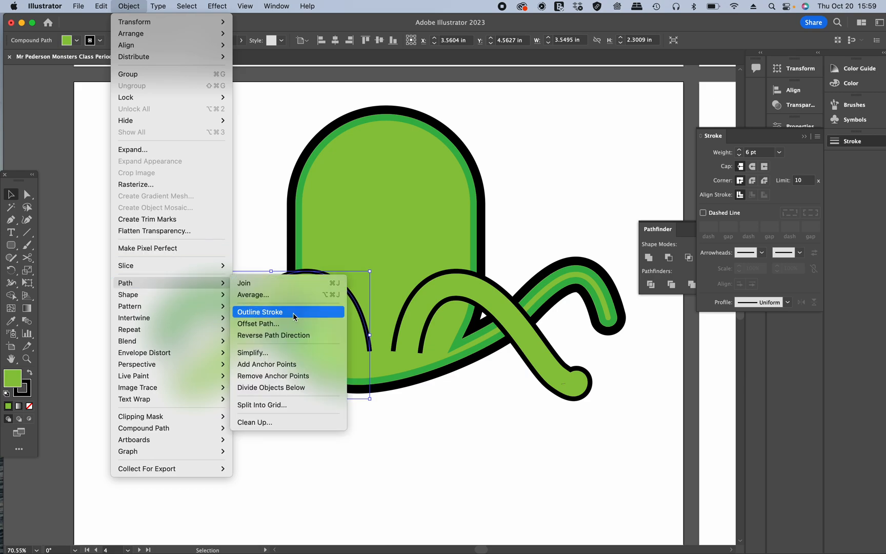
pyautogui.moveTo(293, 334)
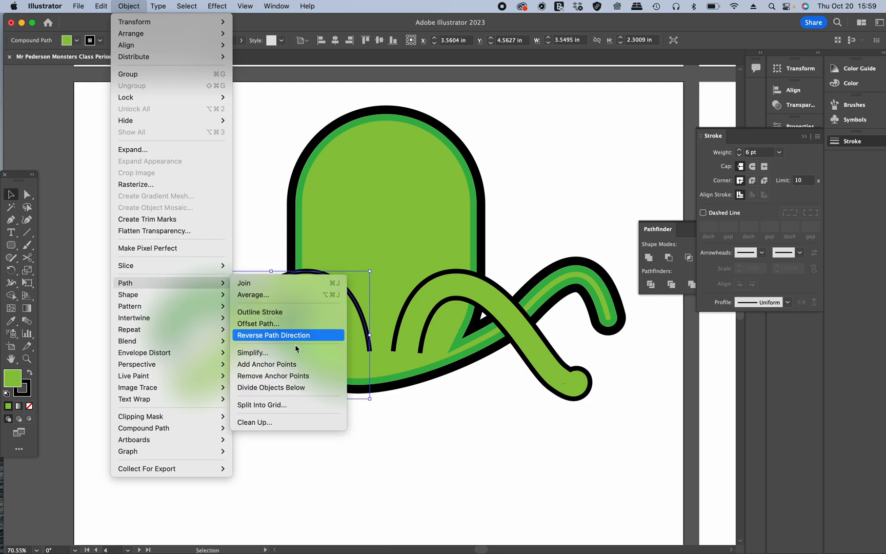
pyautogui.moveTo(288, 323)
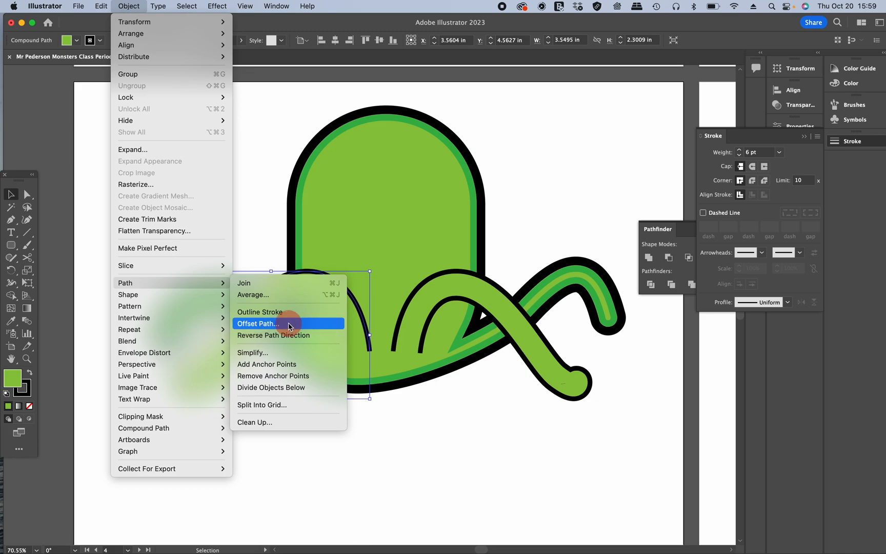
pyautogui.click(258, 322)
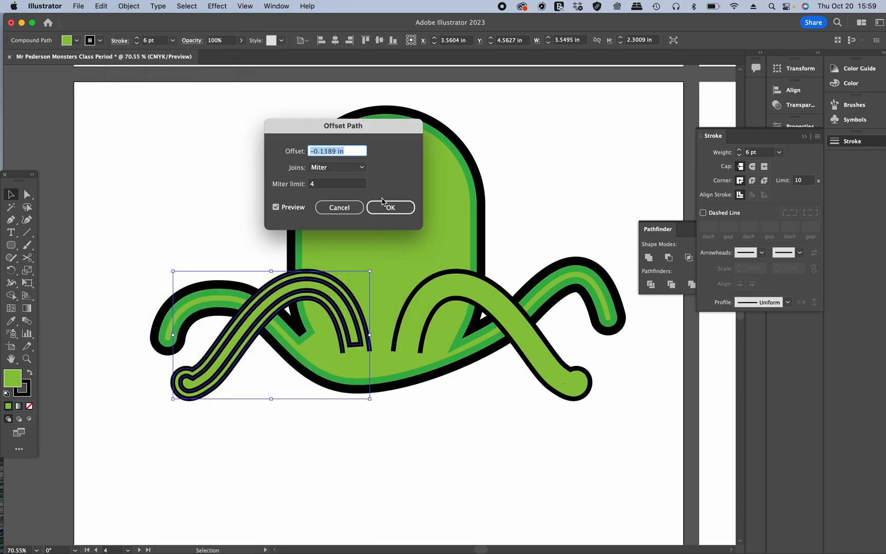
pyautogui.moveTo(373, 204)
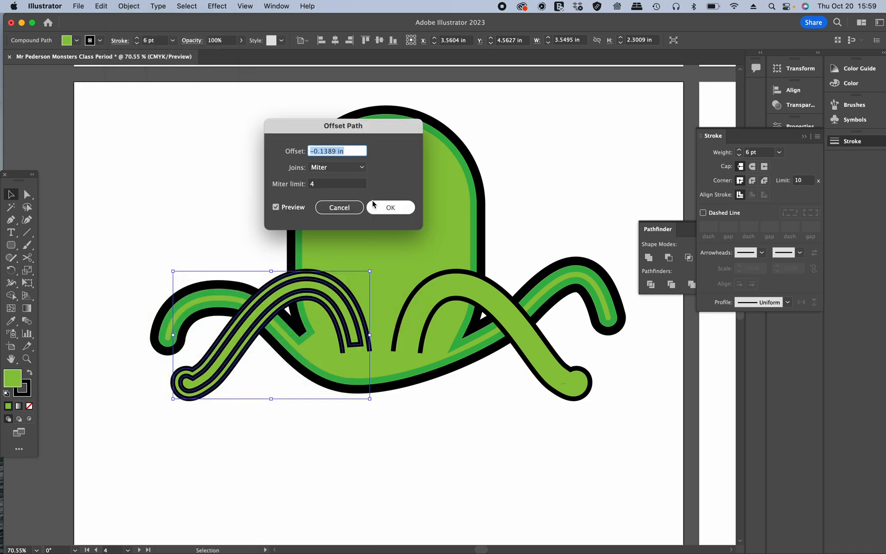
pyautogui.click(389, 207)
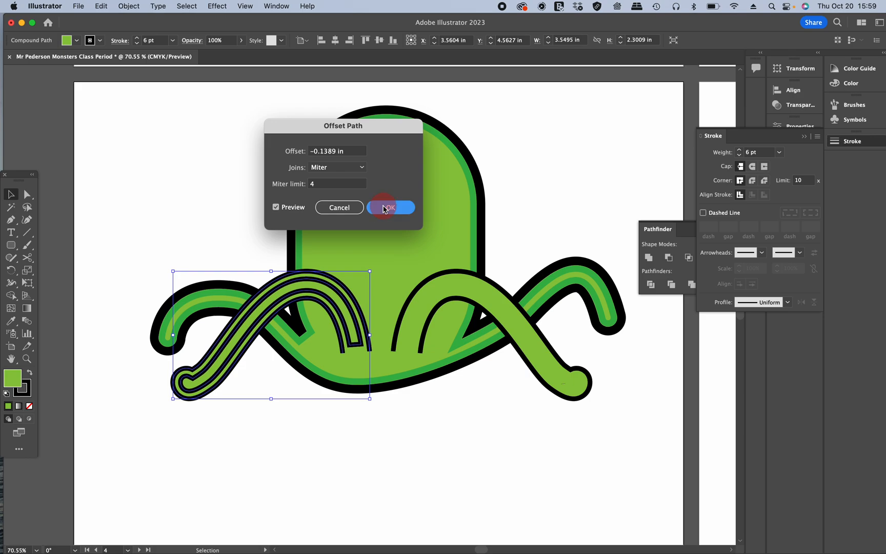
pyautogui.click(389, 207)
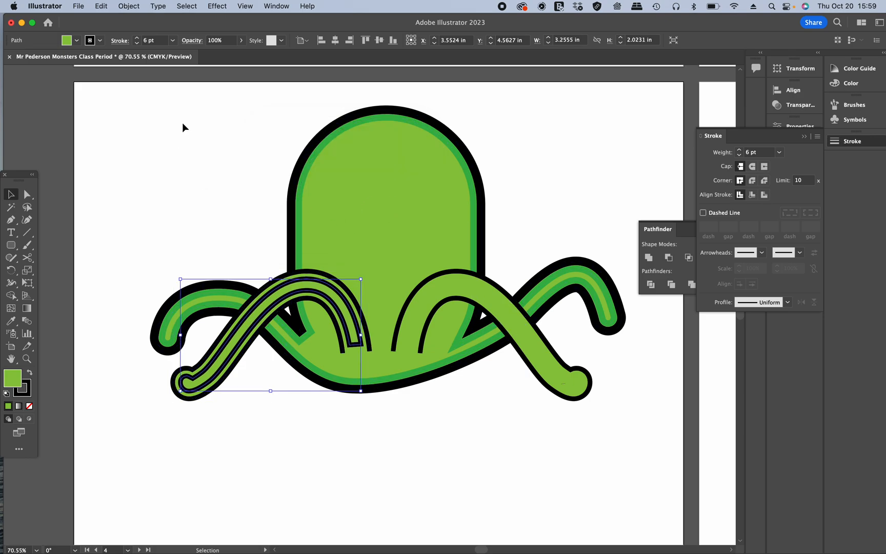
pyautogui.click(89, 40)
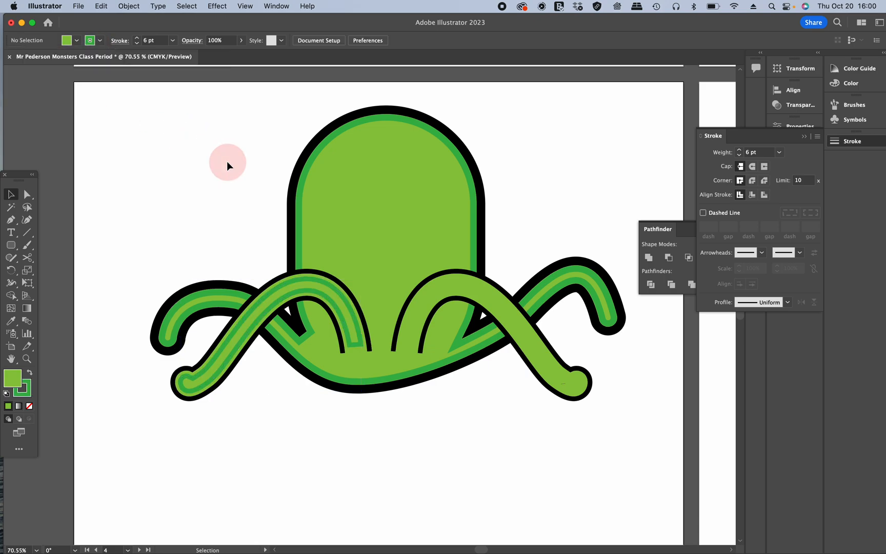
pyautogui.moveTo(231, 255)
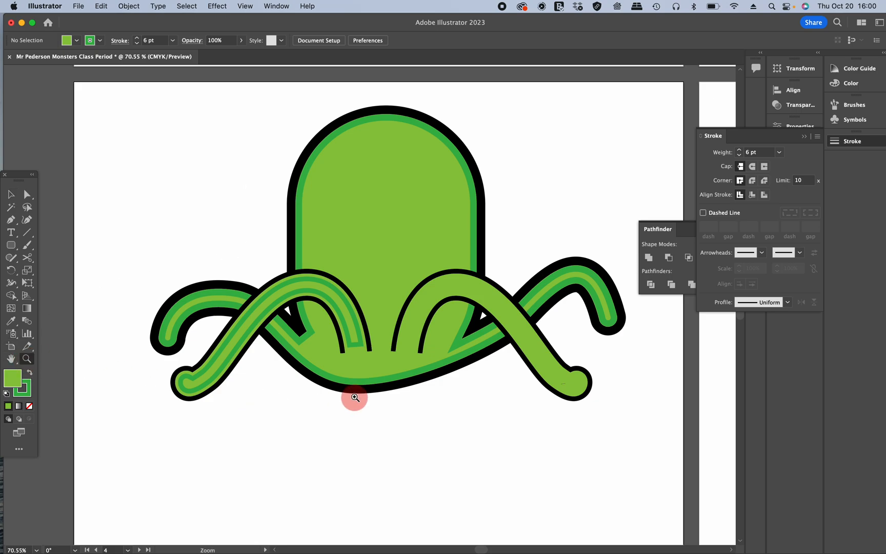
# Zoom in on the tentacle tip and cut the inner stripe path open with the Scissors tool.
pyautogui.click(354, 396)
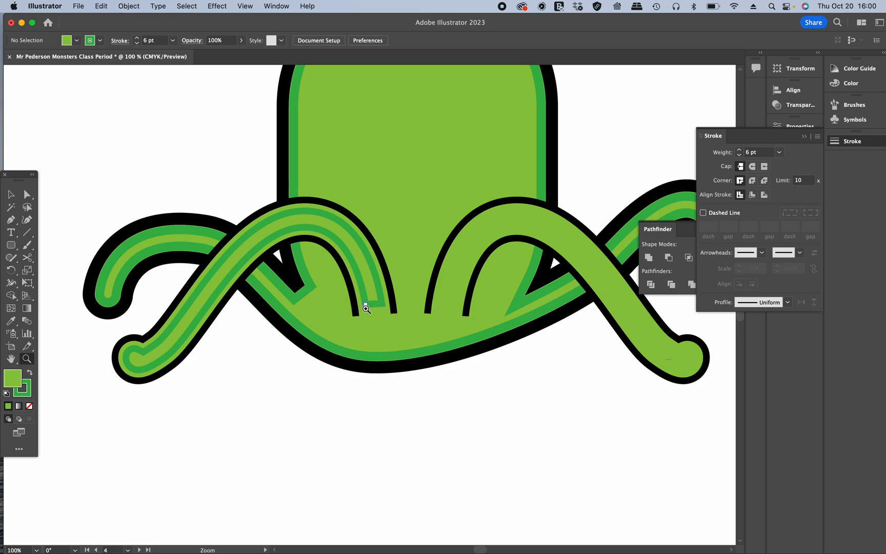
pyautogui.click(366, 308)
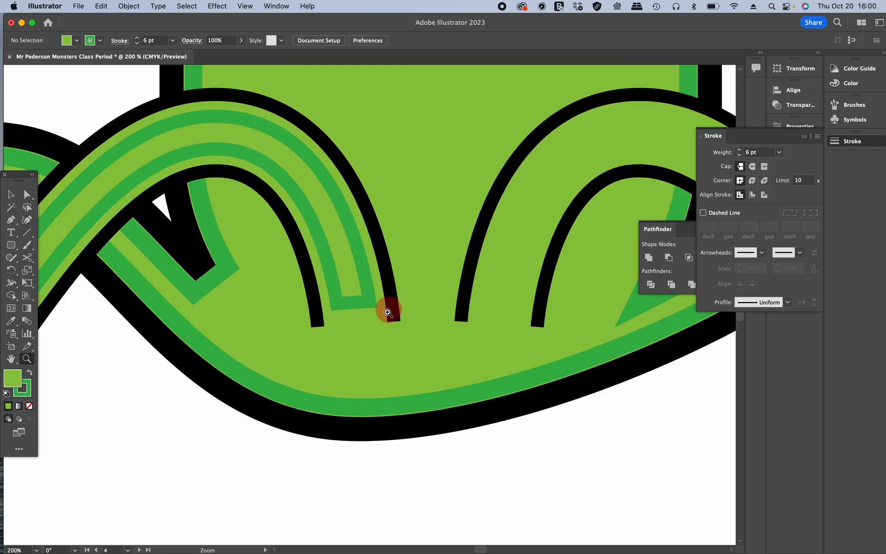
pyautogui.click(388, 312)
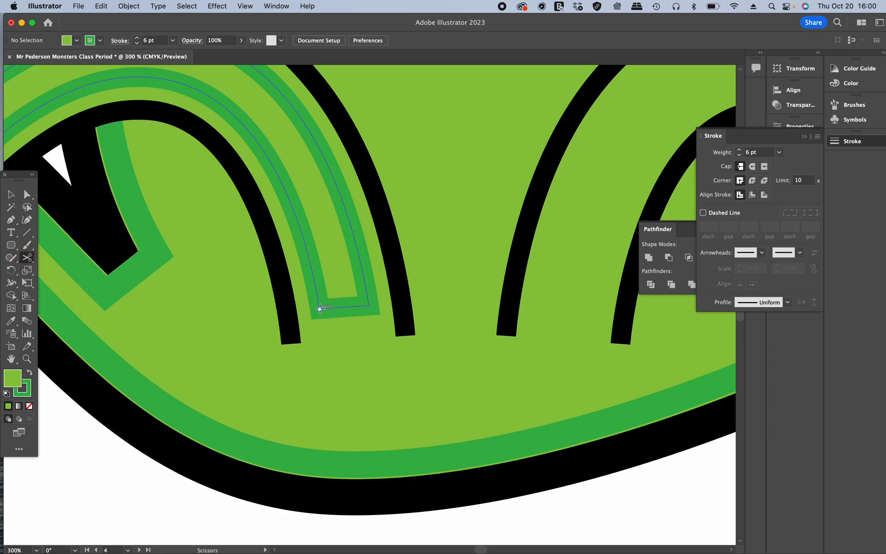
pyautogui.click(319, 307)
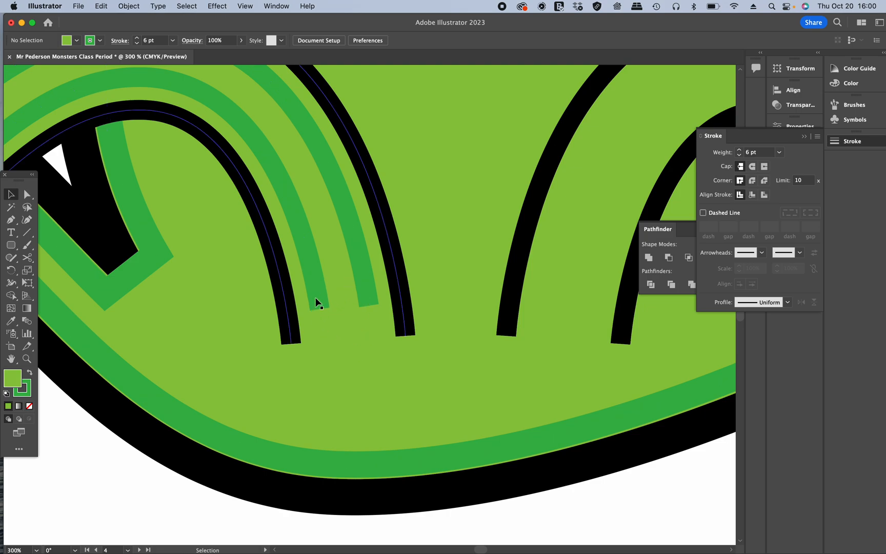
pyautogui.moveTo(336, 300)
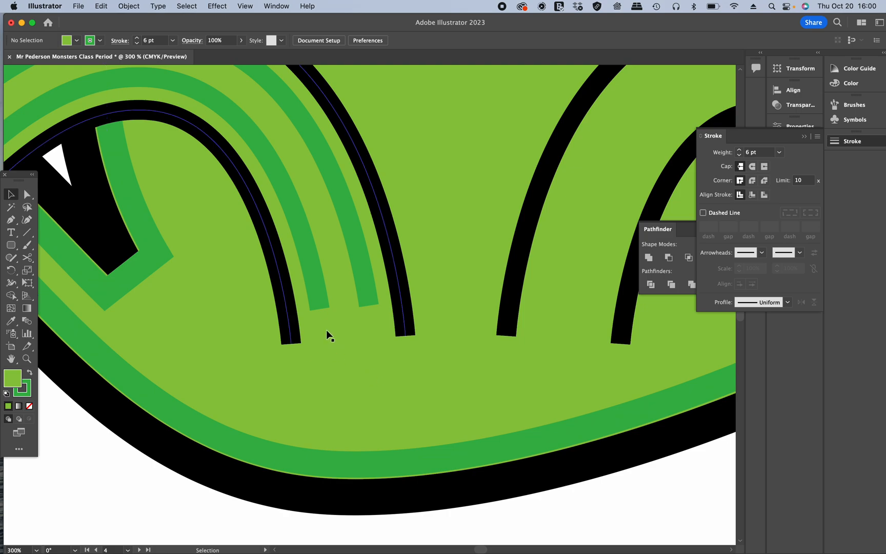
pyautogui.moveTo(404, 321)
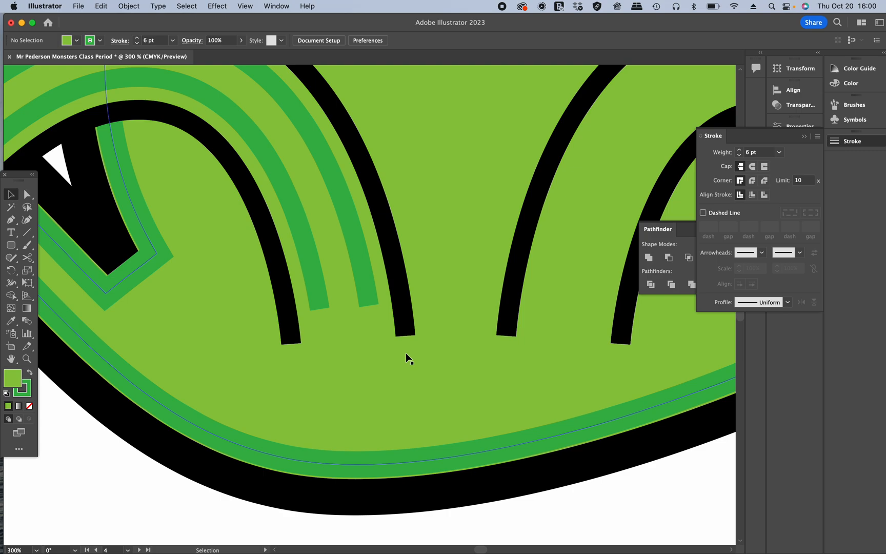
pyautogui.press('cmd')
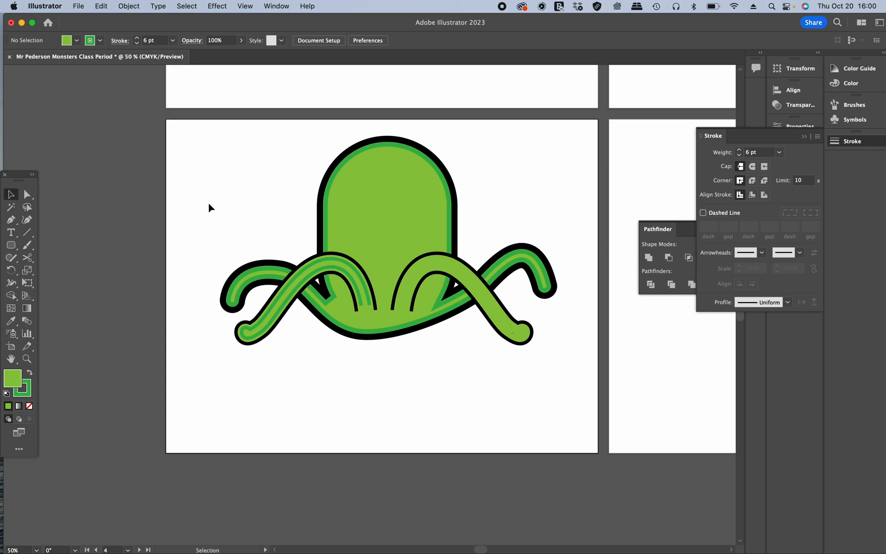
pyautogui.moveTo(358, 270)
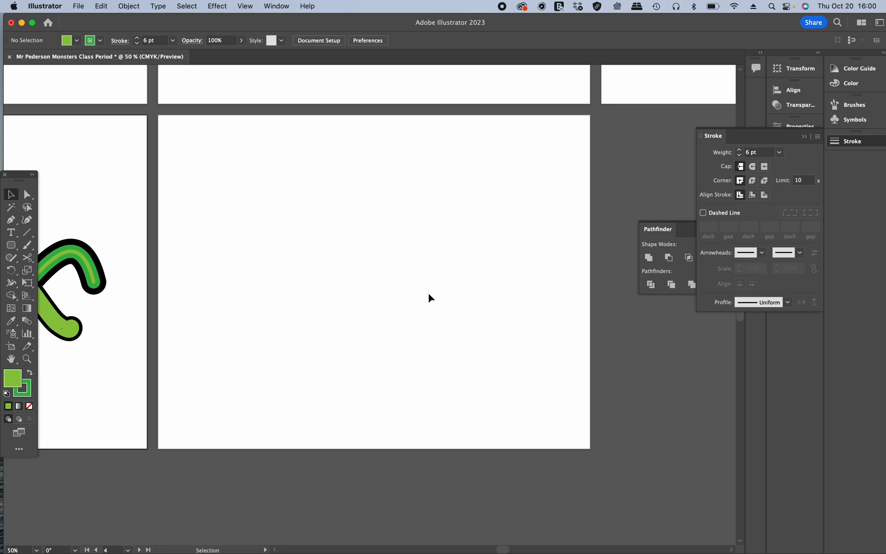
pyautogui.moveTo(379, 257)
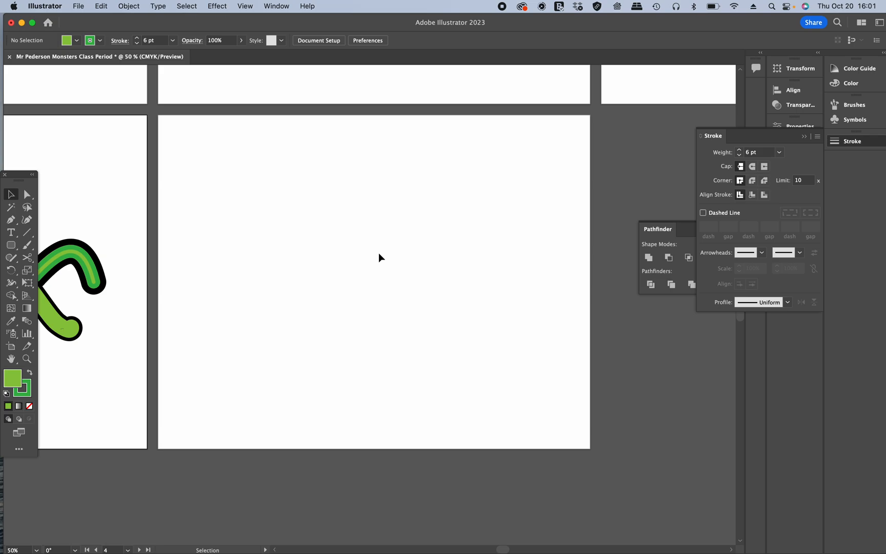
pyautogui.moveTo(332, 231)
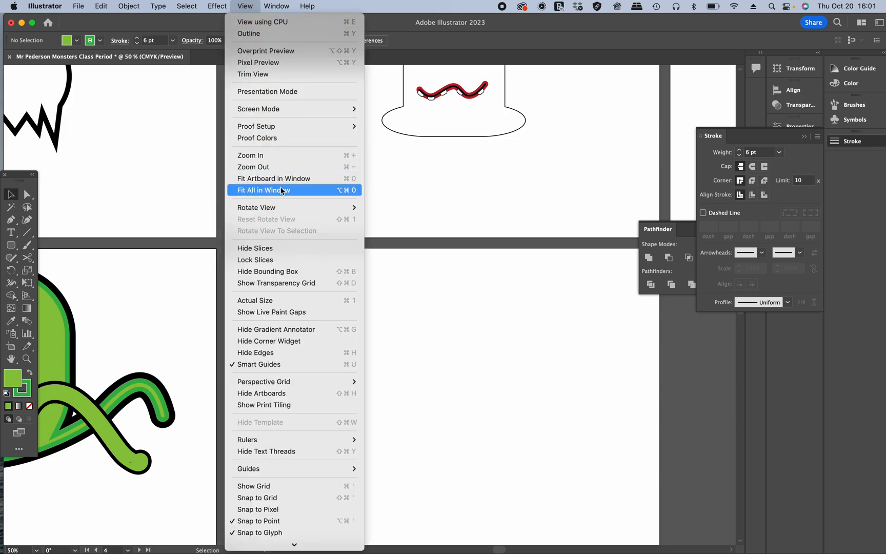
# Fit all five artboards in the window.
pyautogui.click(262, 189)
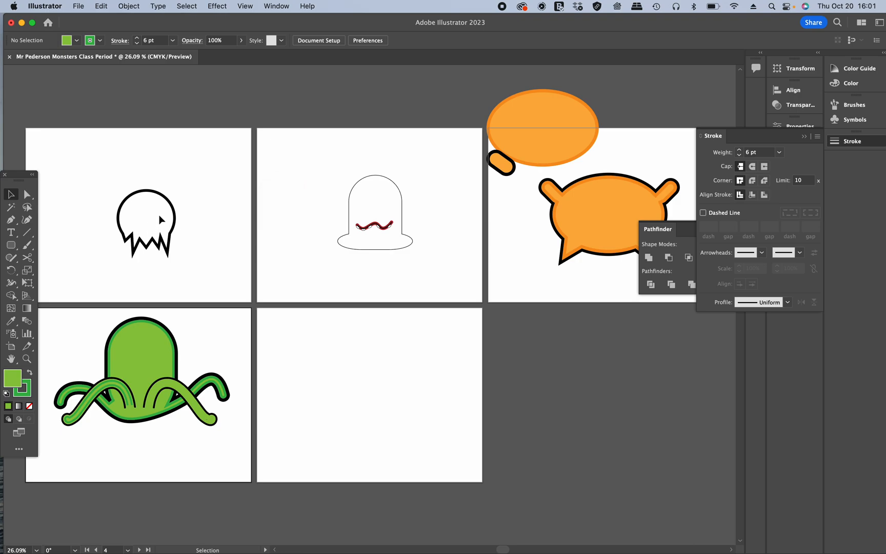
pyautogui.moveTo(440, 212)
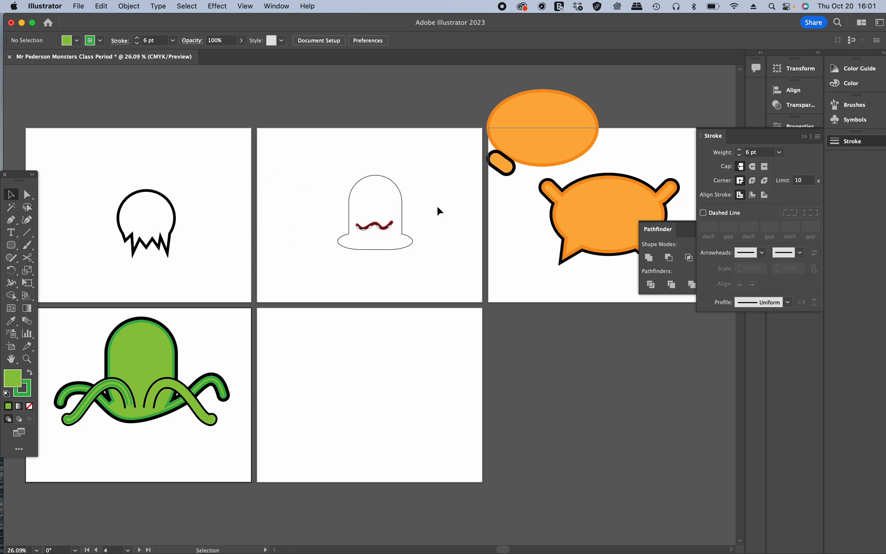
pyautogui.moveTo(172, 366)
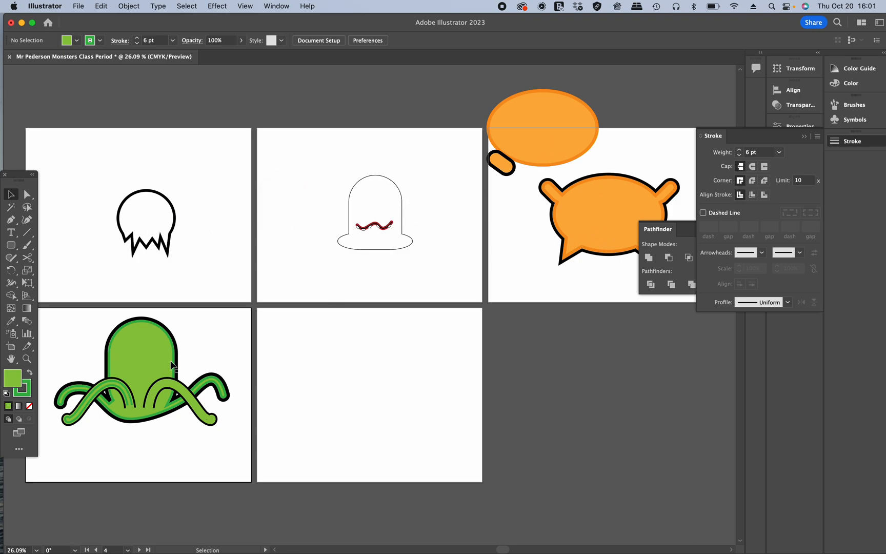
pyautogui.moveTo(314, 434)
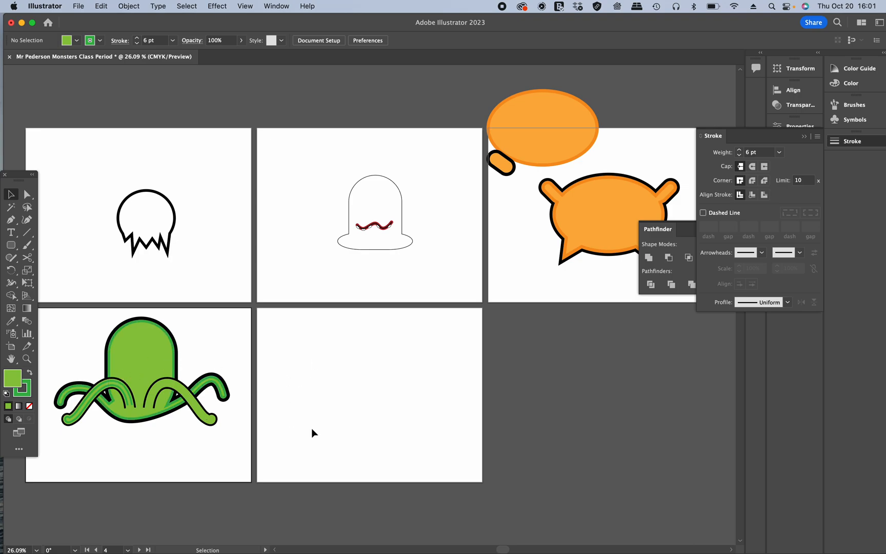
pyautogui.moveTo(371, 395)
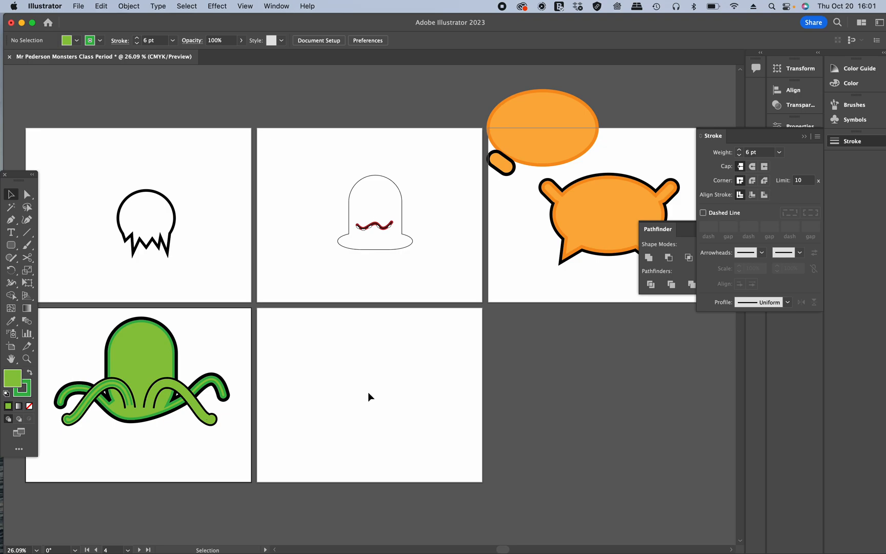
pyautogui.moveTo(389, 380)
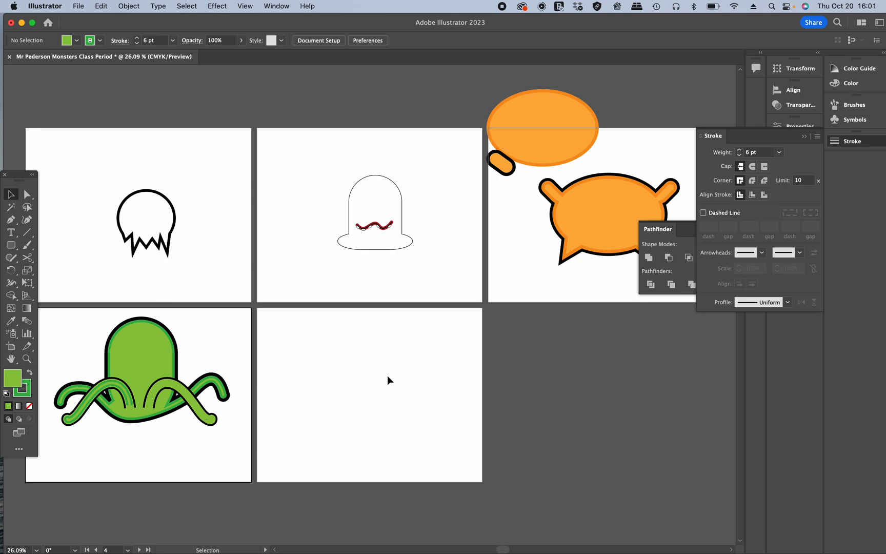
pyautogui.moveTo(393, 389)
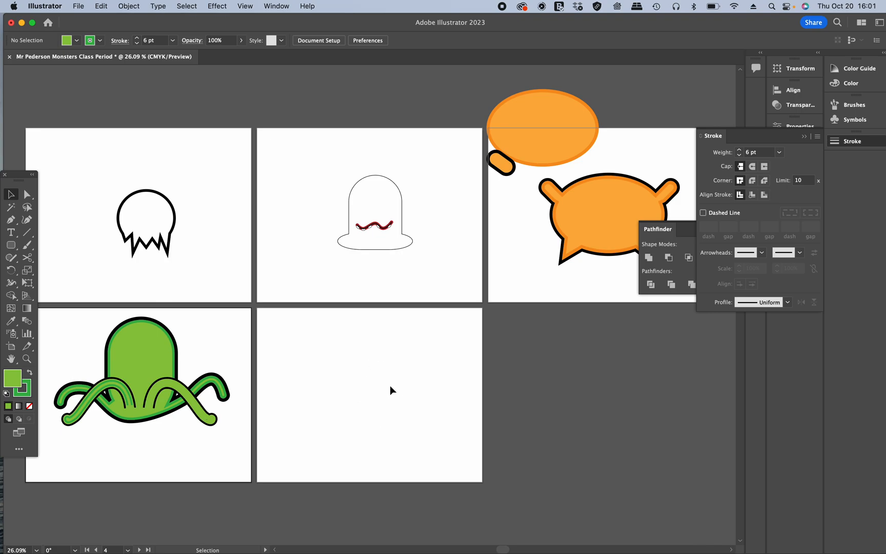
pyautogui.moveTo(127, 284)
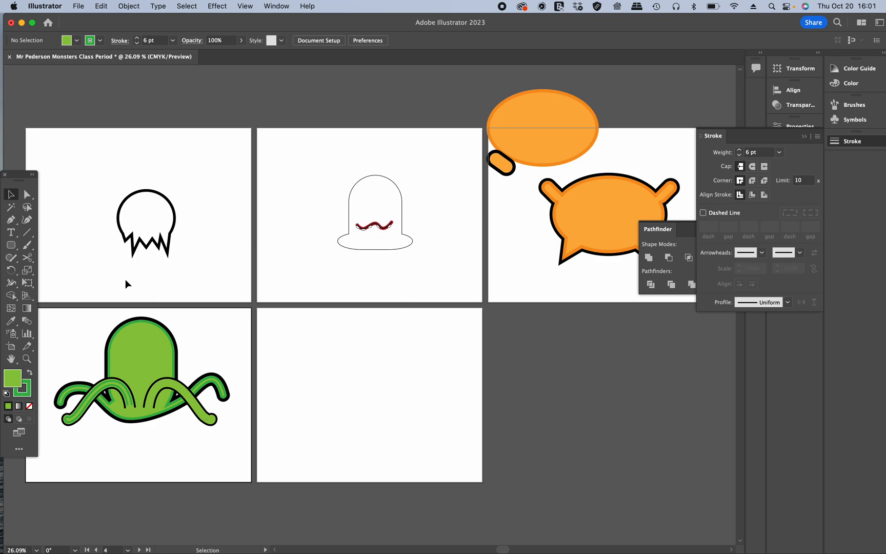
pyautogui.moveTo(302, 325)
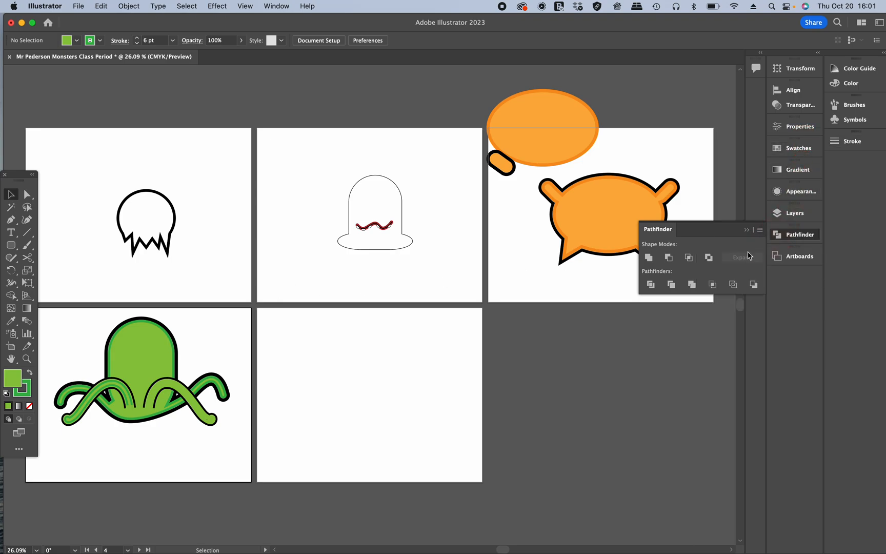
pyautogui.moveTo(364, 228)
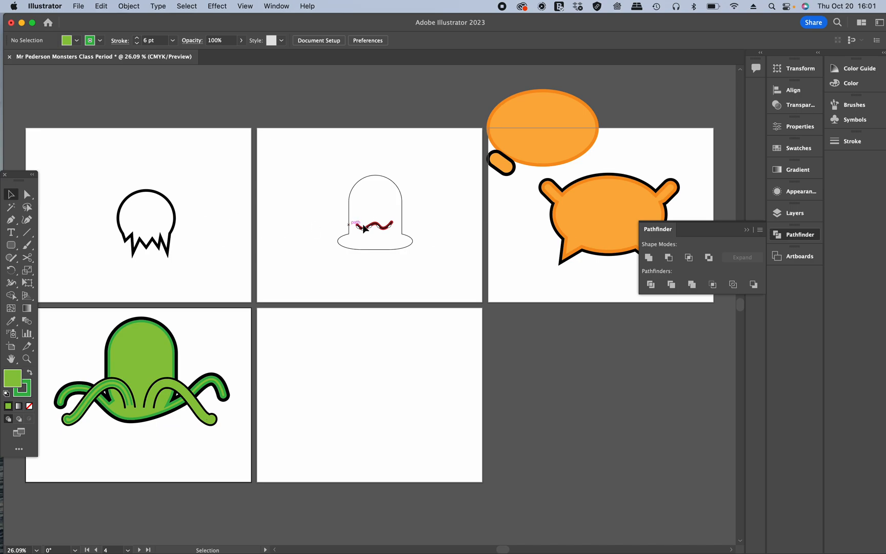
pyautogui.moveTo(232, 179)
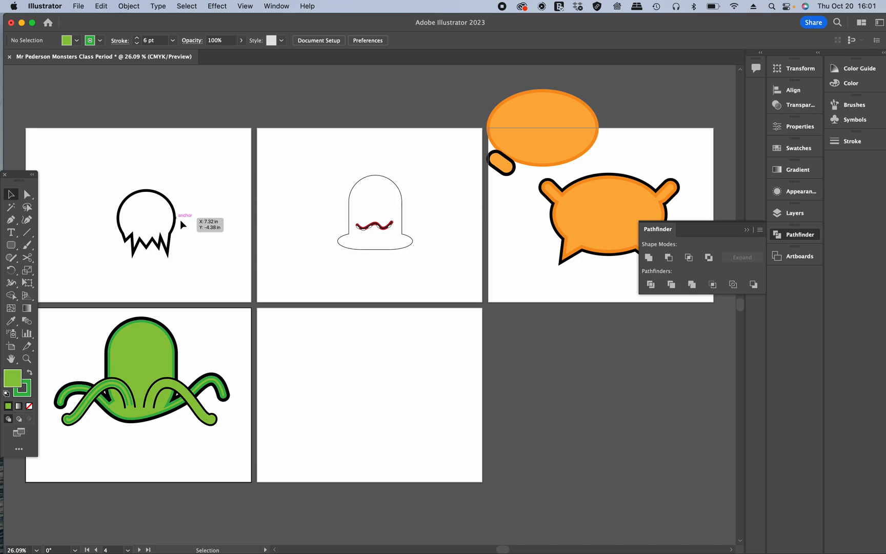
pyautogui.moveTo(165, 195)
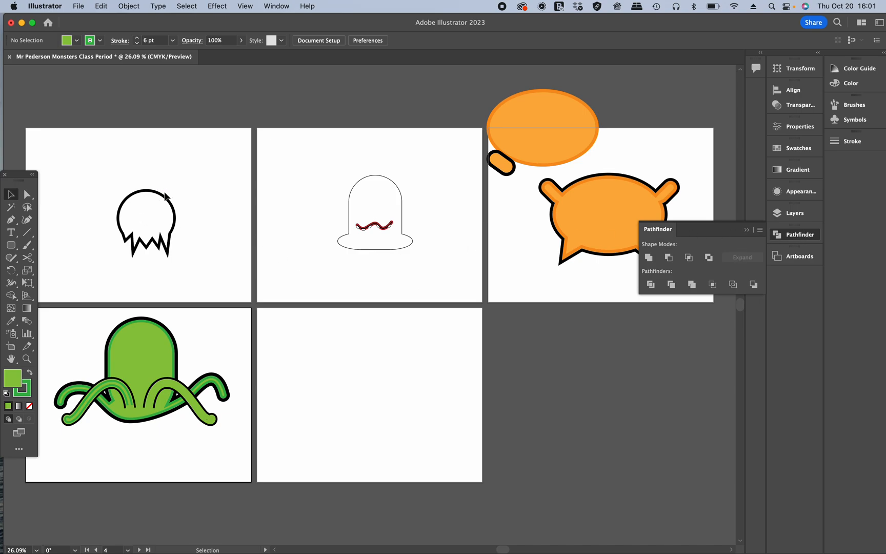
pyautogui.moveTo(412, 167)
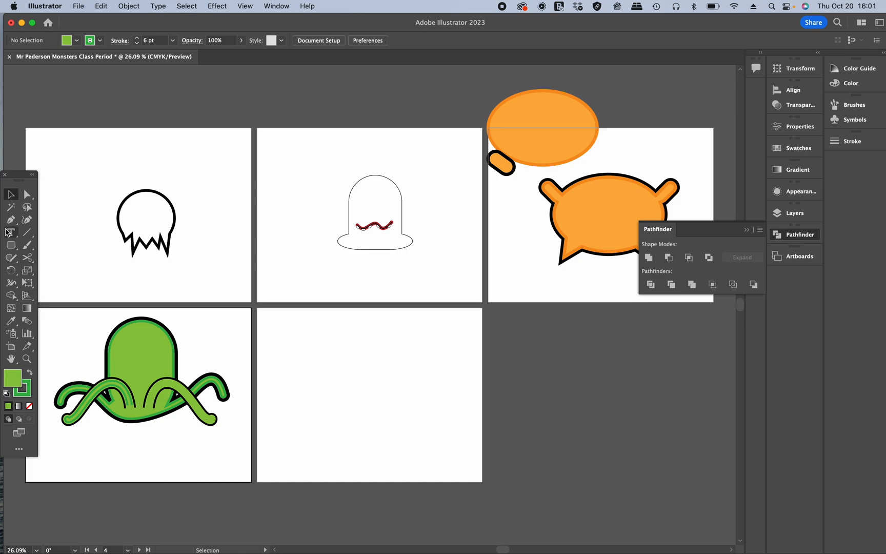
# Pick the Type tool, fit the White Ghost artboard from the Artboards panel and show the Layers panel.
pyautogui.click(10, 231)
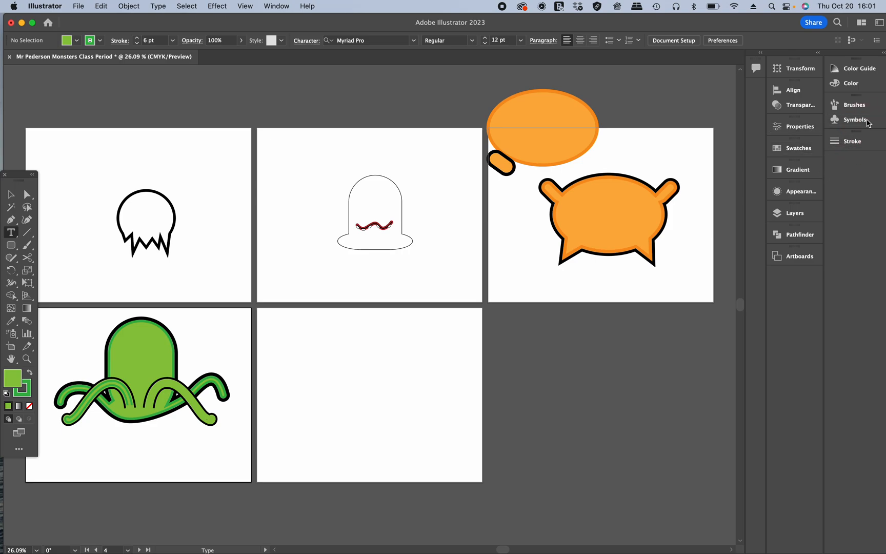
pyautogui.moveTo(822, 151)
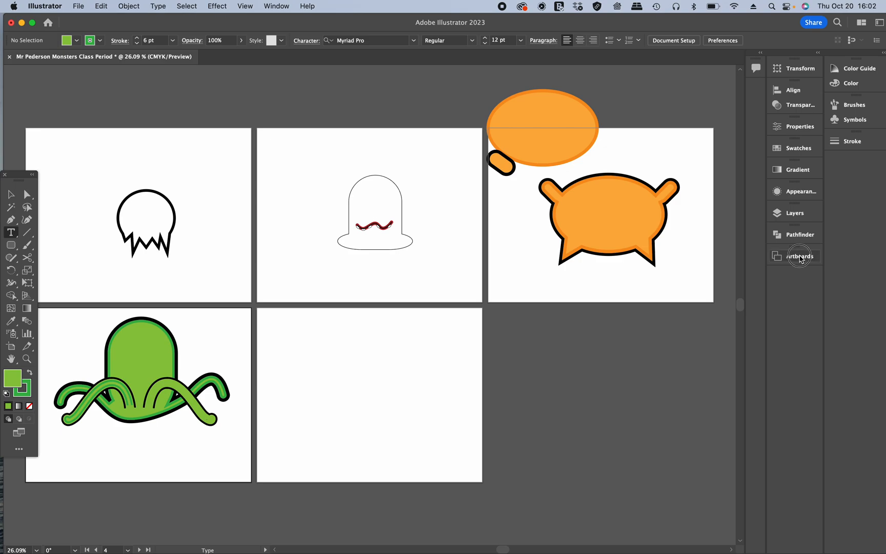
pyautogui.click(799, 255)
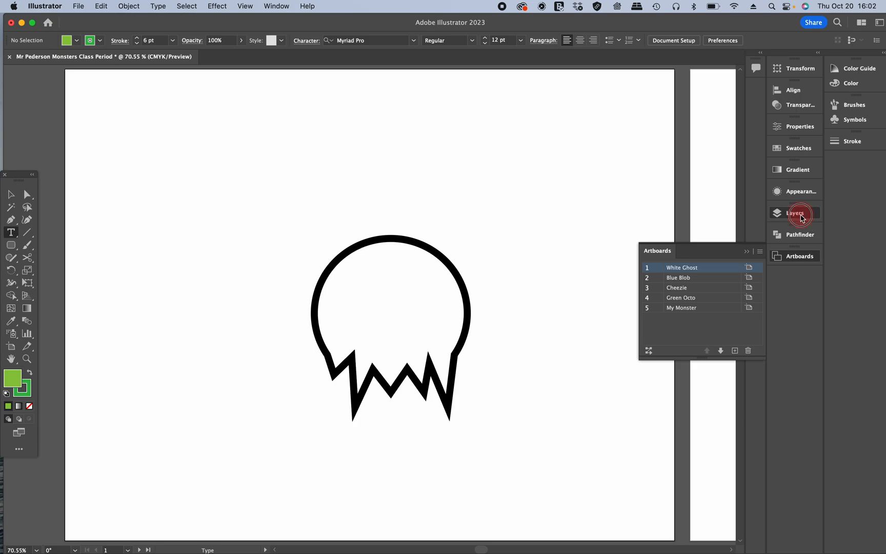
pyautogui.click(795, 213)
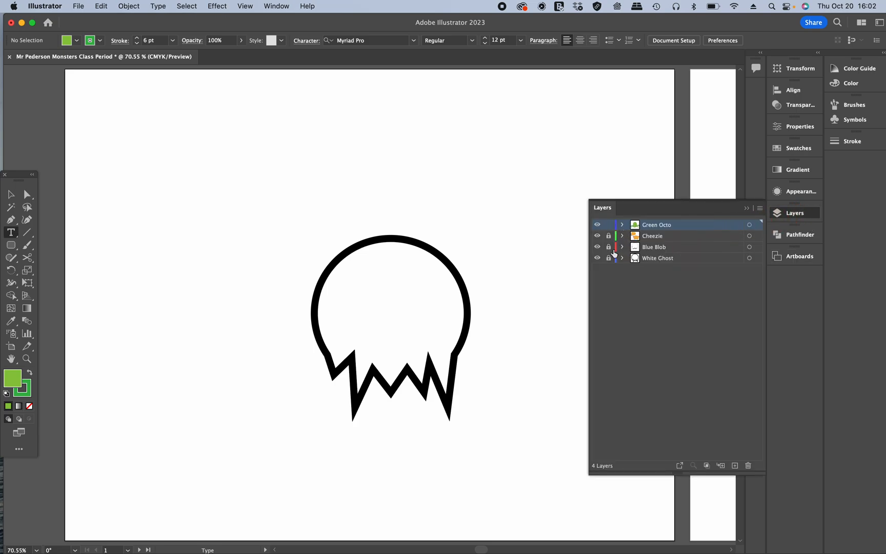
# On the White Ghost layer, type 'Mr. Pederson / Class Period / White Ghost / 10/20/22' at top right.
pyautogui.click(657, 258)
pyautogui.write('M')
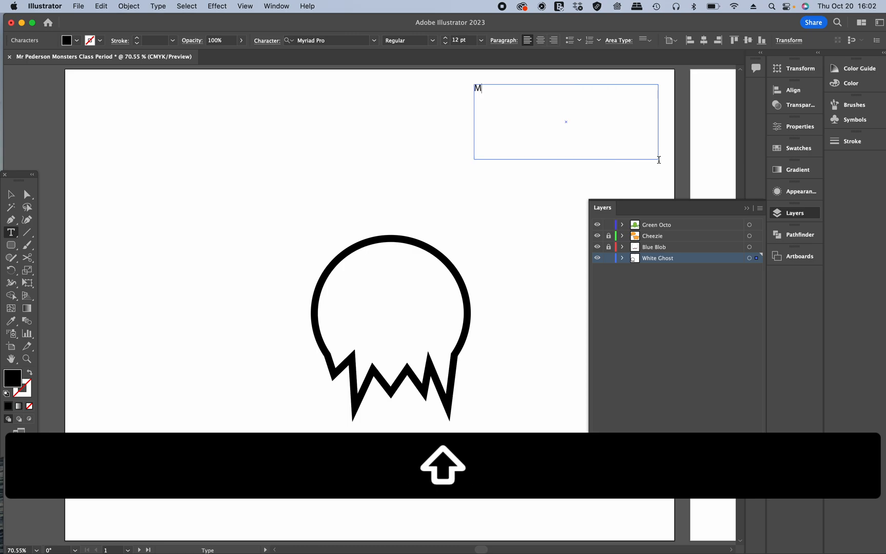
pyautogui.write('r. P')
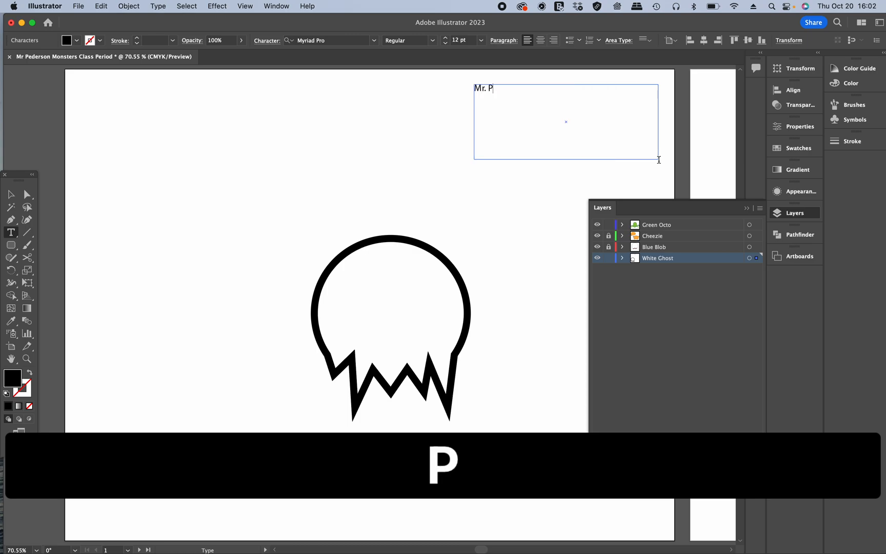
pyautogui.write('ederson')
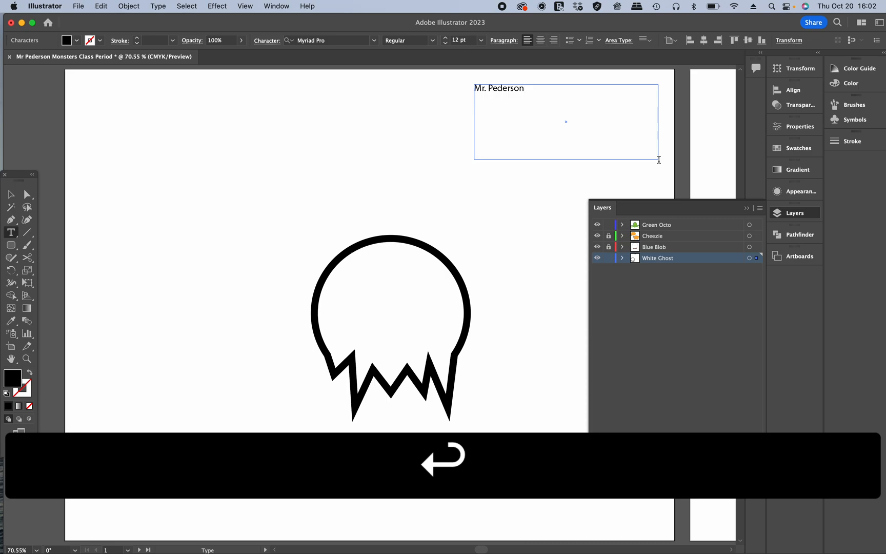
pyautogui.write('Class')
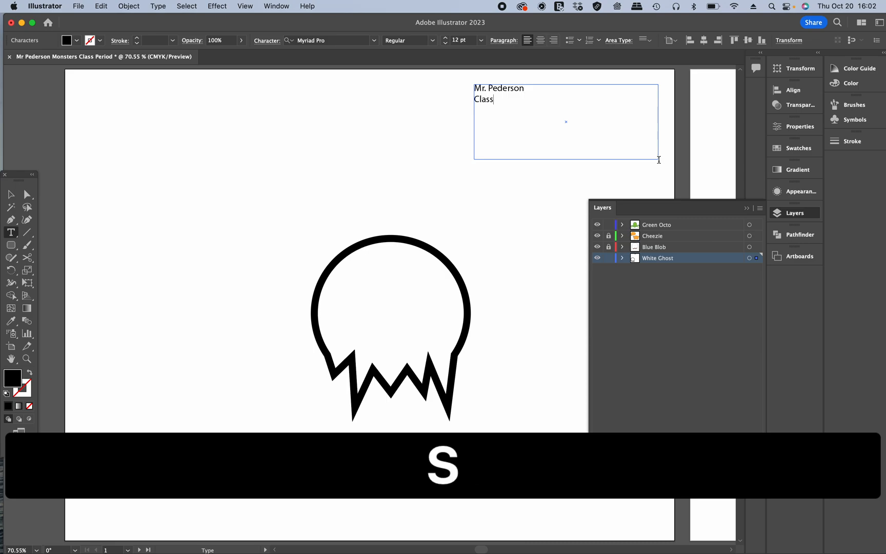
pyautogui.write('Period')
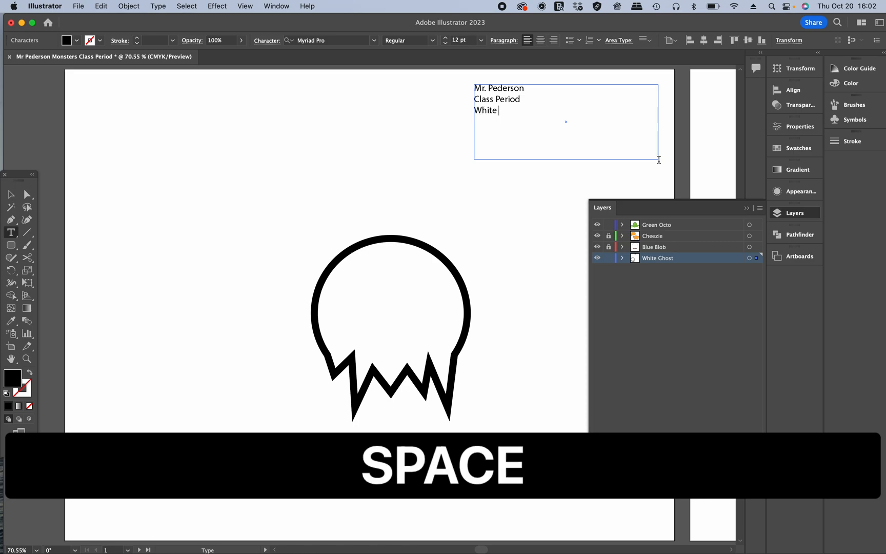
pyautogui.write('Ghost')
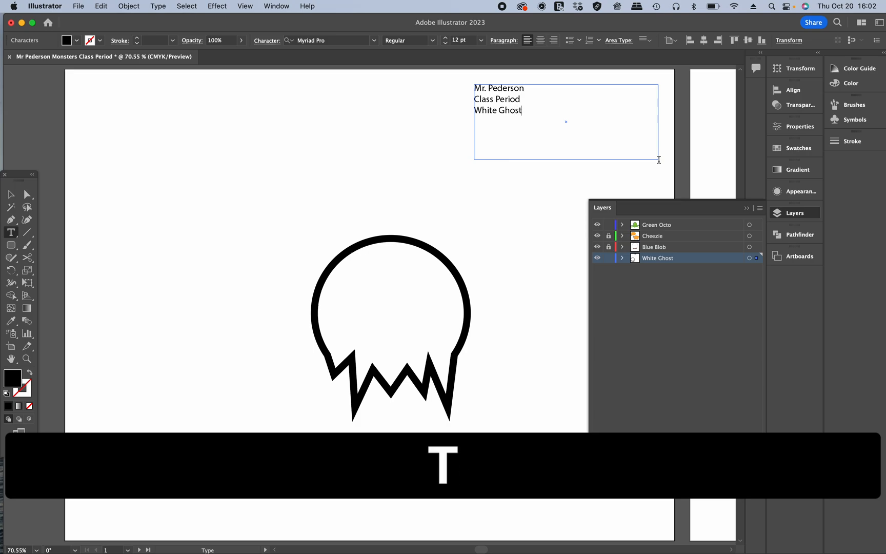
pyautogui.press('return')
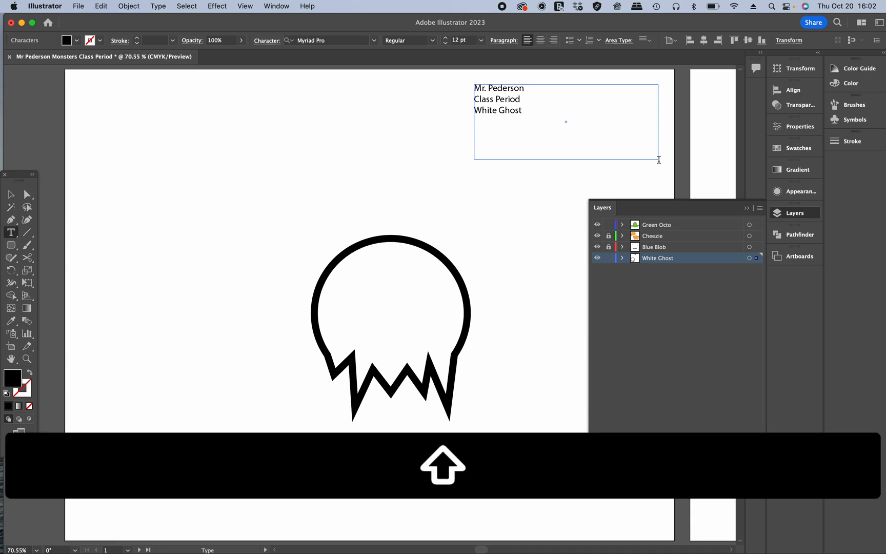
pyautogui.write('10/20')
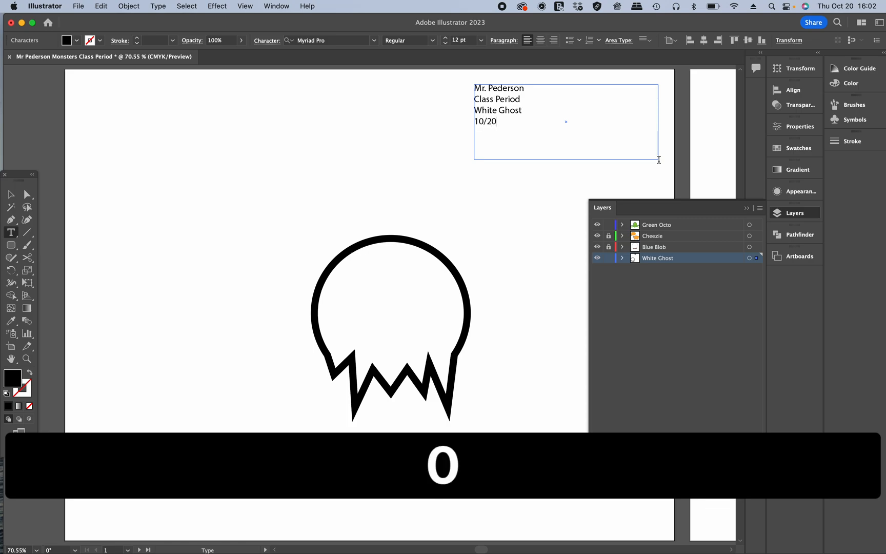
pyautogui.write('/22')
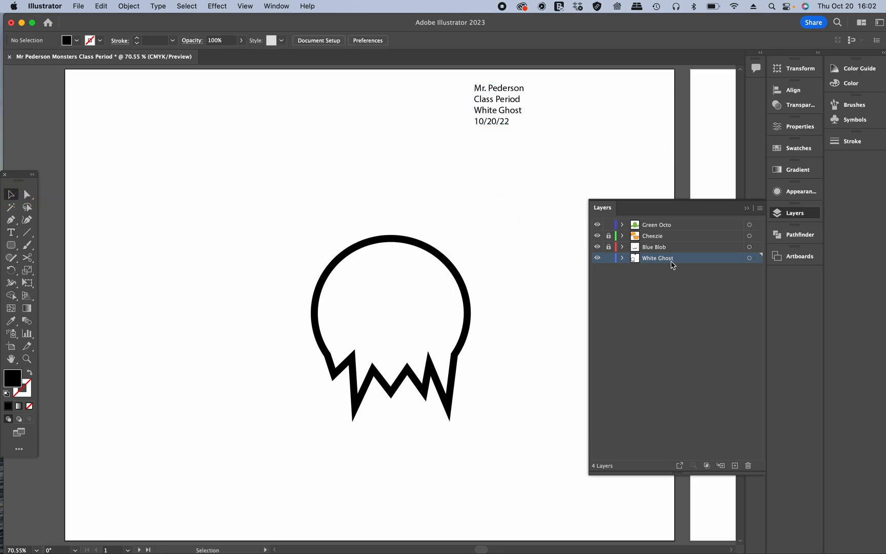
pyautogui.moveTo(590, 186)
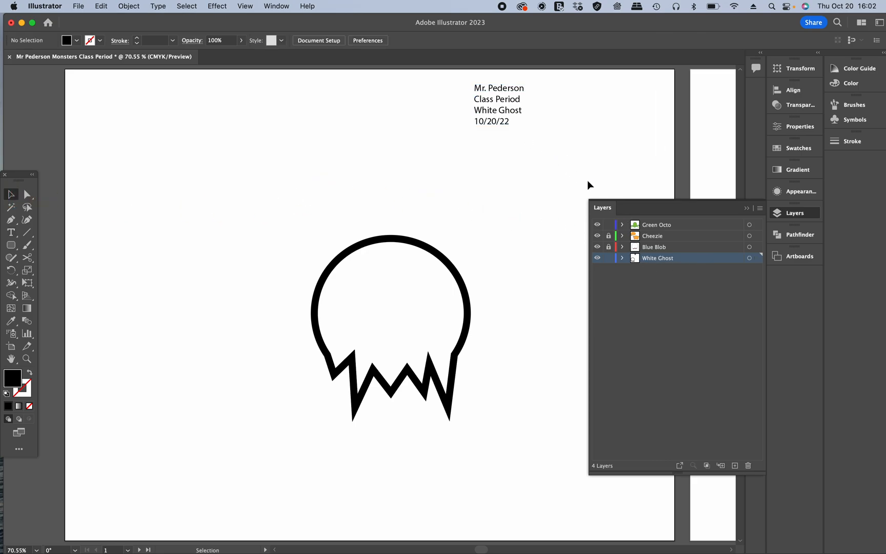
# Select the four-line label block and copy-paste a duplicate of it.
pyautogui.click(597, 247)
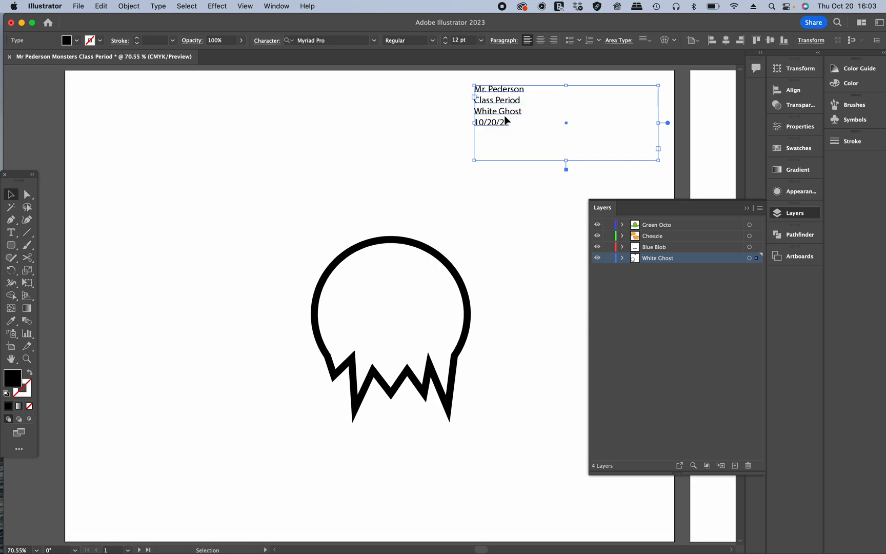
pyautogui.rightClick(499, 90)
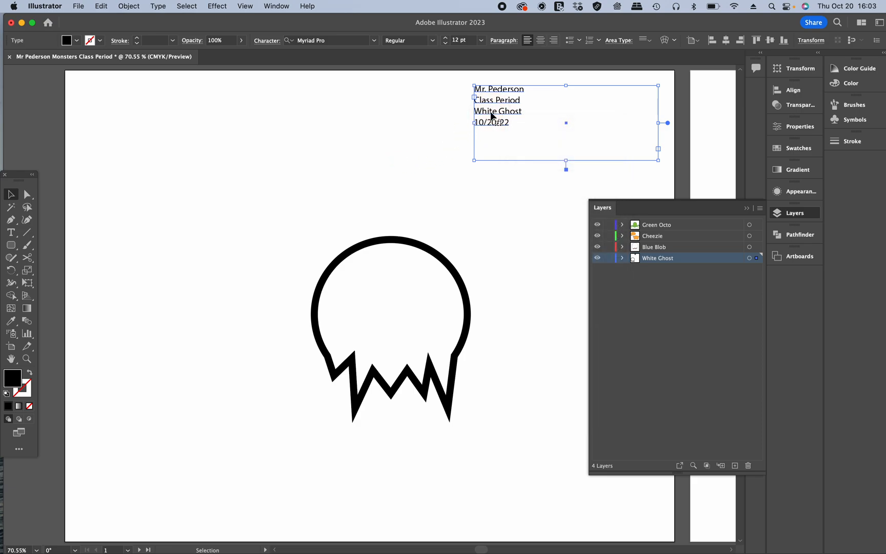
pyautogui.press('cmd')
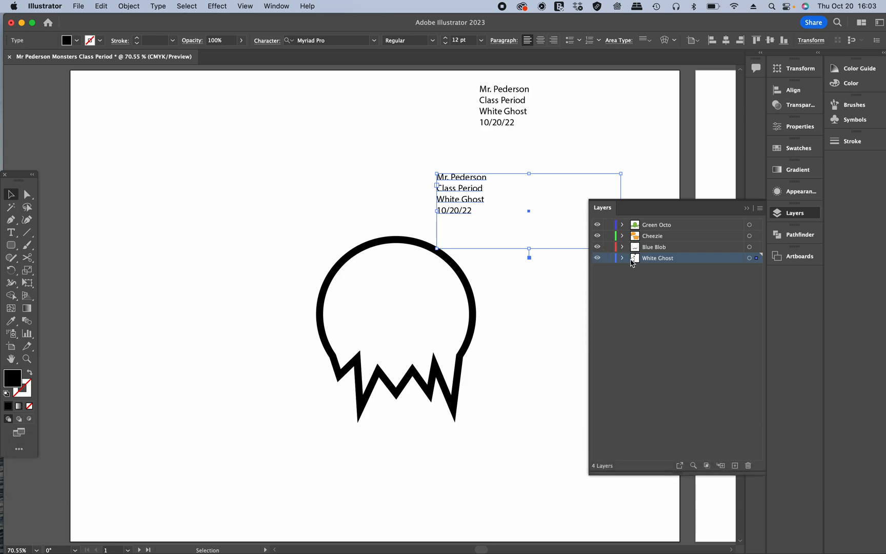
# In the Layers panel, move the duplicate label from White Ghost into the Blue Blob layer.
pyautogui.click(622, 257)
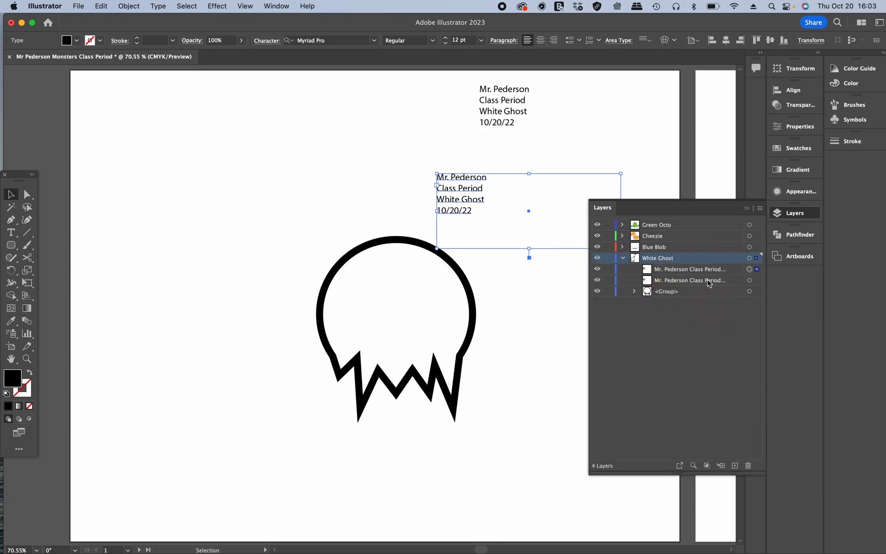
pyautogui.click(689, 269)
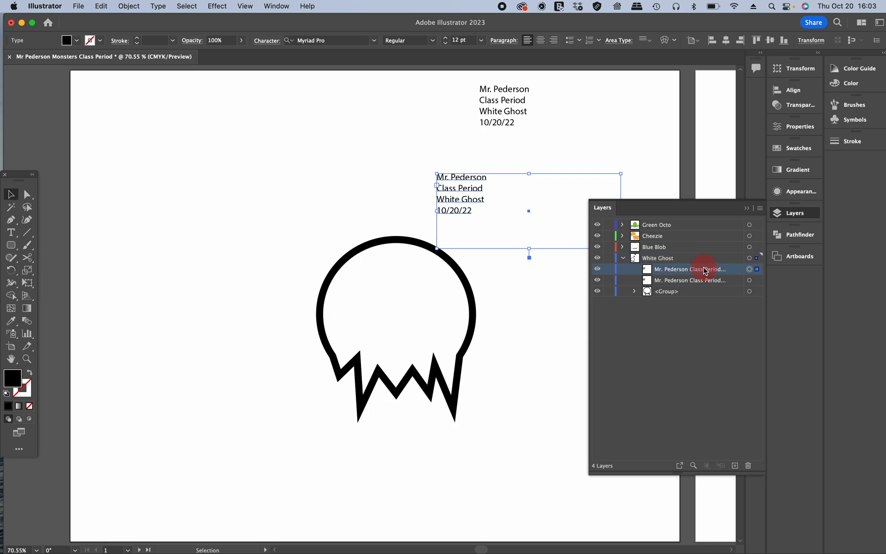
pyautogui.click(653, 246)
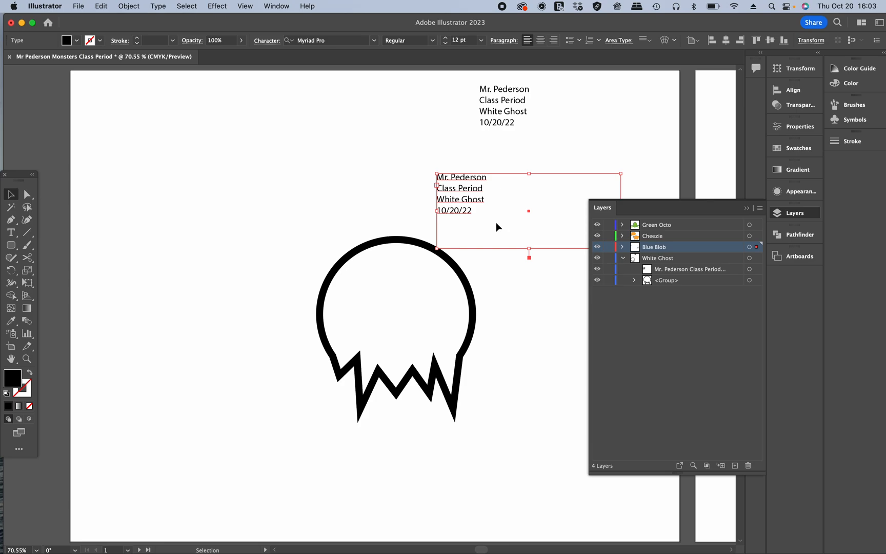
# Position the copy on the Blue Blob artboard and retype its monster line to 'Blue Blob'.
pyautogui.click(407, 299)
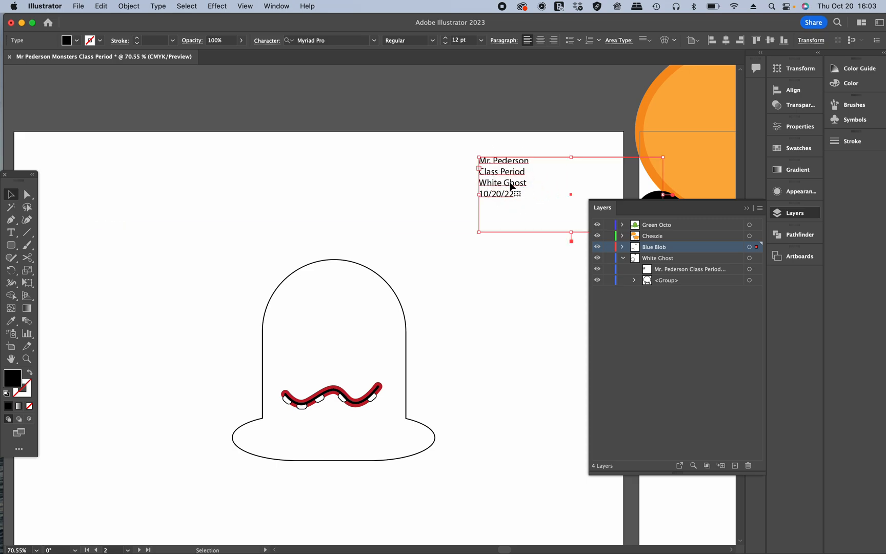
pyautogui.click(501, 182)
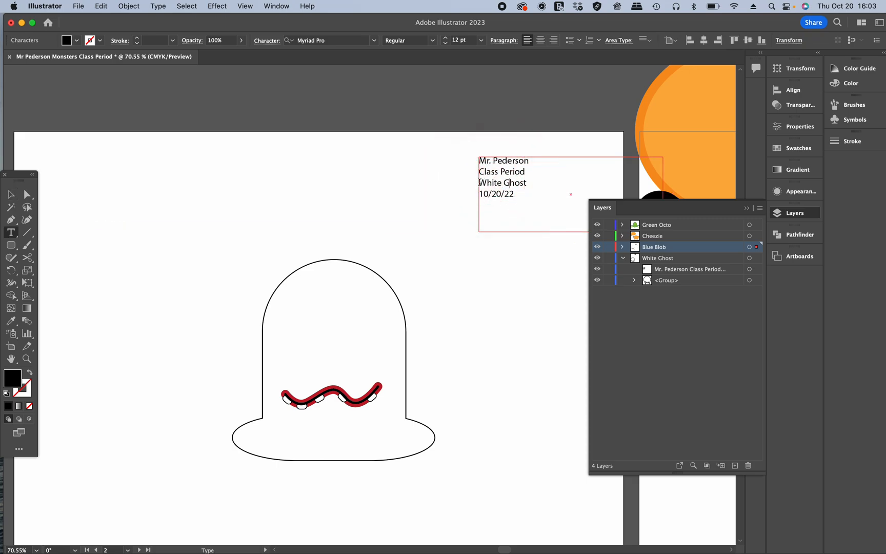
pyautogui.write('B')
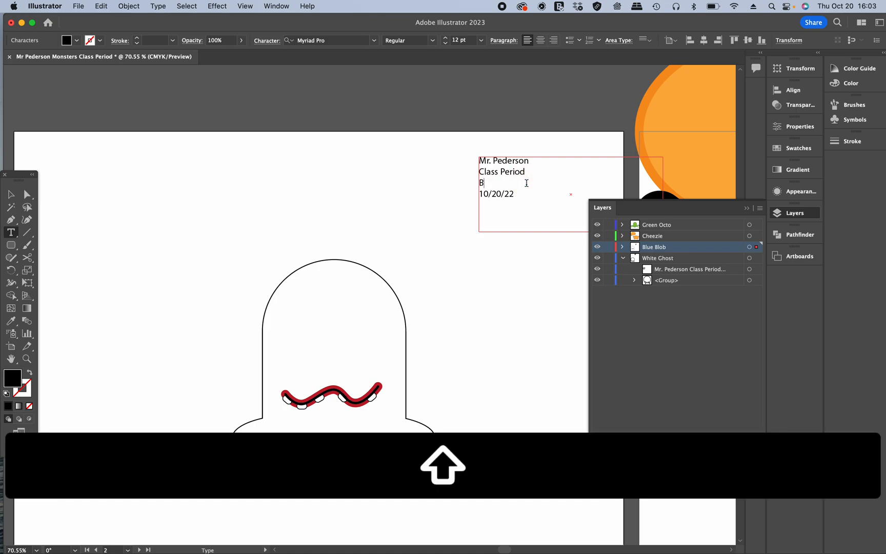
pyautogui.write('lue Blo')
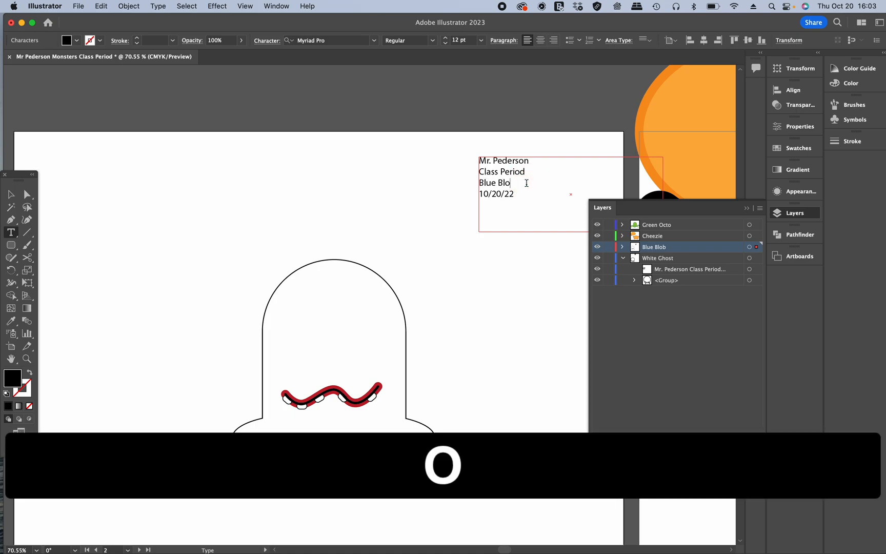
pyautogui.press('Return')
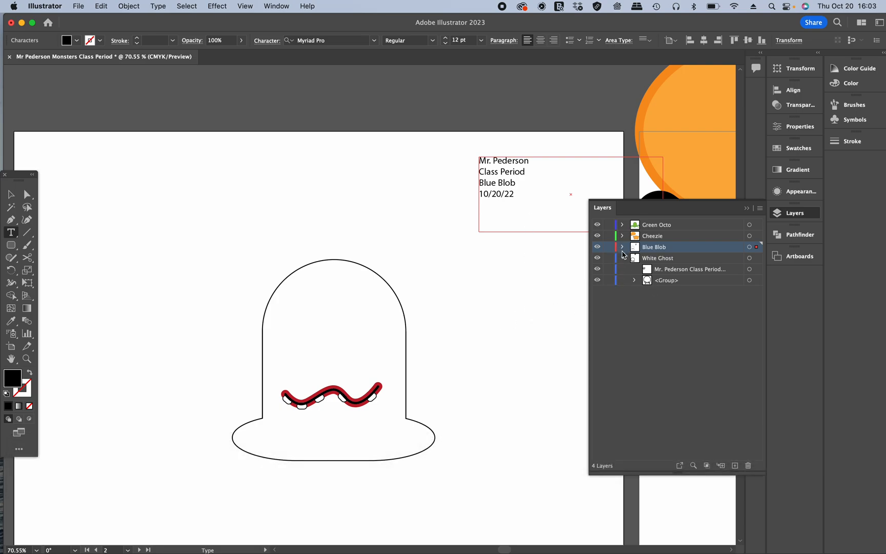
# Collapse the White Ghost layer's contents in the Layers panel.
pyautogui.click(621, 257)
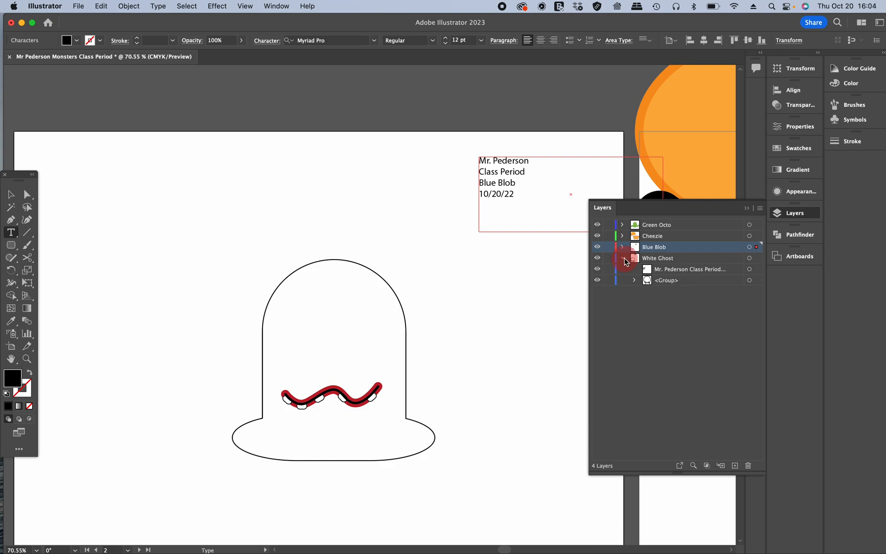
pyautogui.click(621, 246)
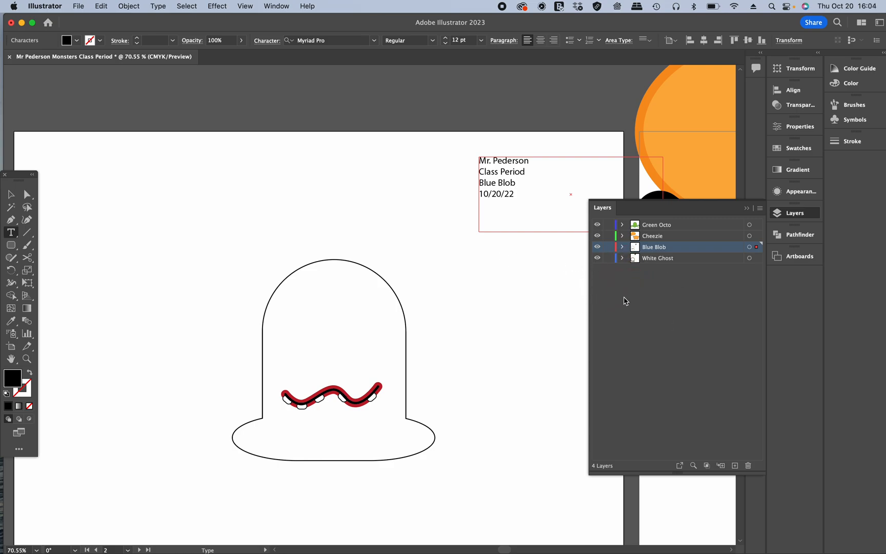
pyautogui.moveTo(405, 204)
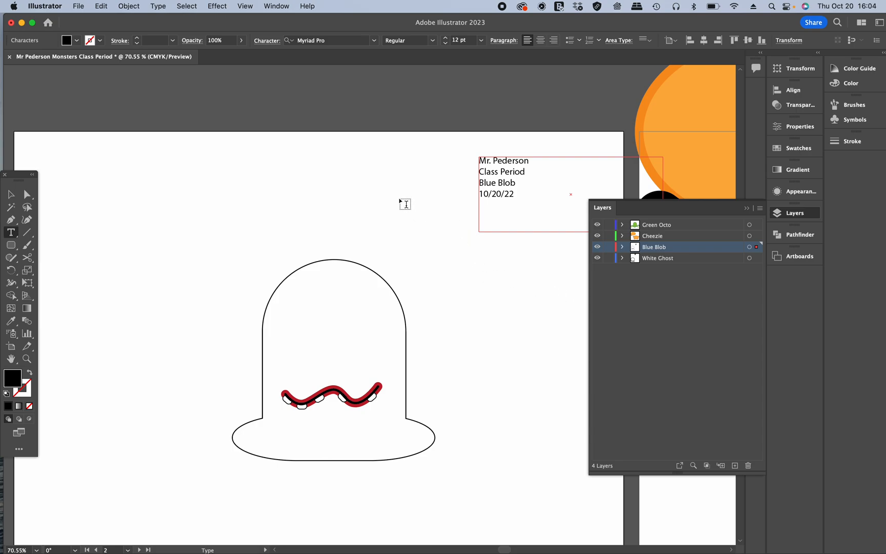